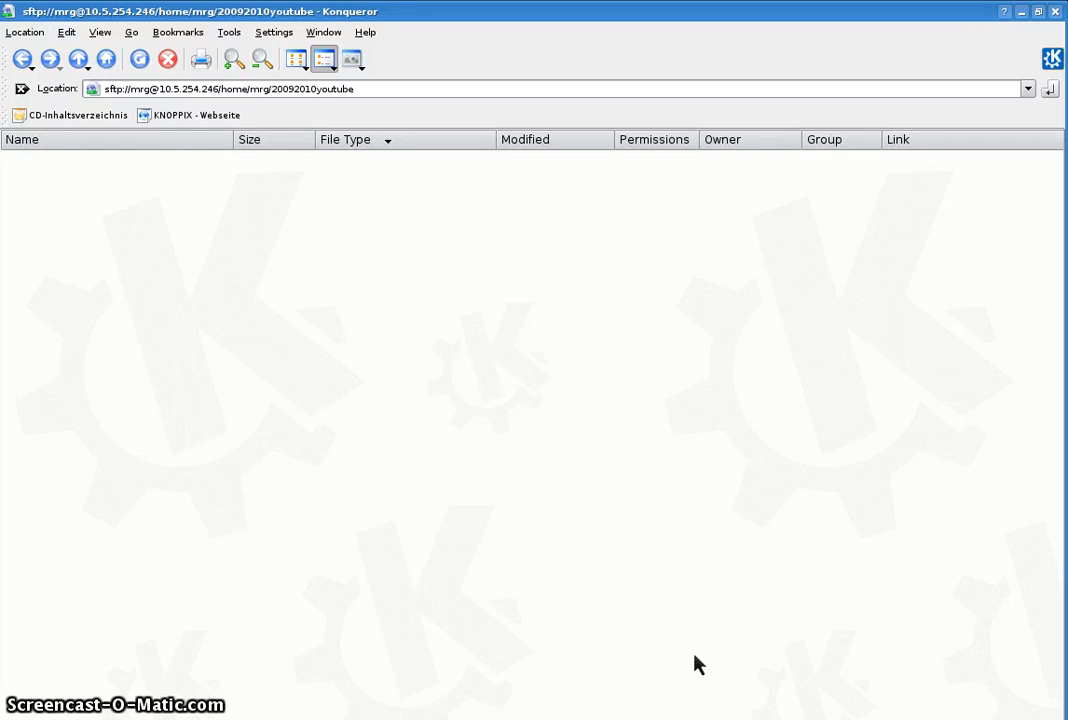
{"action": "mouse_move", "coordinate": [284, 452]}
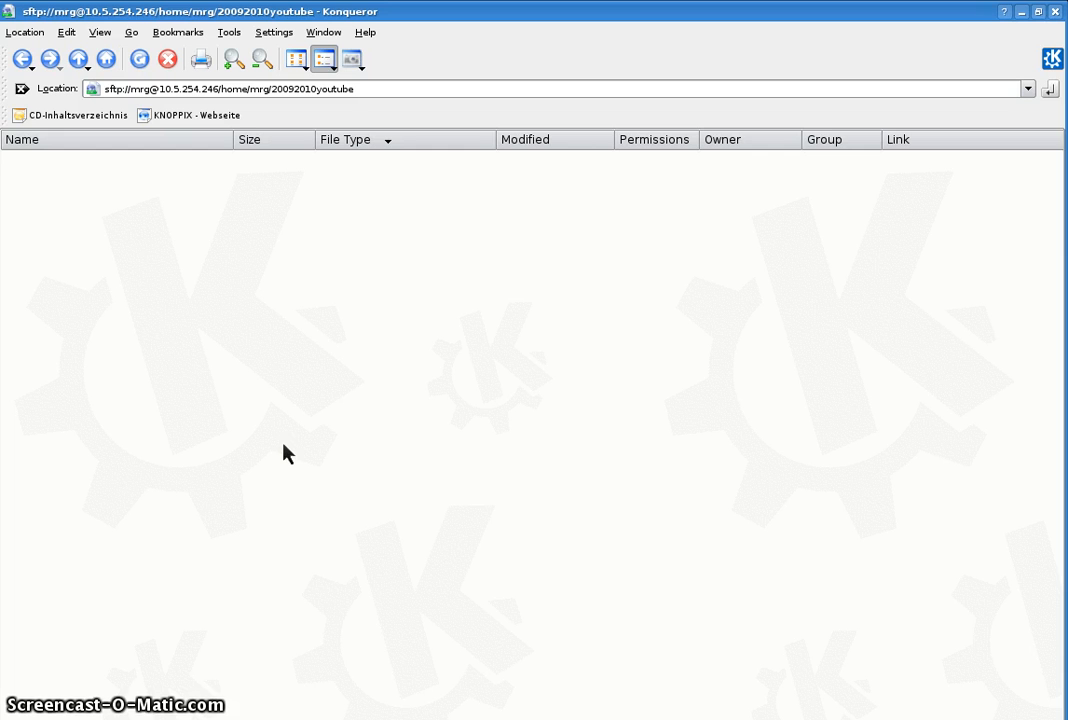
{"action": "mouse_move", "coordinate": [484, 428]}
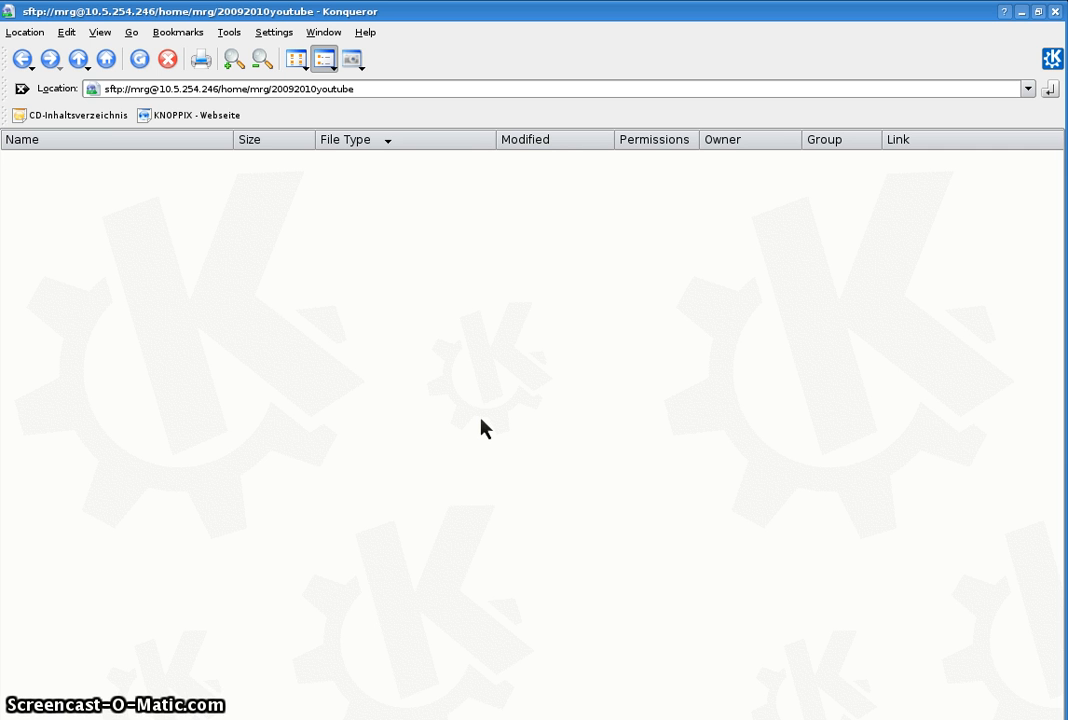
{"action": "mouse_move", "coordinate": [136, 388]}
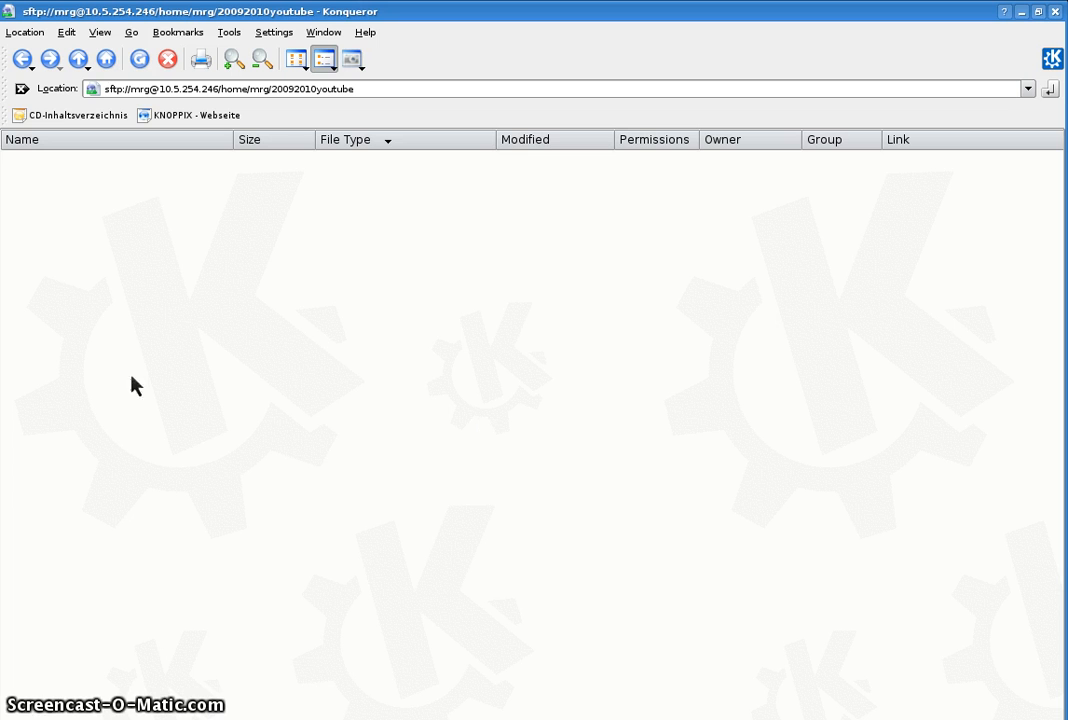
{"action": "mouse_move", "coordinate": [132, 108]}
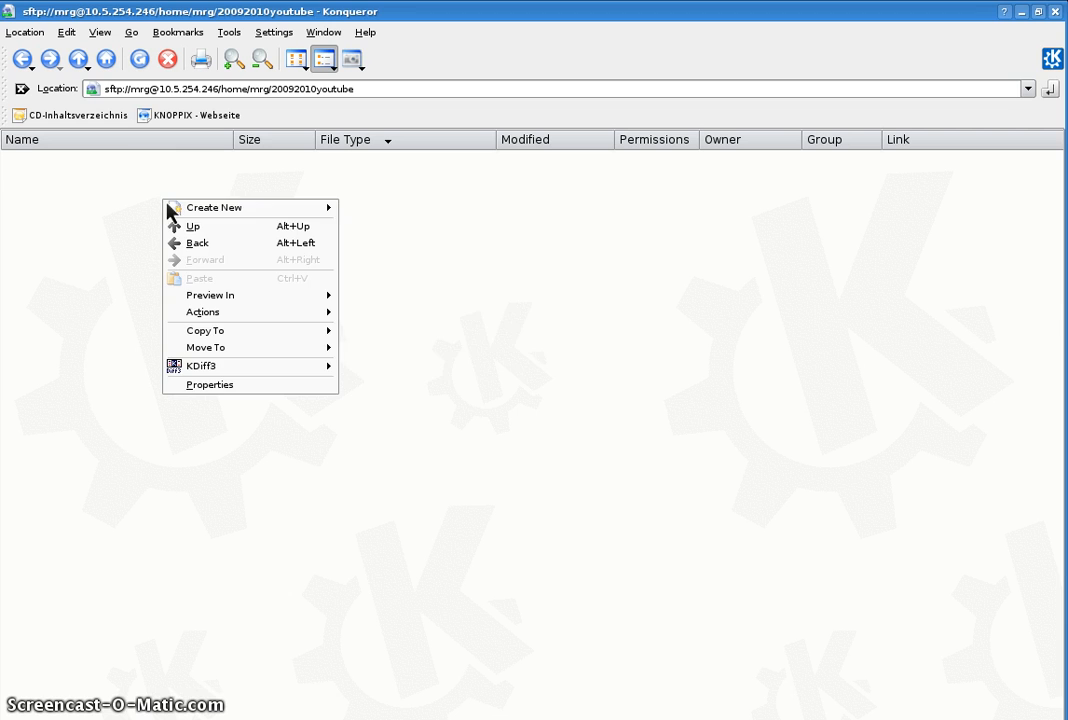
Create a new folder named CH3 inside the youtube folder and confirm it.
{"action": "left_click", "coordinate": [212, 206]}
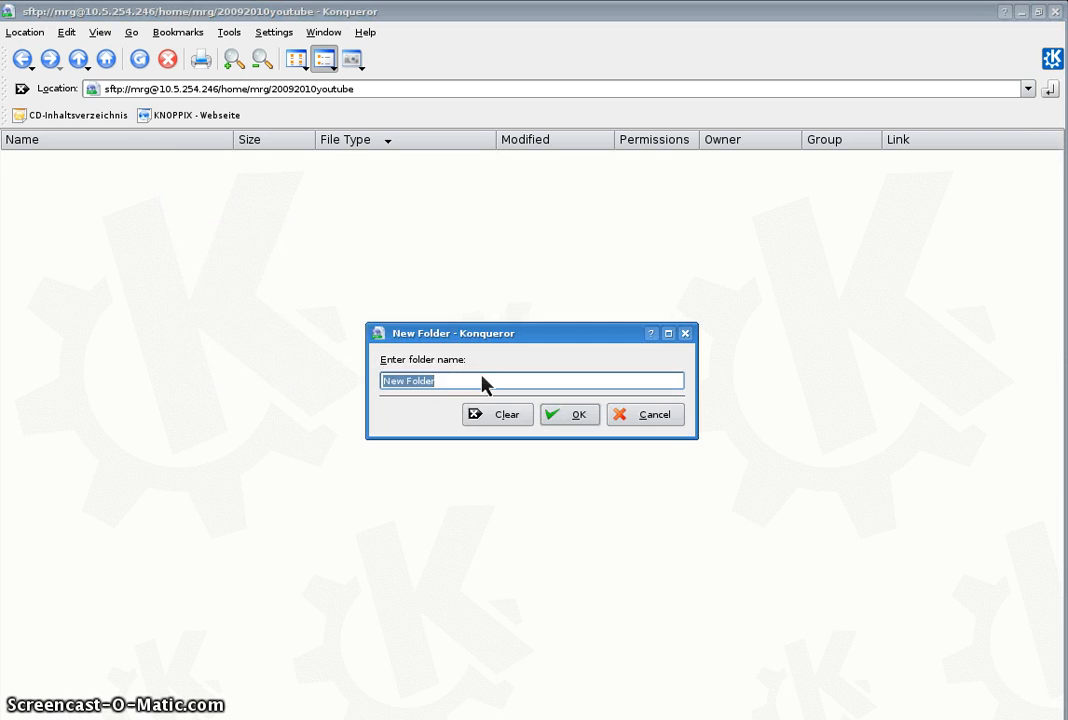
{"action": "left_click", "coordinate": [644, 414]}
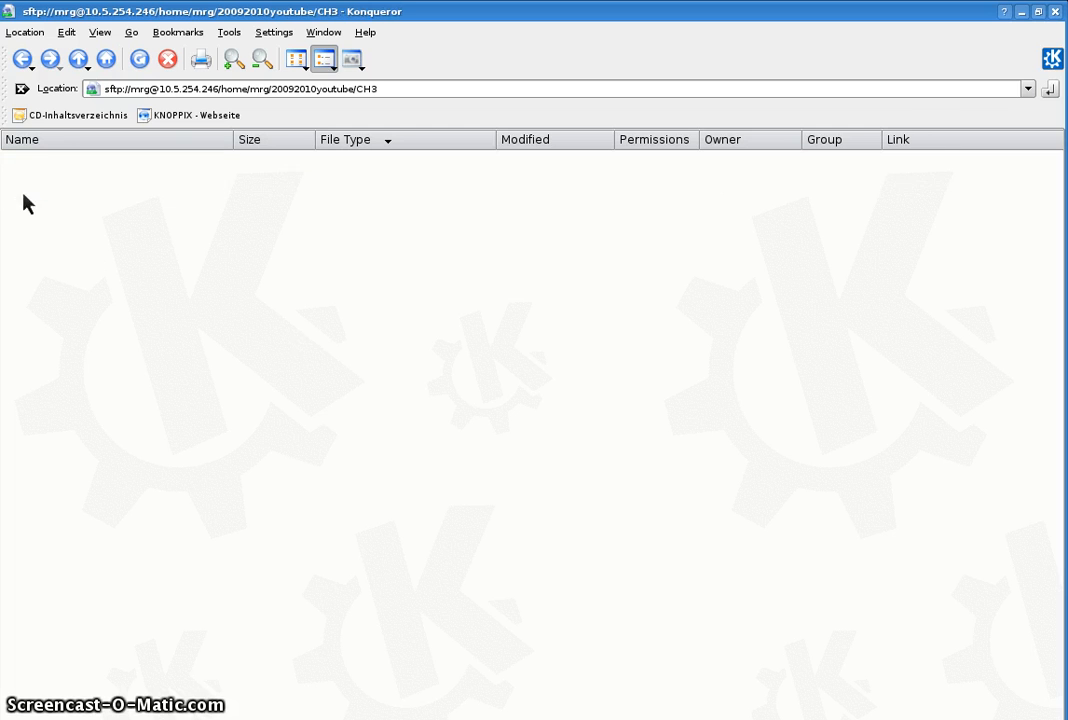
{"action": "mouse_move", "coordinate": [252, 264]}
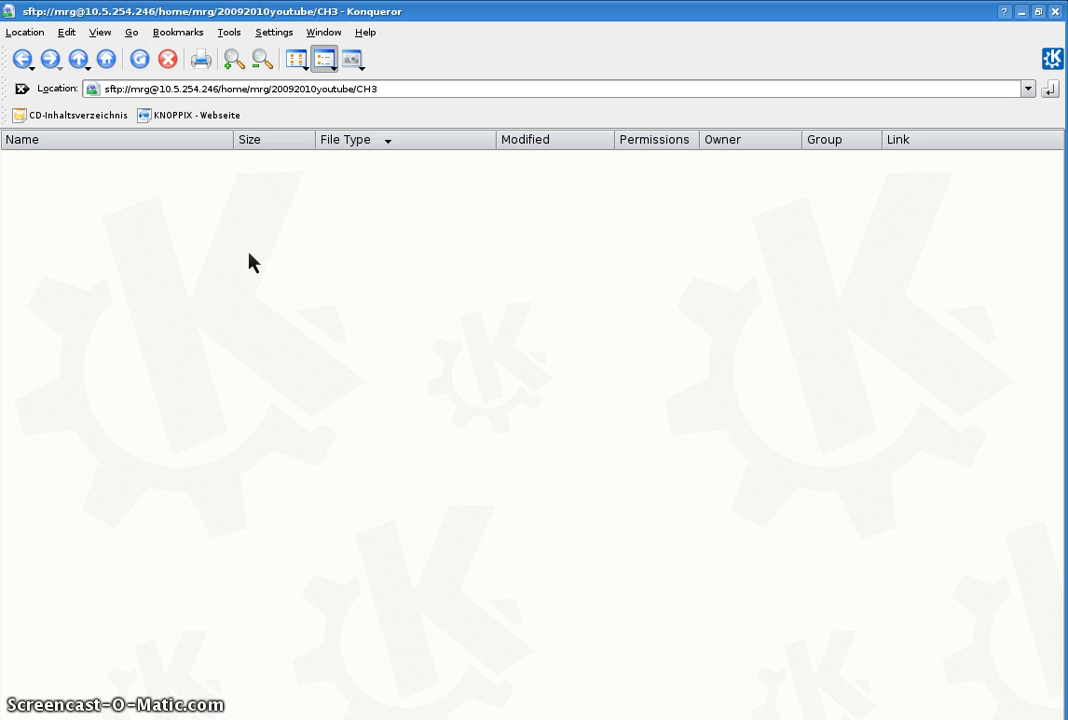
Create two empty text files in CH3 named CashRegisterTester.java and CashRegister.java.
{"action": "right_click", "coordinate": [252, 262]}
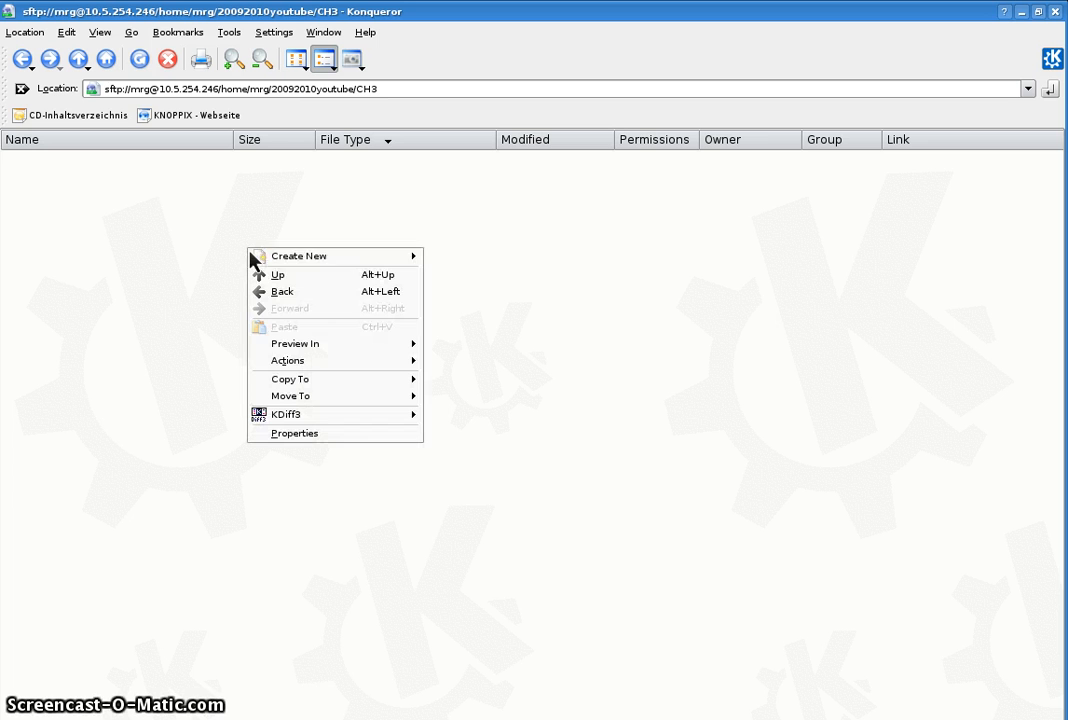
{"action": "mouse_move", "coordinate": [298, 256]}
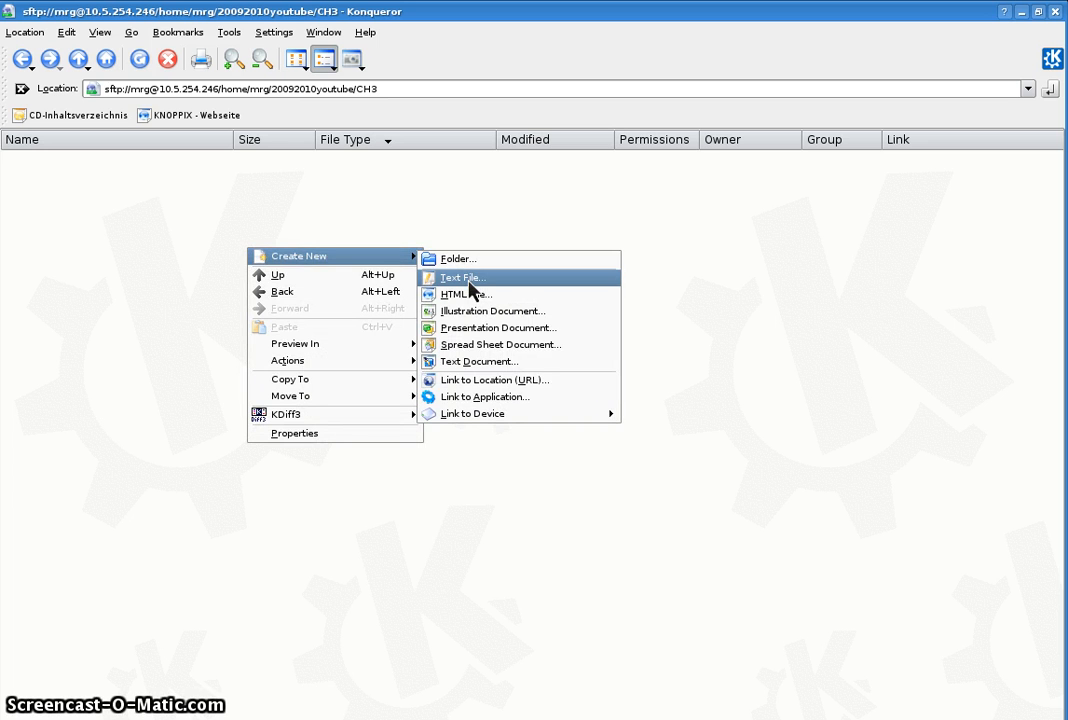
{"action": "left_click", "coordinate": [460, 276]}
{"action": "type", "text": "CashRegisterTester."}
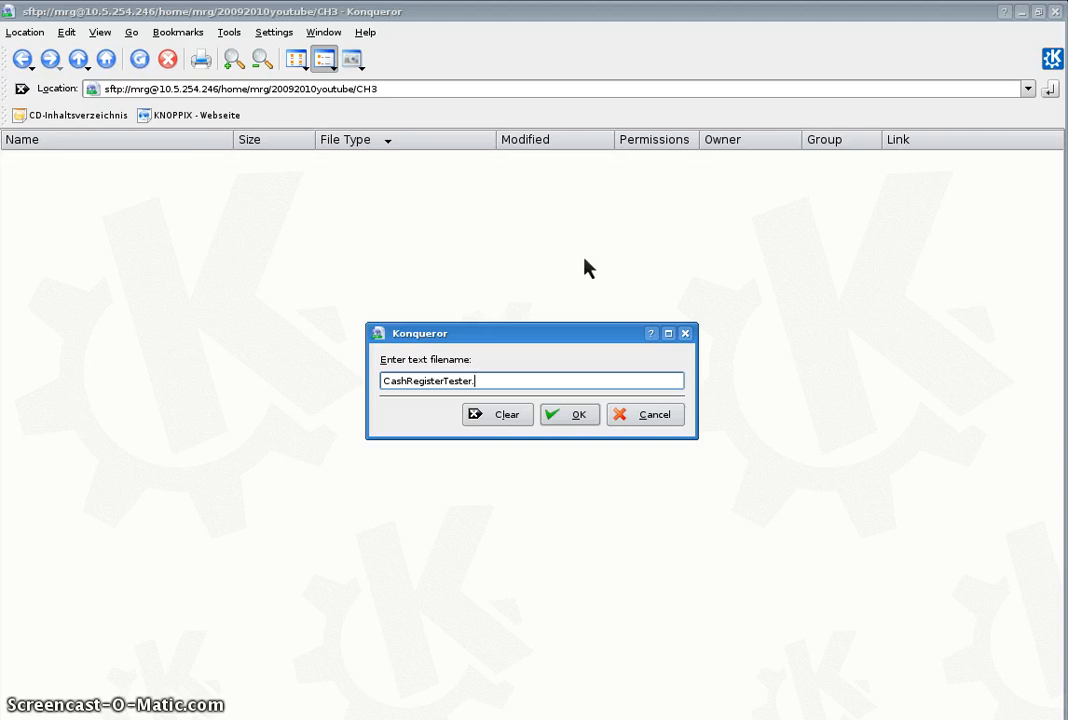
{"action": "left_click", "coordinate": [568, 414]}
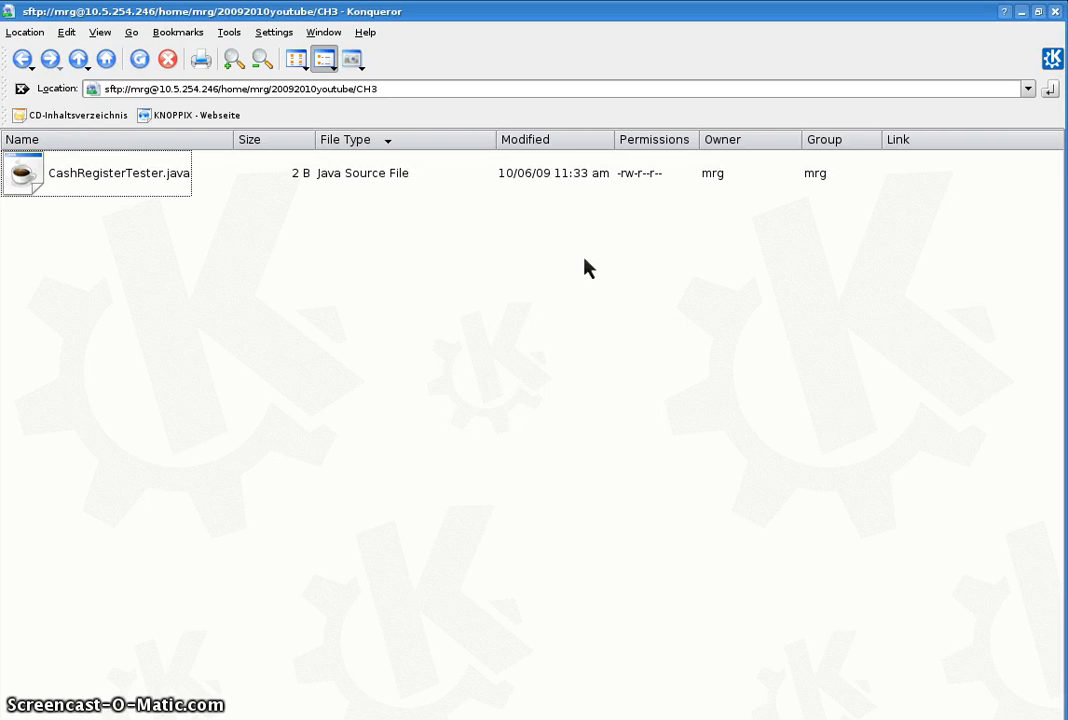
{"action": "mouse_move", "coordinate": [136, 224]}
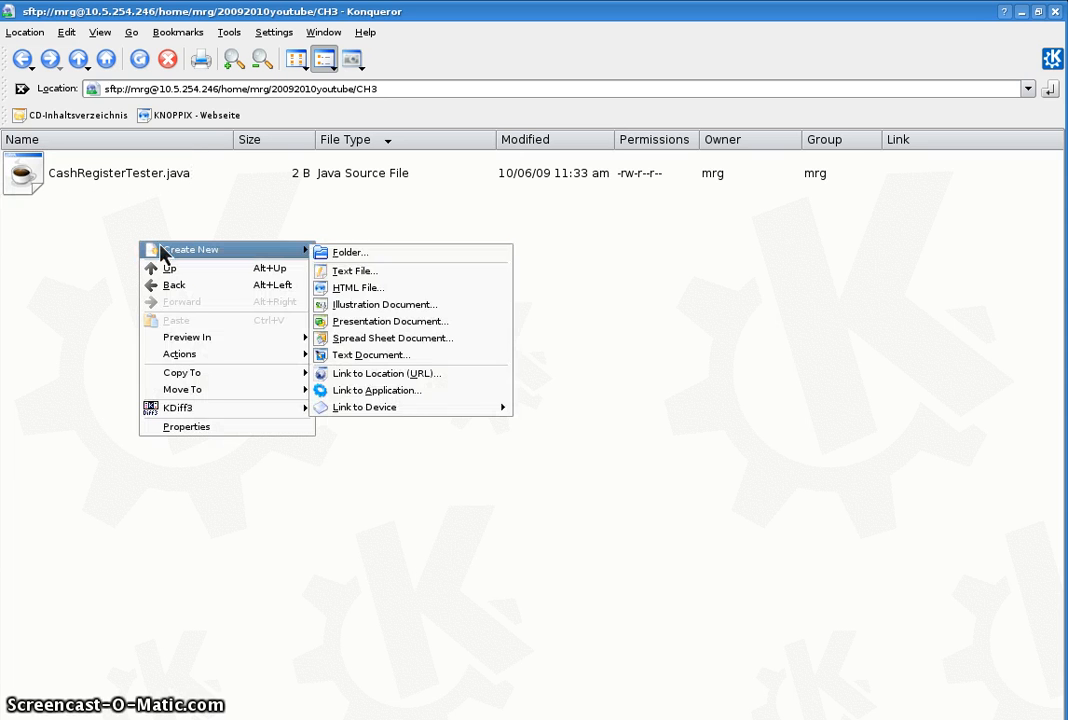
{"action": "mouse_move", "coordinate": [356, 272]}
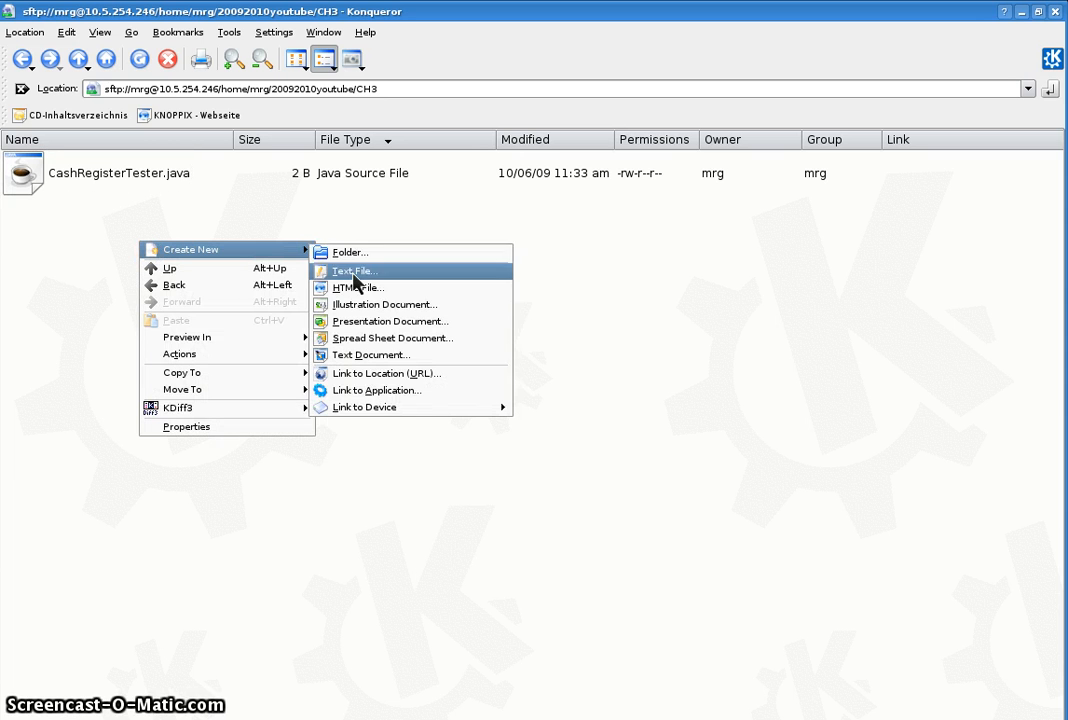
{"action": "left_click", "coordinate": [352, 272]}
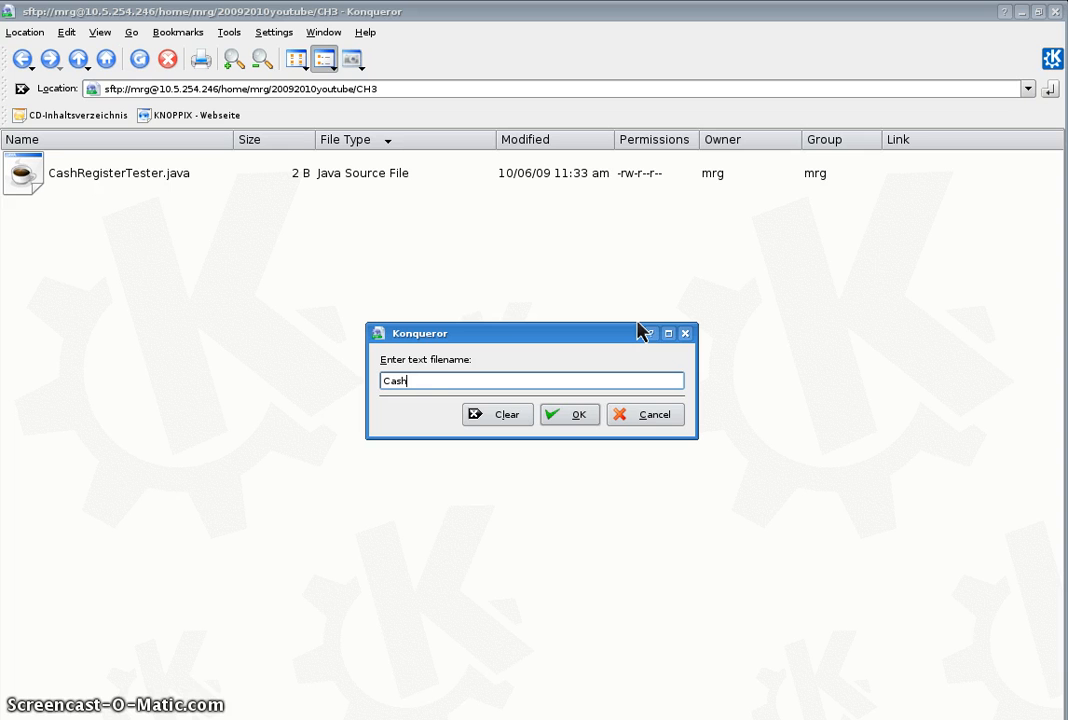
{"action": "type", "text": "Register"}
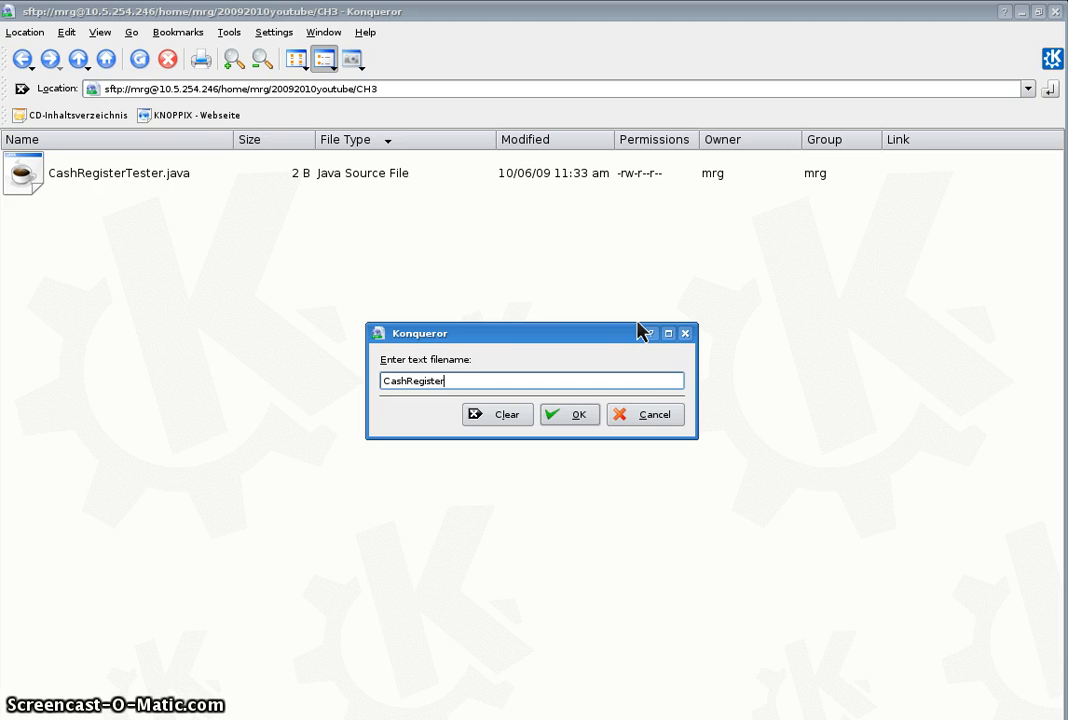
{"action": "left_click", "coordinate": [568, 414]}
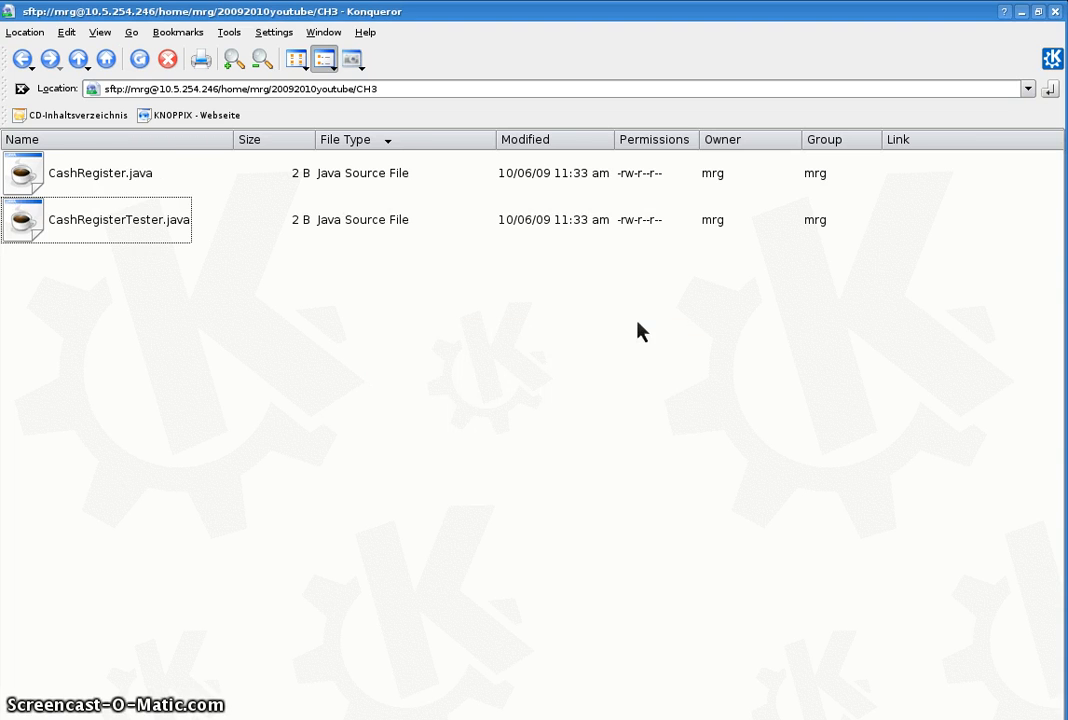
Open CashRegisterTester.java from Konqueror in KWrite for editing.
{"action": "double_click", "coordinate": [118, 218]}
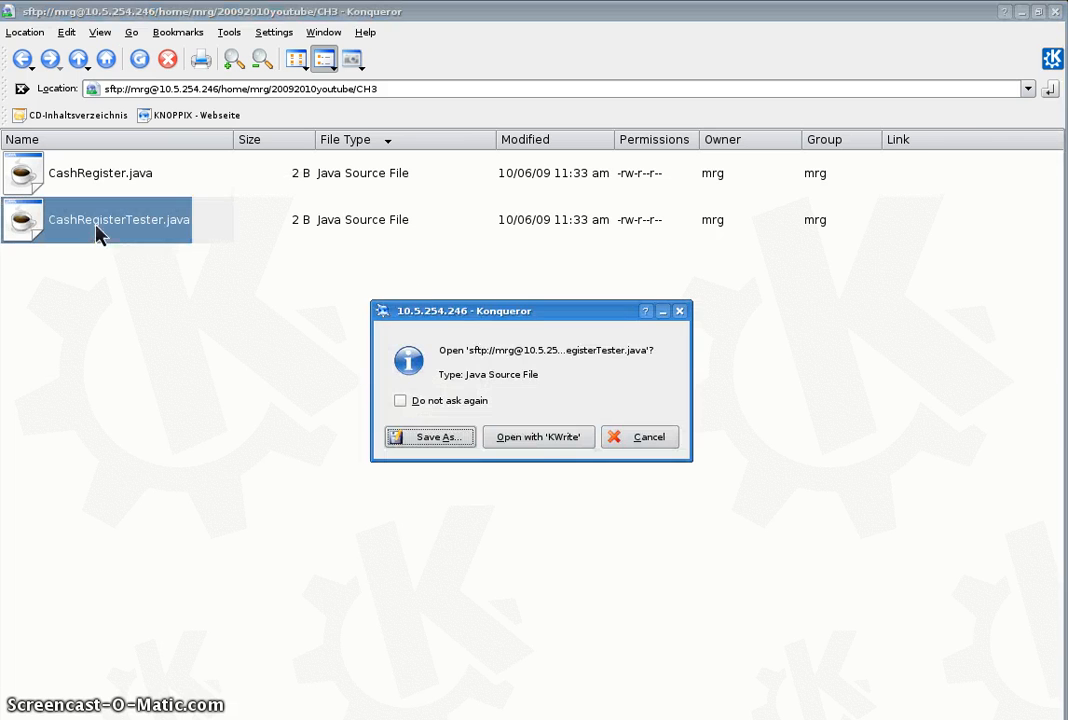
{"action": "left_click", "coordinate": [538, 436]}
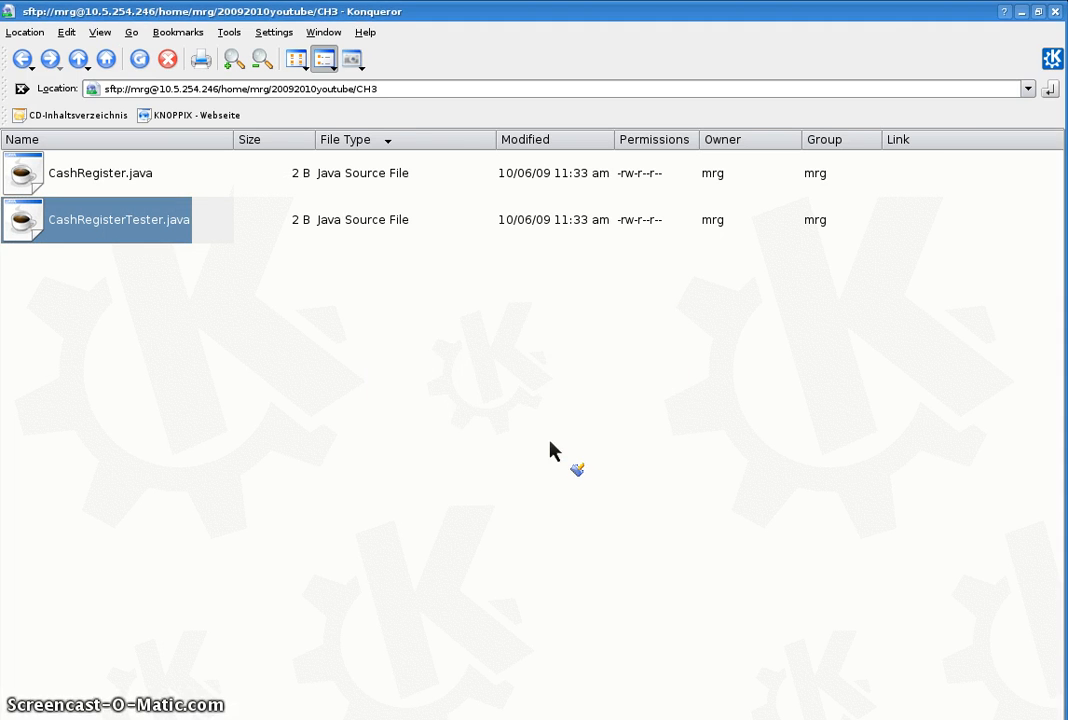
{"action": "double_click", "coordinate": [118, 218]}
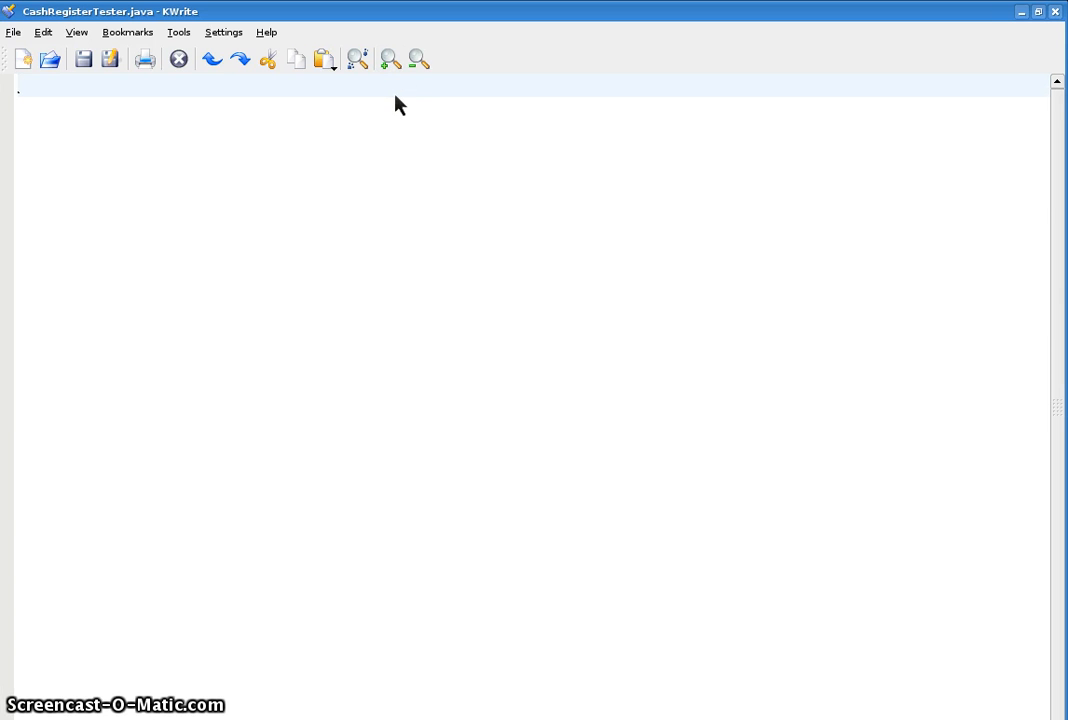
Begin the header comment /** with the file name CashRegisterTester.java and the date.
{"action": "type", "text": "/"}
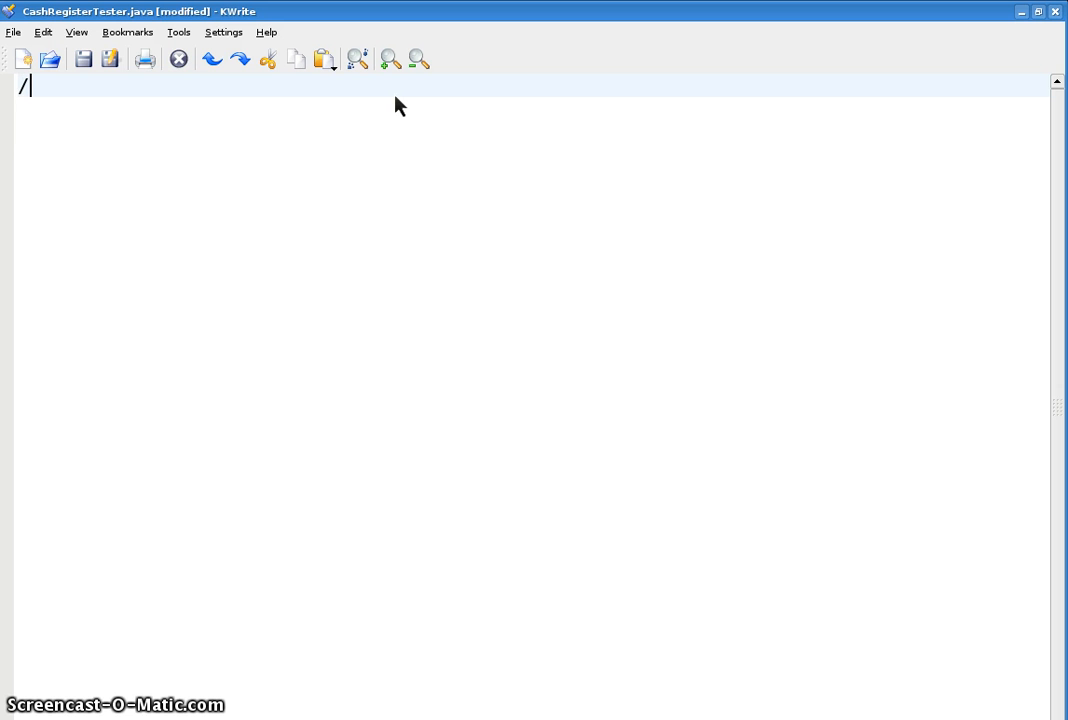
{"action": "type", "text": "**"}
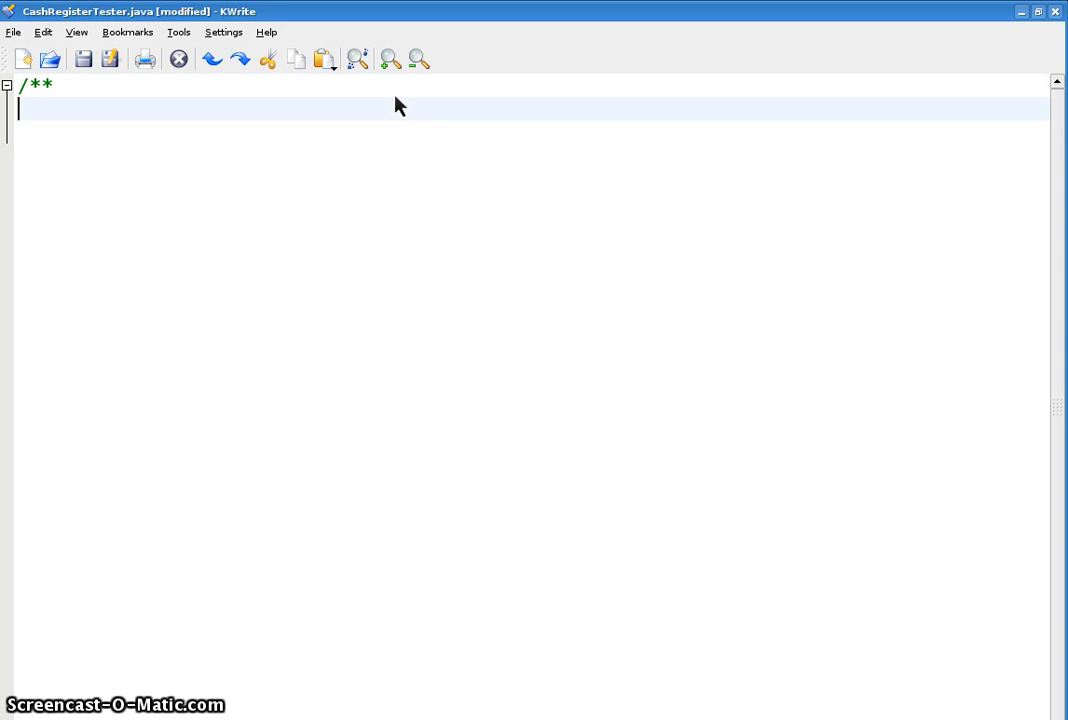
{"action": "type", "text": "CashReg"}
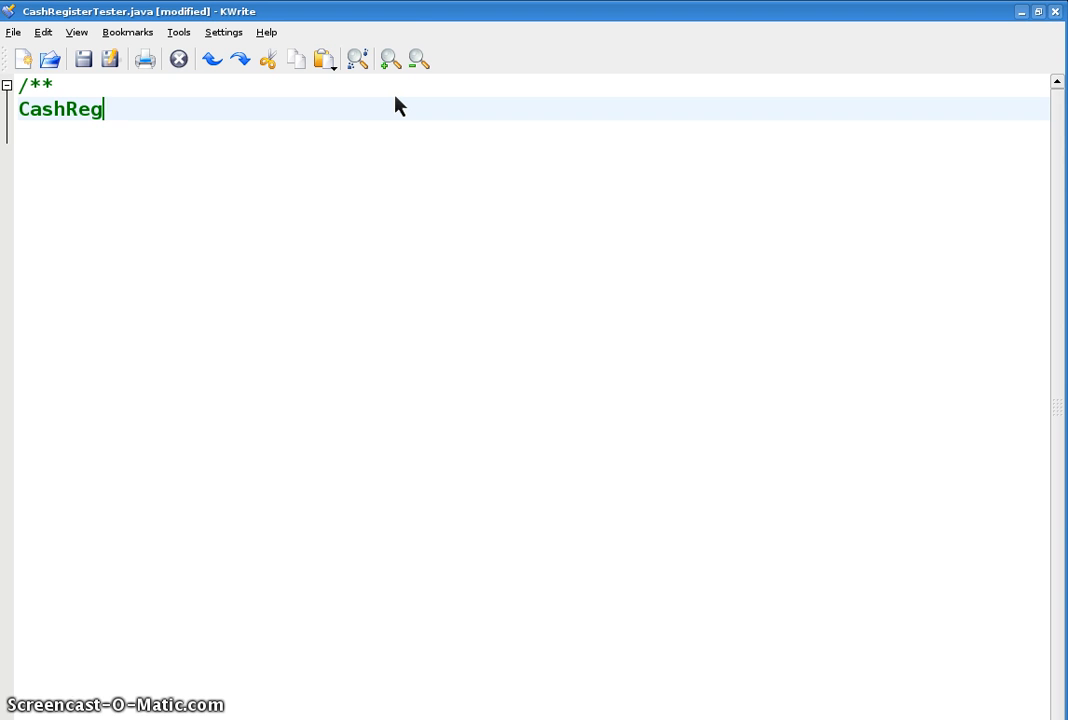
{"action": "type", "text": "isterTester"}
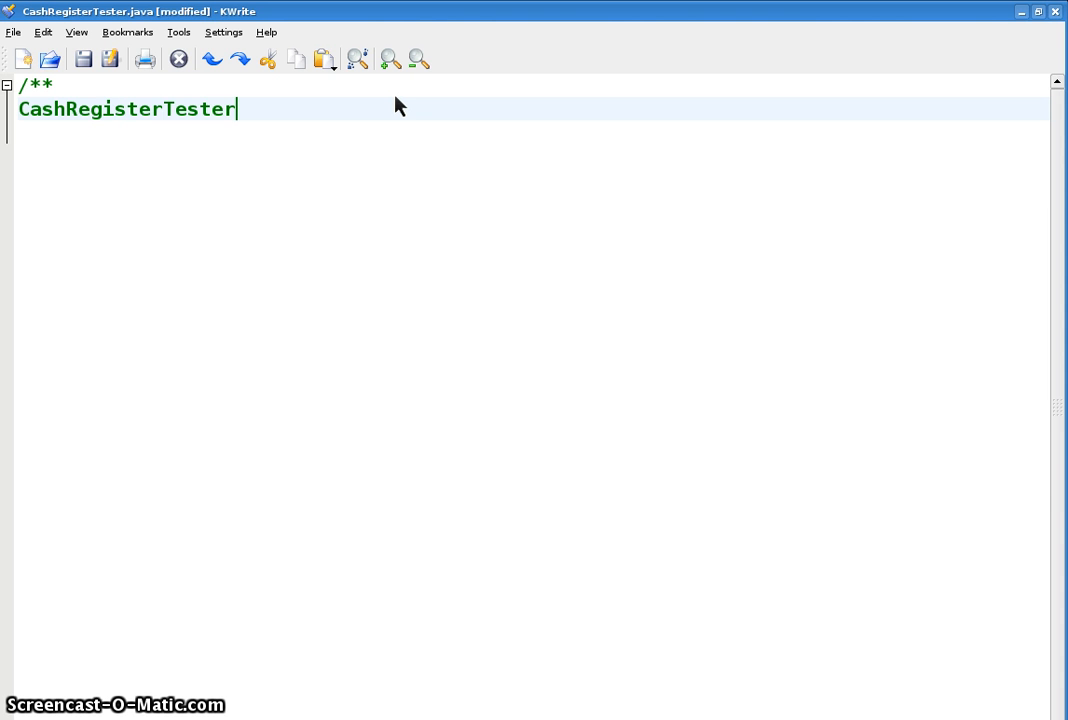
{"action": "type", "text": ".java"}
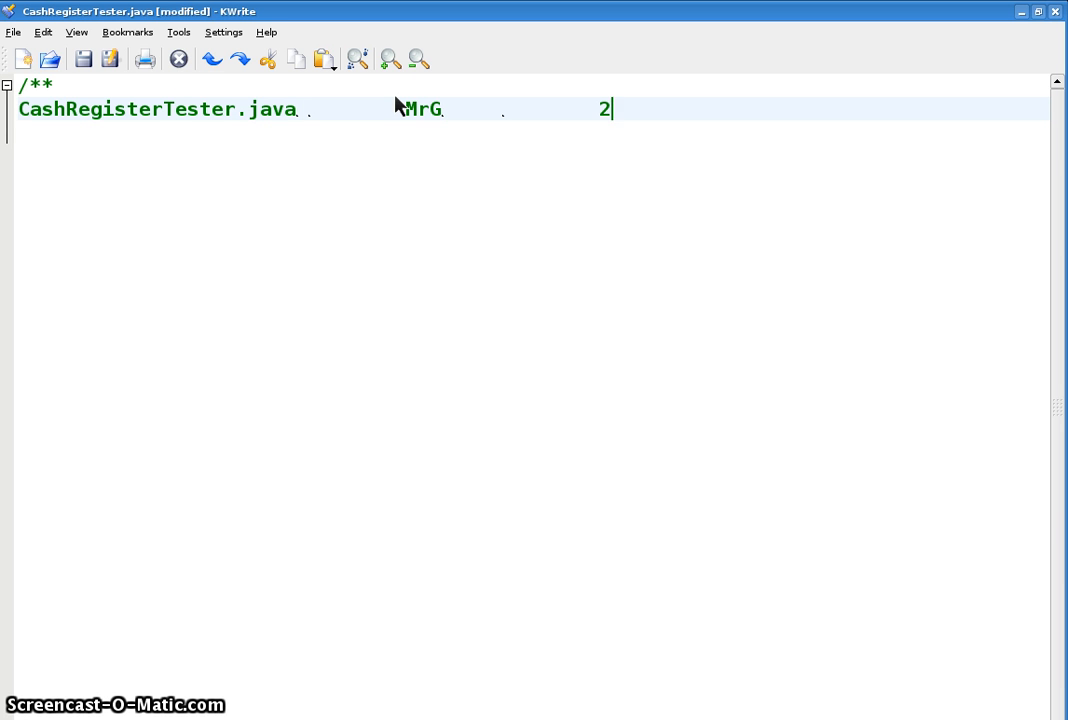
{"action": "type", "text": "009."}
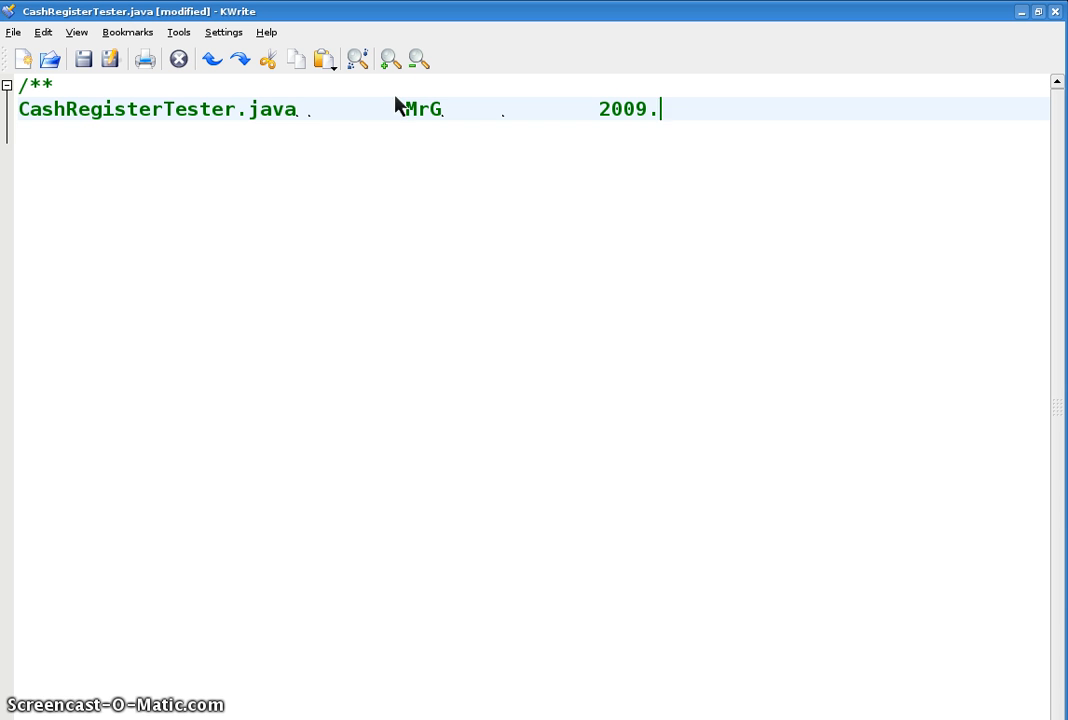
{"action": "mouse_move", "coordinate": [772, 260]}
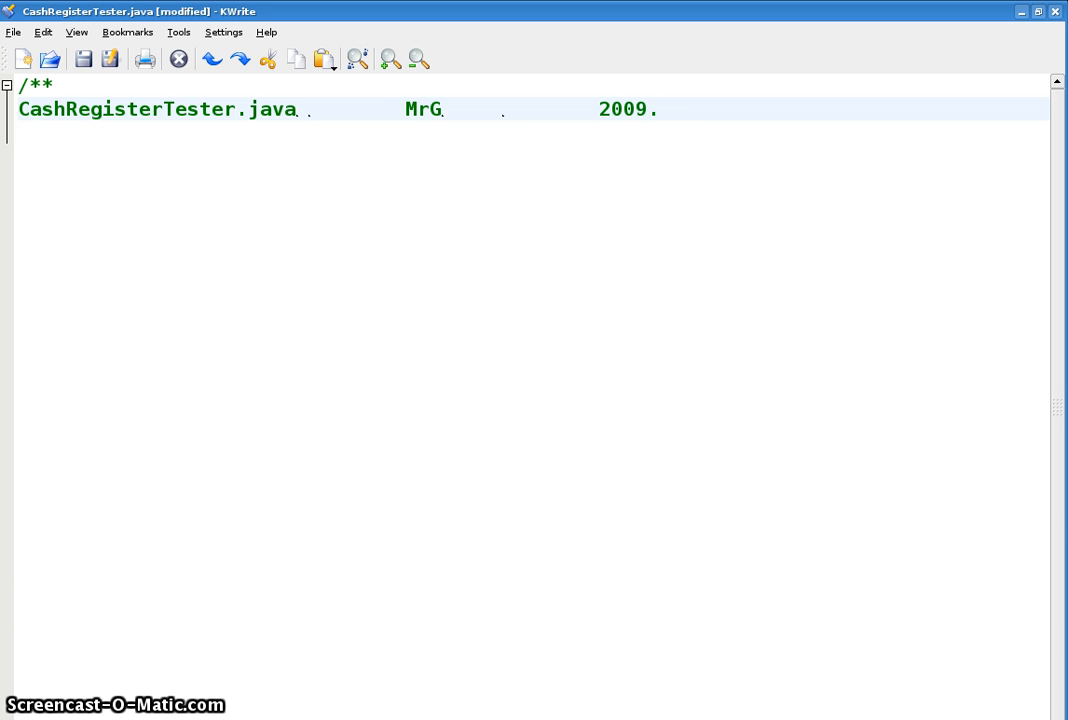
{"action": "type", "text": "1"}
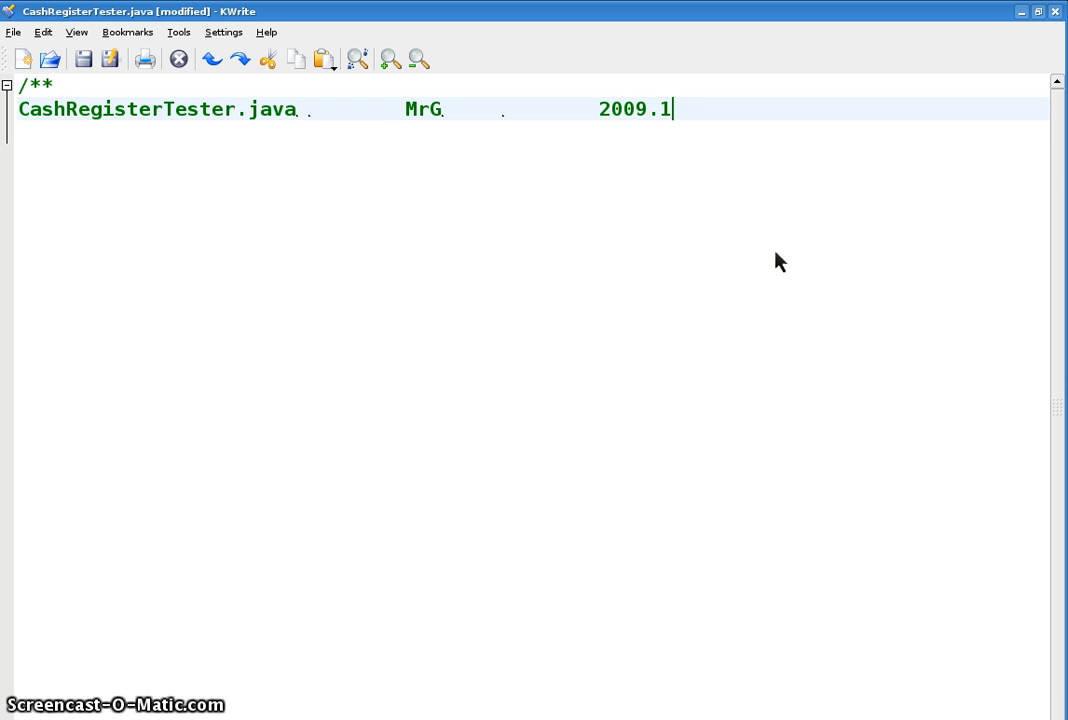
{"action": "type", "text": "006"}
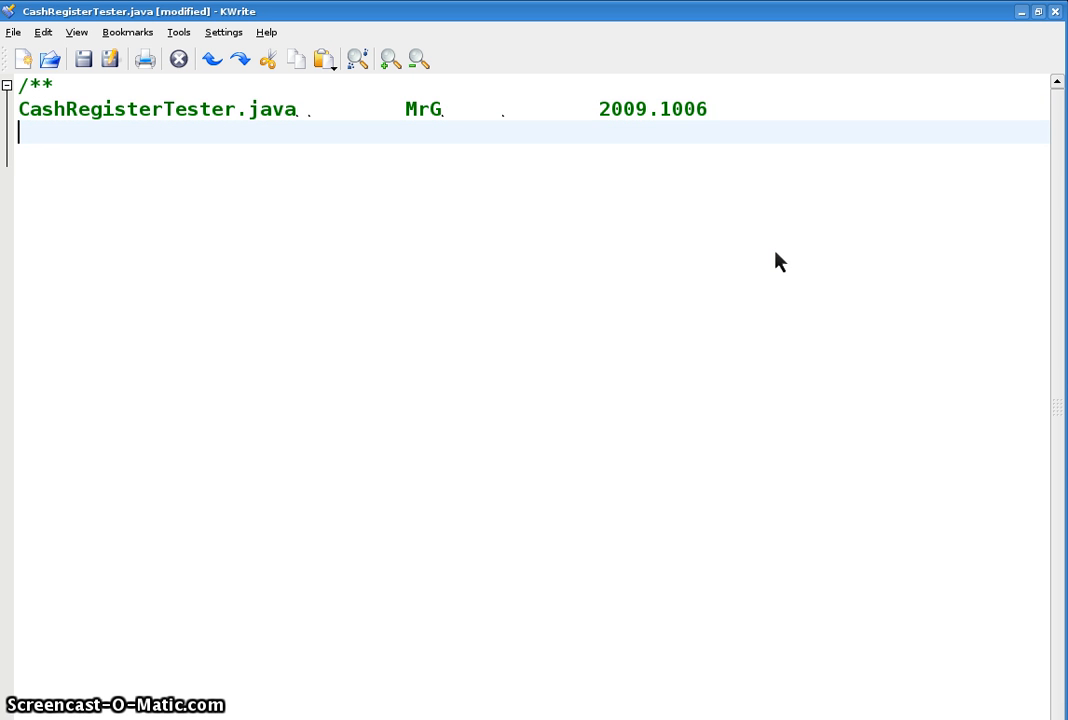
Add 'purpose: test my own class' and required files CashRegisterTester.java (main class) and CashRegister.java (derived).
{"action": "type", "text": "pur"}
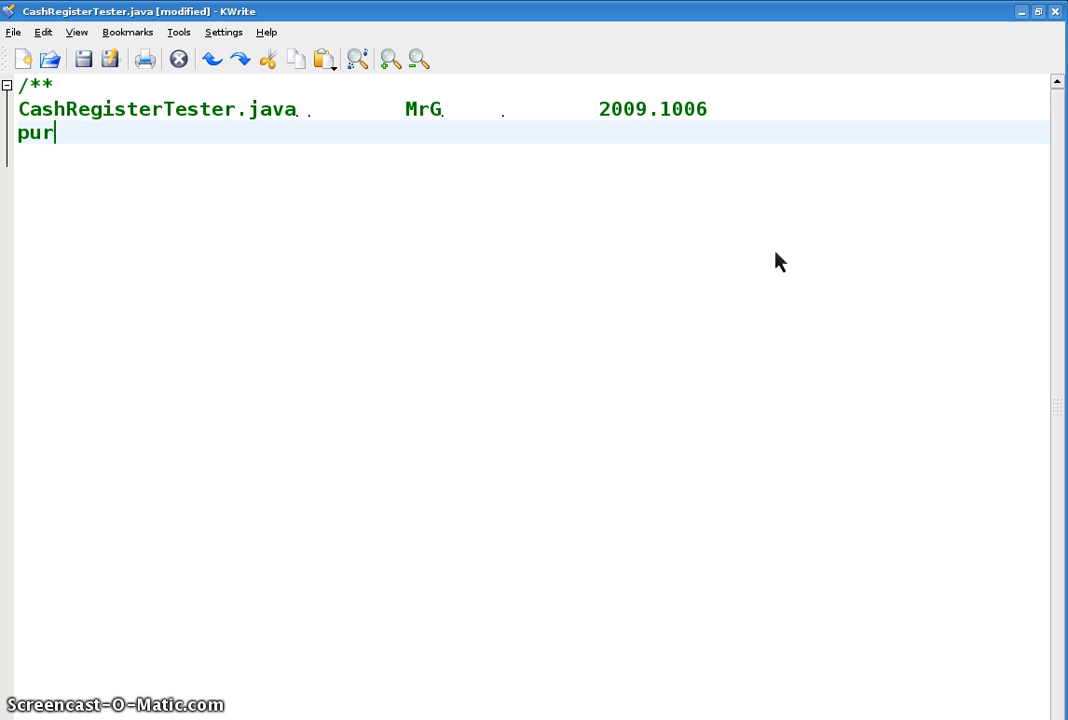
{"action": "type", "text": "po"}
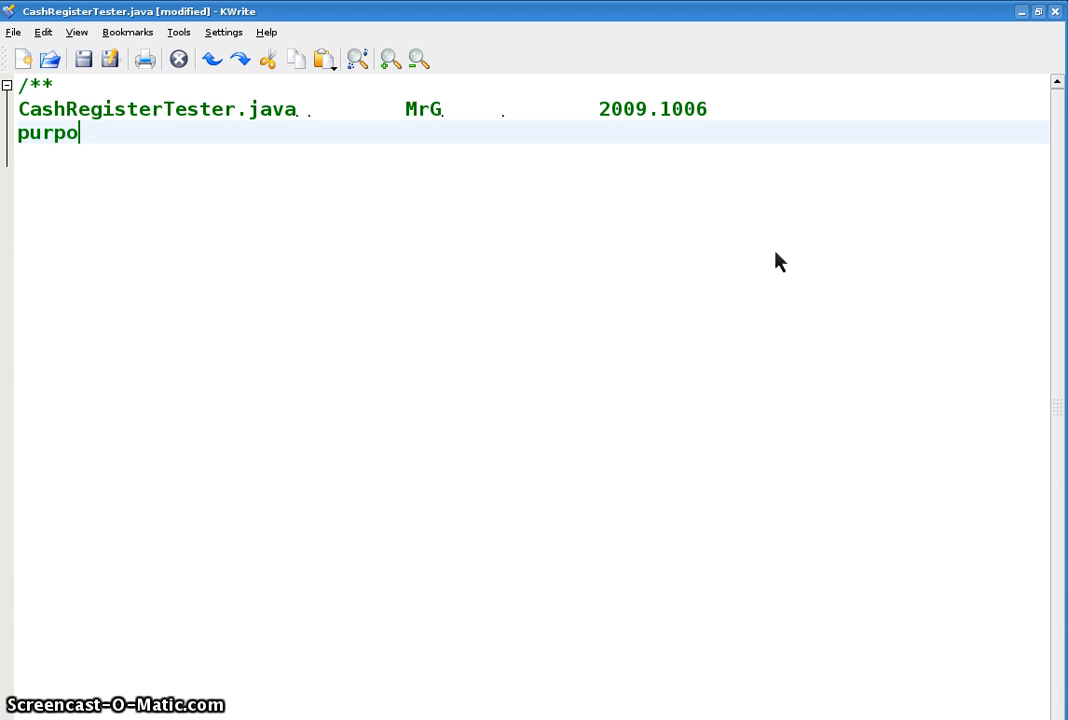
{"action": "type", "text": "se:"}
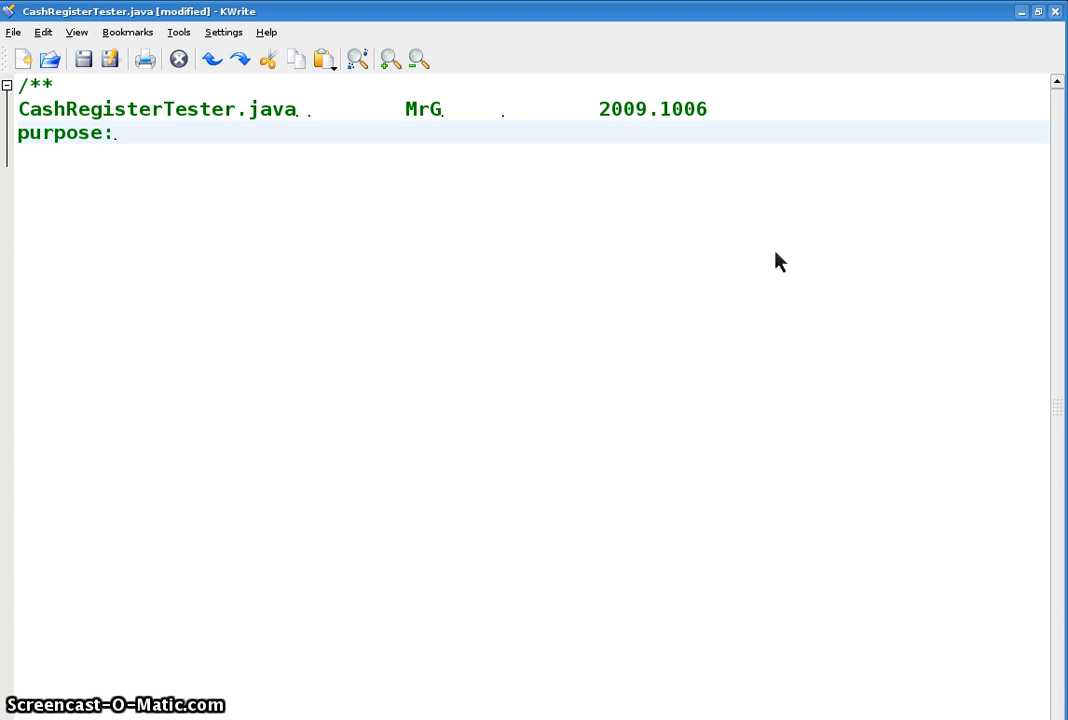
{"action": "type", "text": "test"}
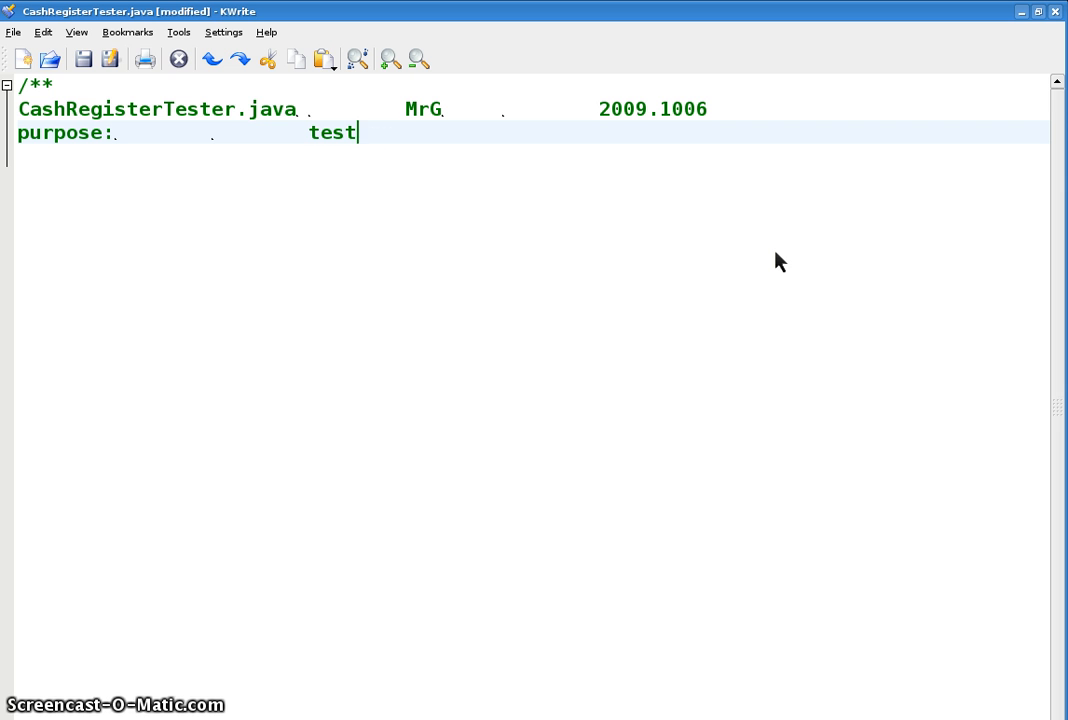
{"action": "type", "text": "my own class"}
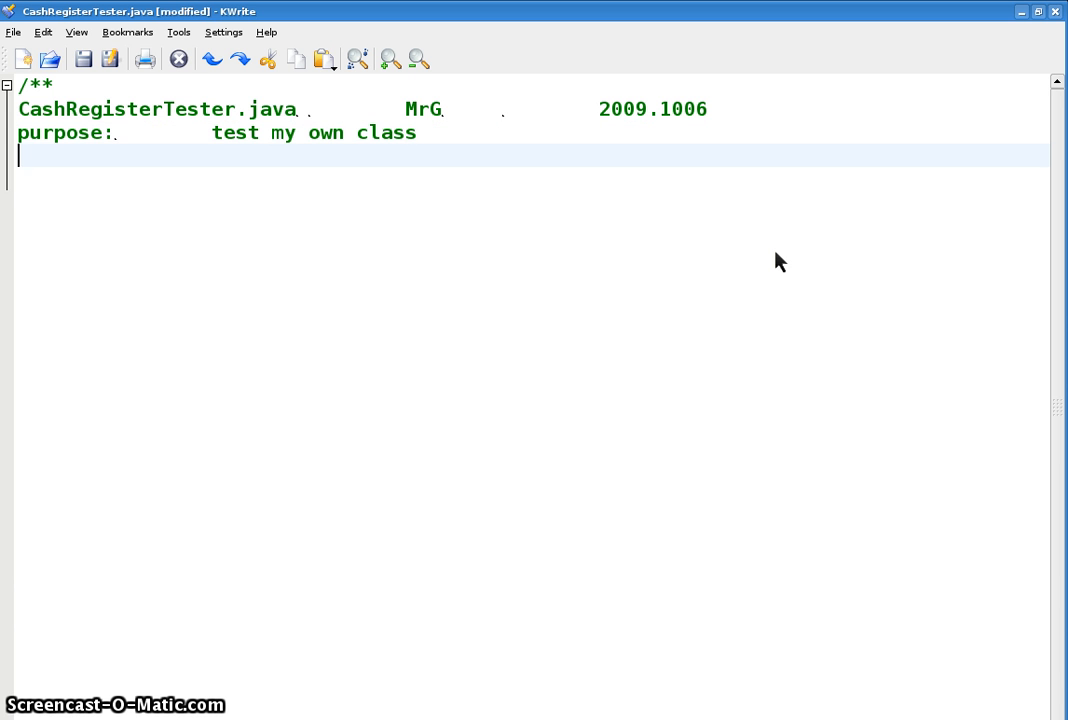
{"action": "type", "text": "require"}
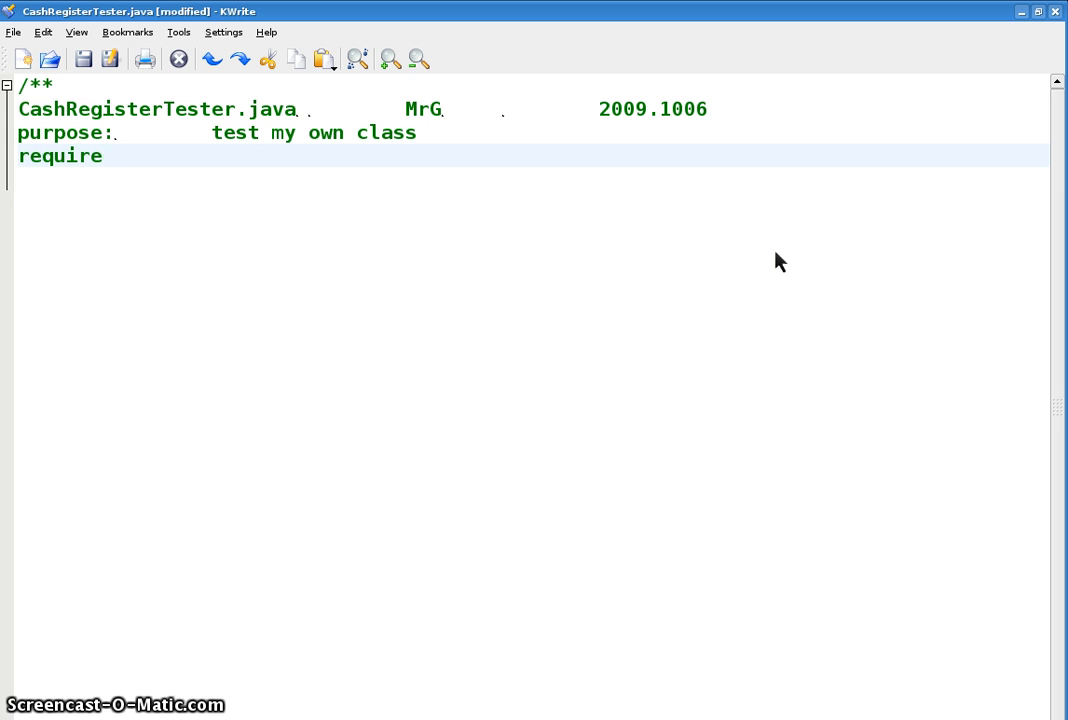
{"action": "type", "text": "d"}
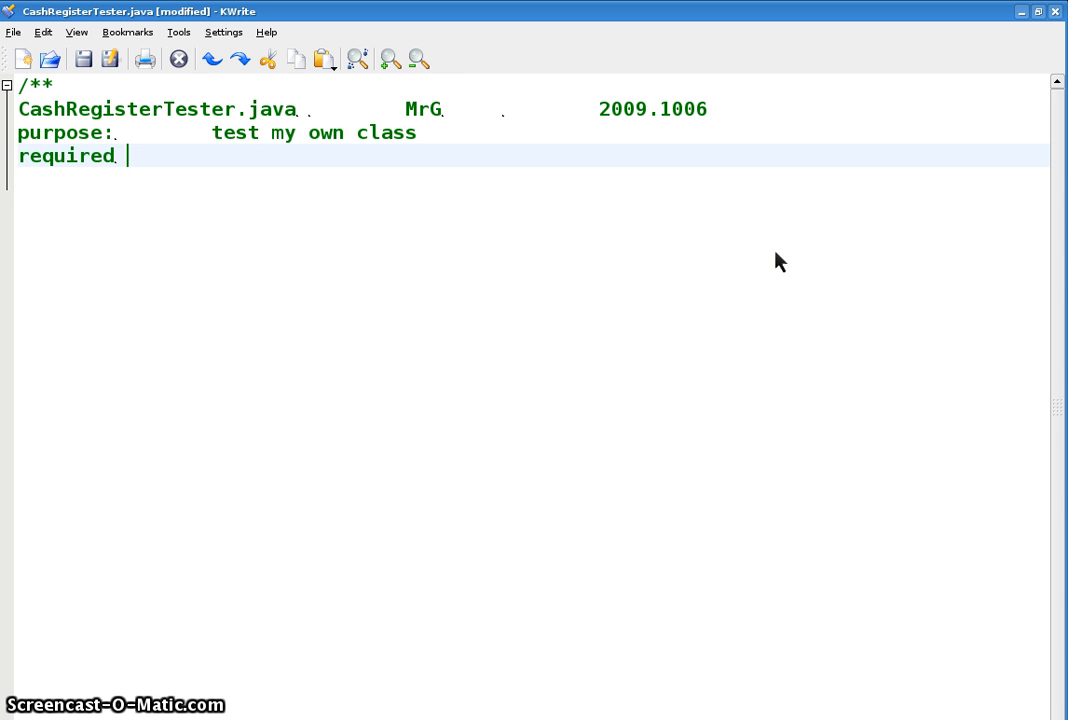
{"action": "type", "text": "files:"}
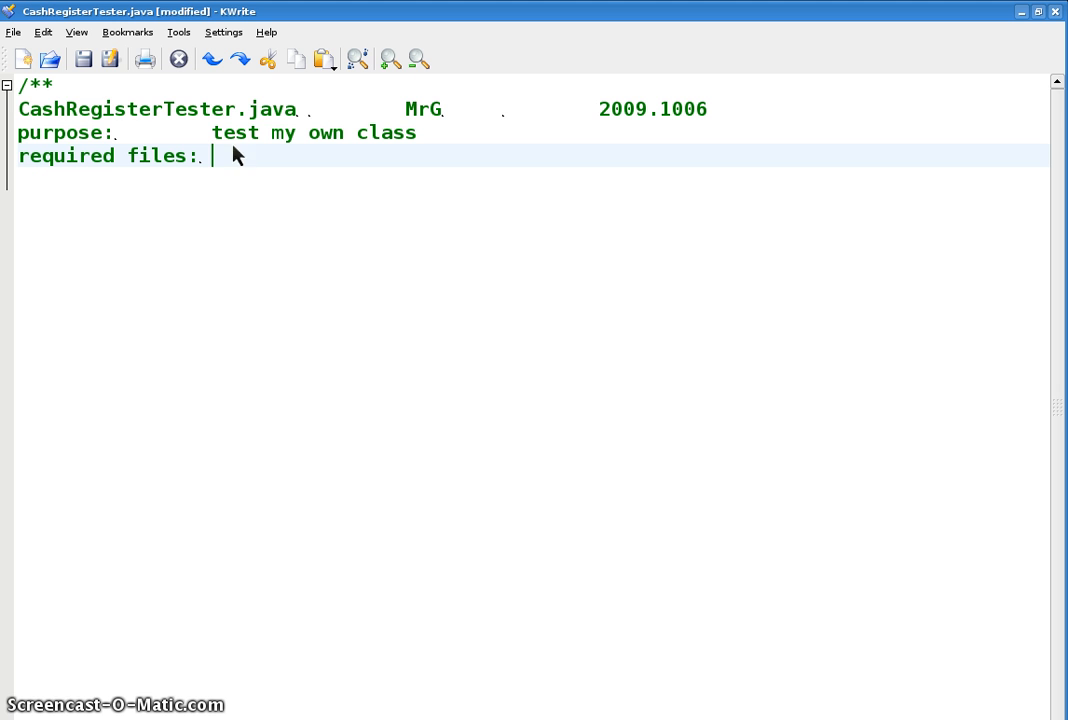
{"action": "double_click", "coordinate": [80, 108]}
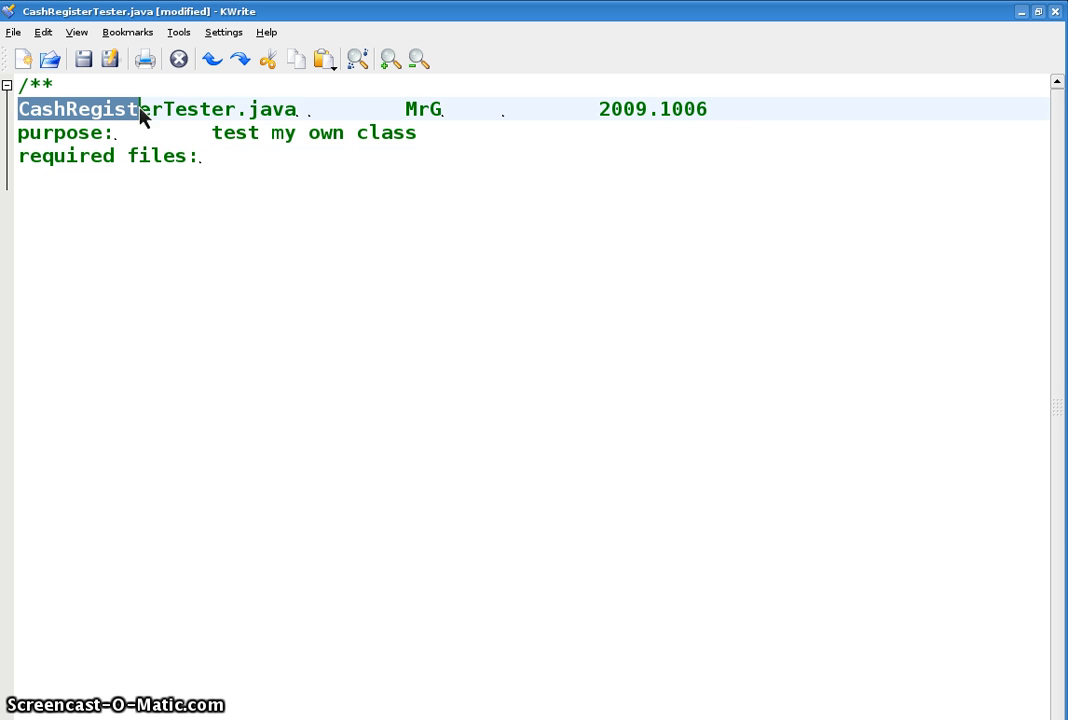
{"action": "left_click_drag", "start_coordinate": [140, 108], "coordinate": [298, 108]}
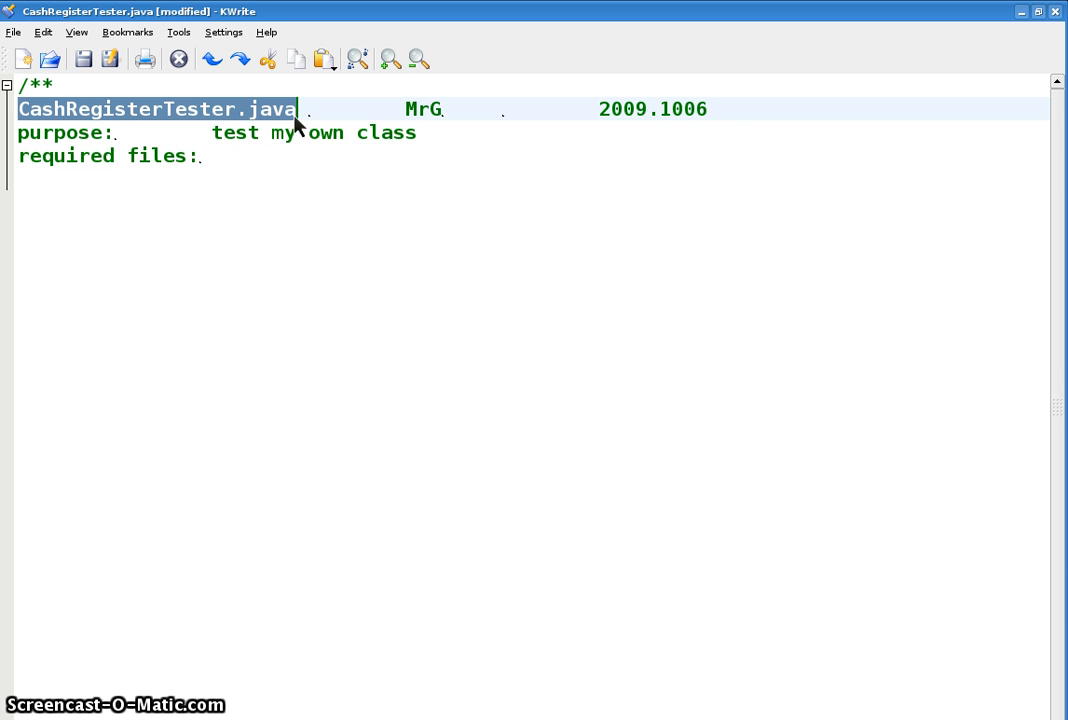
{"action": "type", "text": "CashRegisterTester.java"}
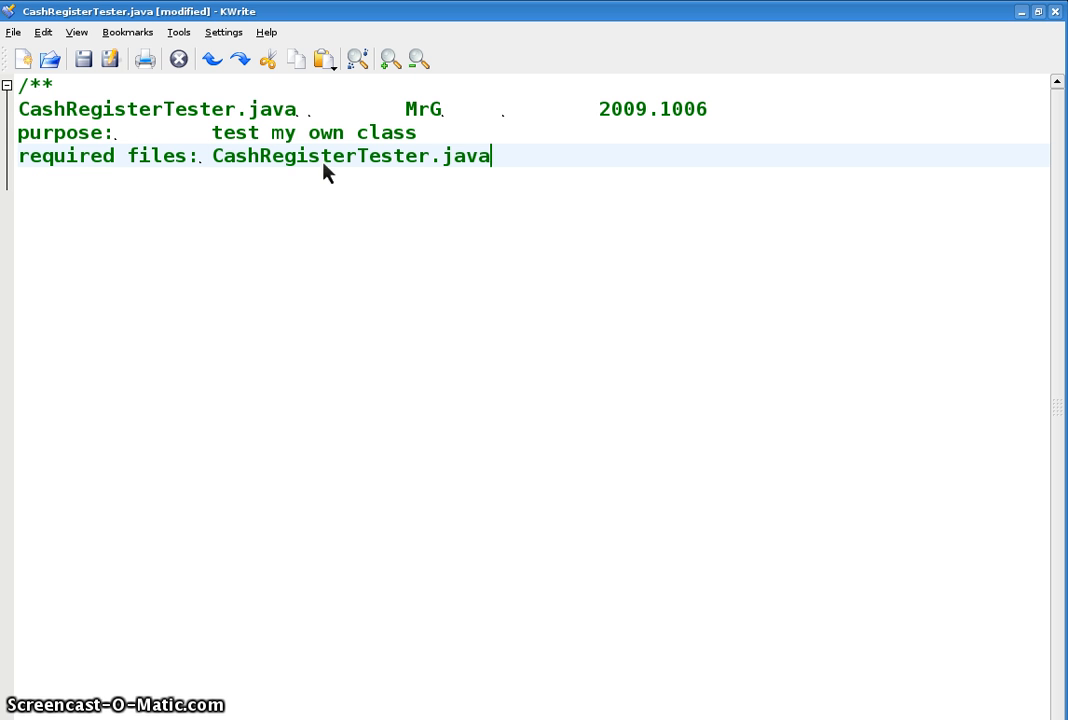
{"action": "type", "text": "mail"}
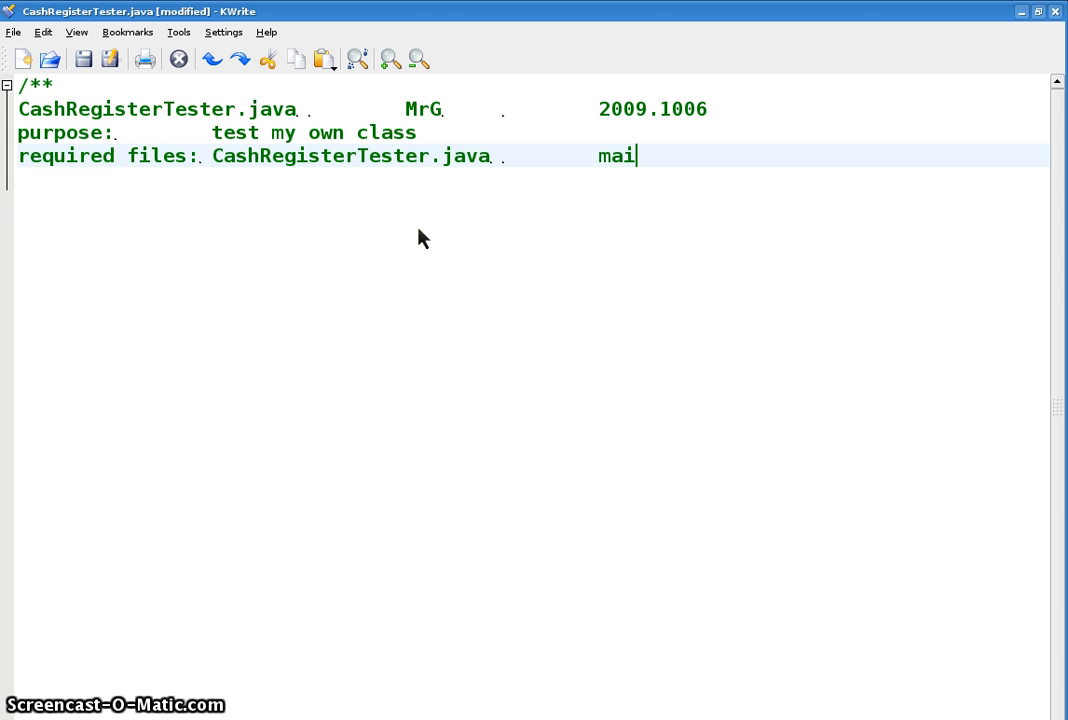
{"action": "type", "text": "n class"}
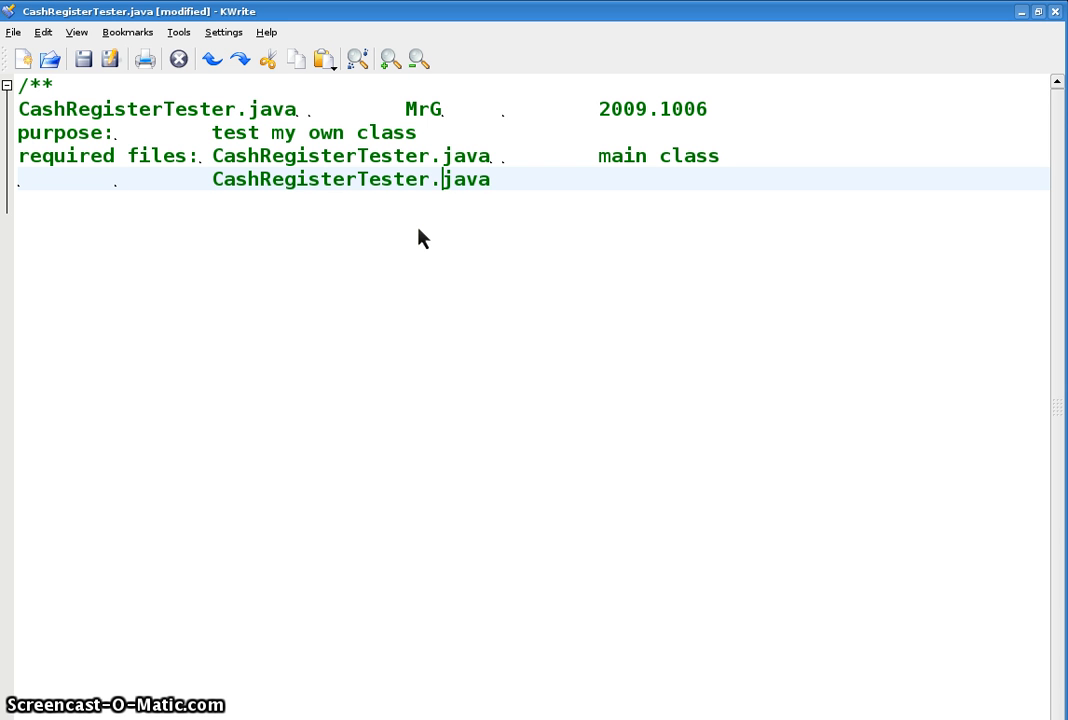
{"action": "key", "text": "BackSpace"}
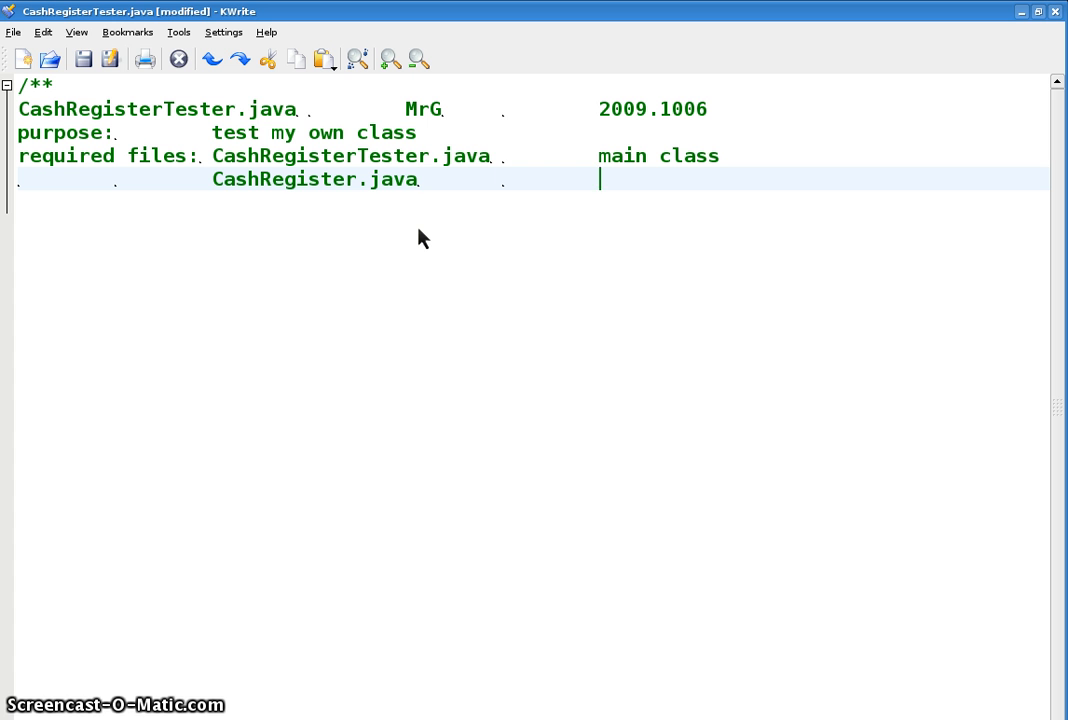
{"action": "type", "text": "derived class"}
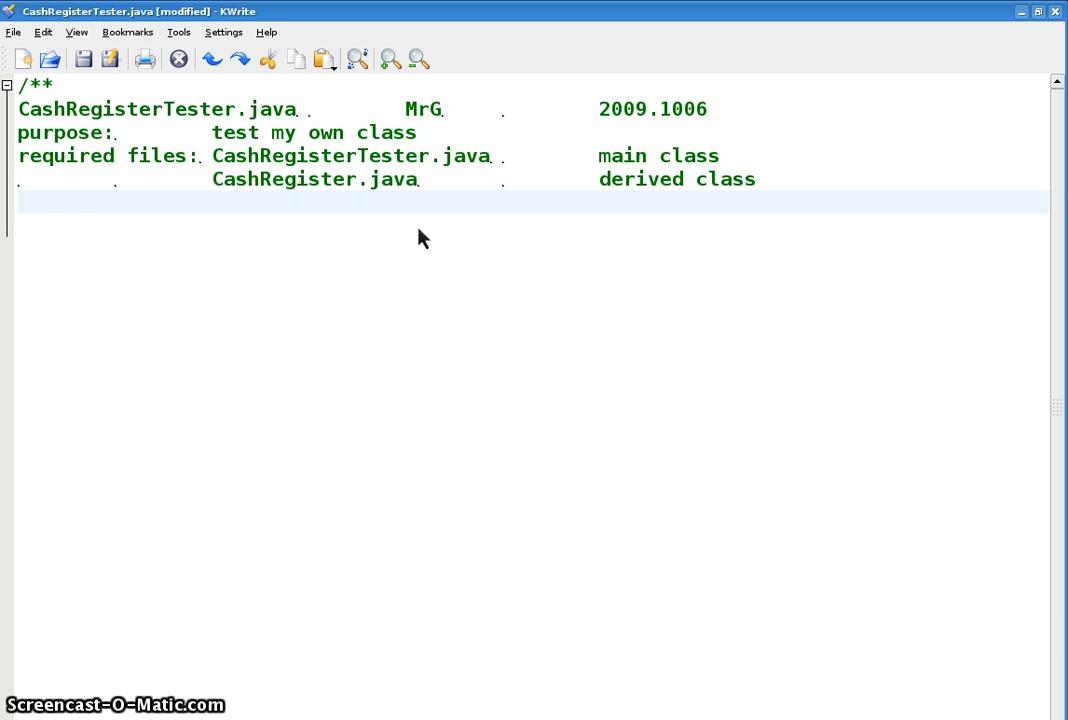
Add 'translator: javac CashRegisterTester.java' and 'interpreter: java CashRegisterTester', then close the comment with */.
{"action": "type", "text": "transla"}
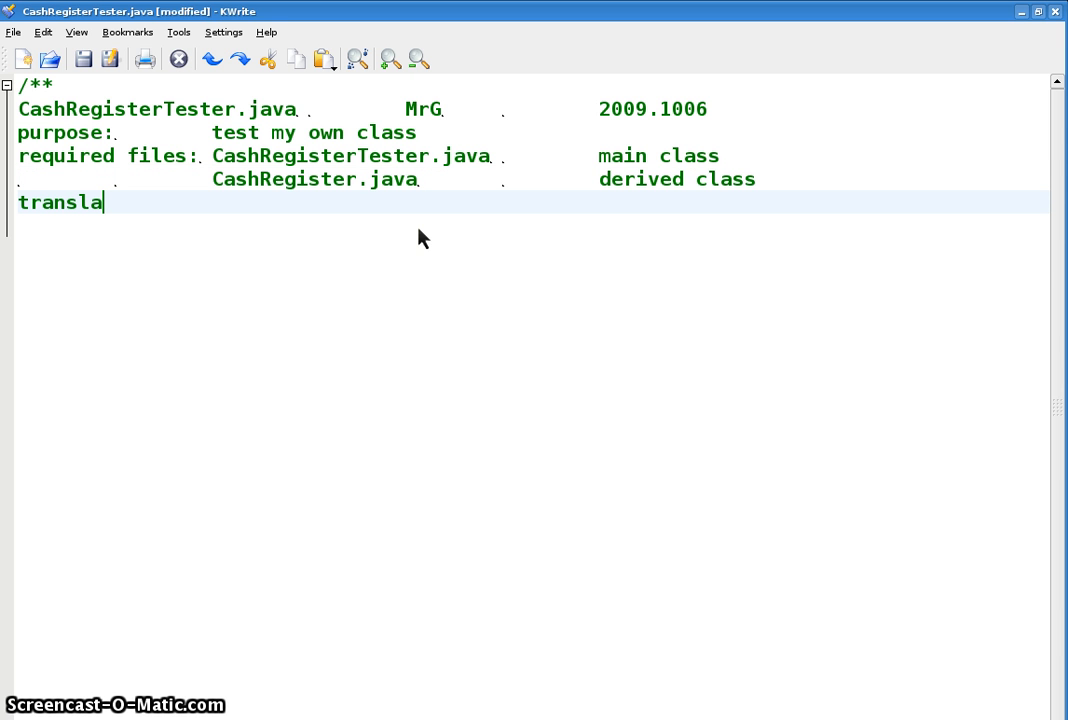
{"action": "type", "text": "tor:"}
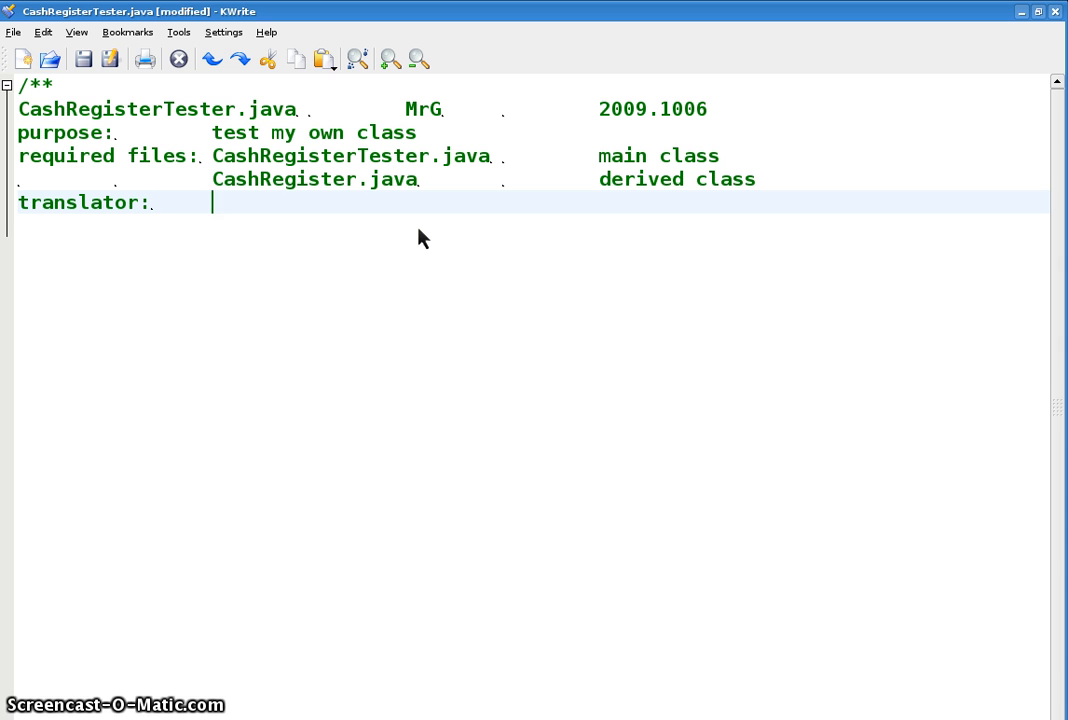
{"action": "type", "text": "javac"}
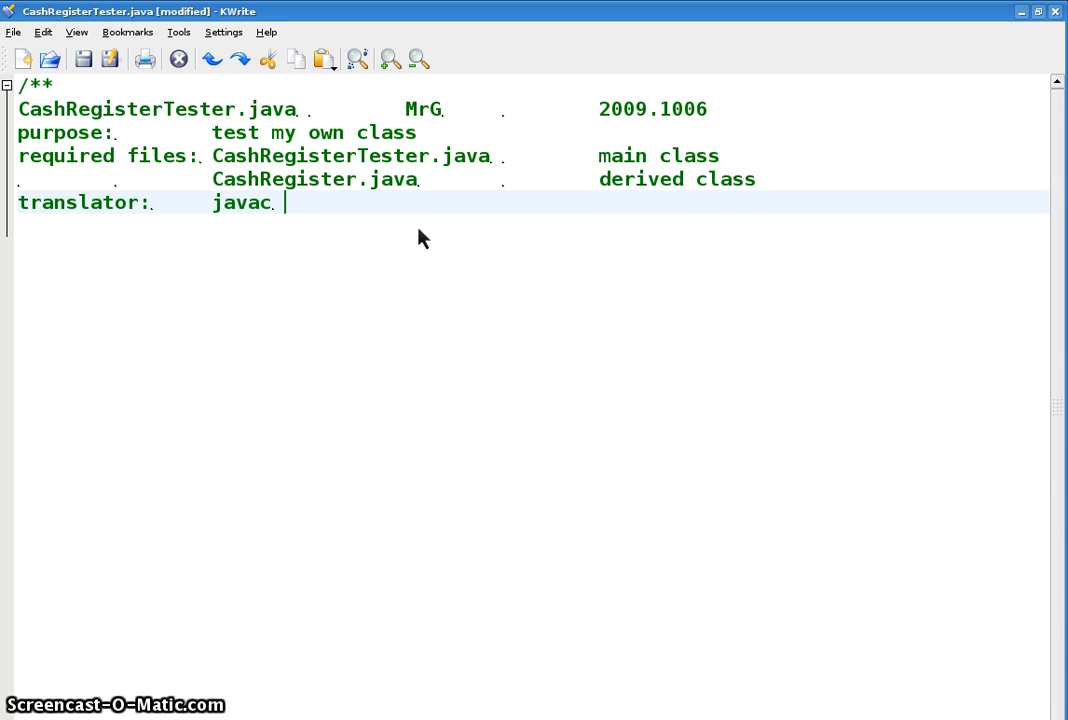
{"action": "type", "text": "CashRegisterTester.java"}
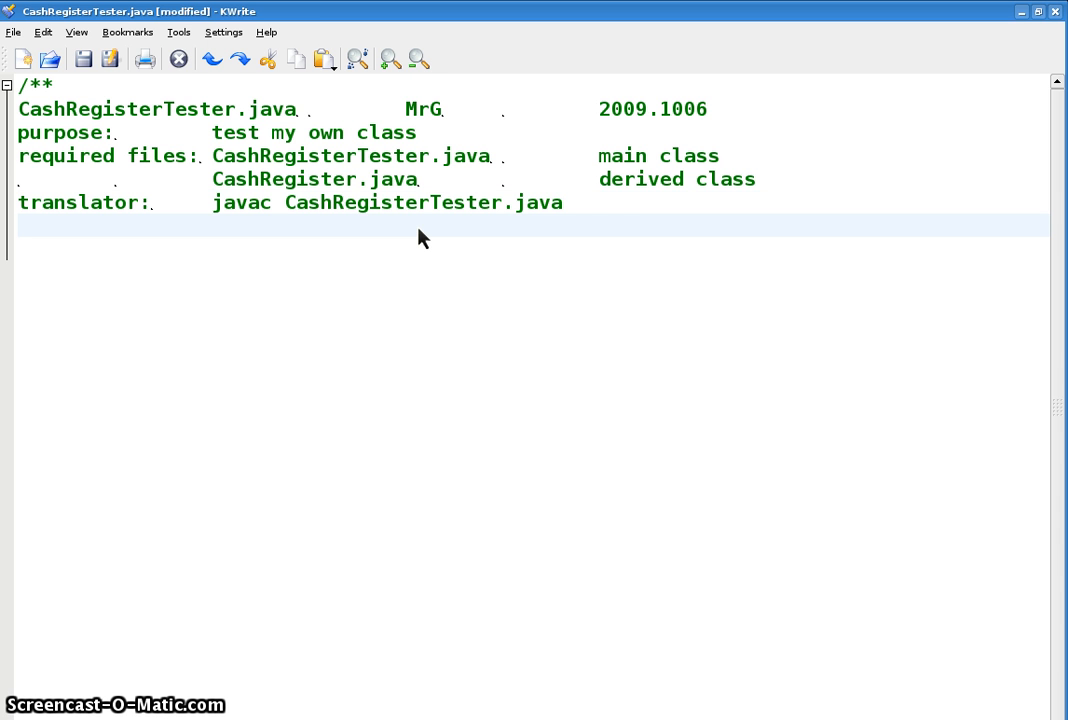
{"action": "type", "text": "interpreter"}
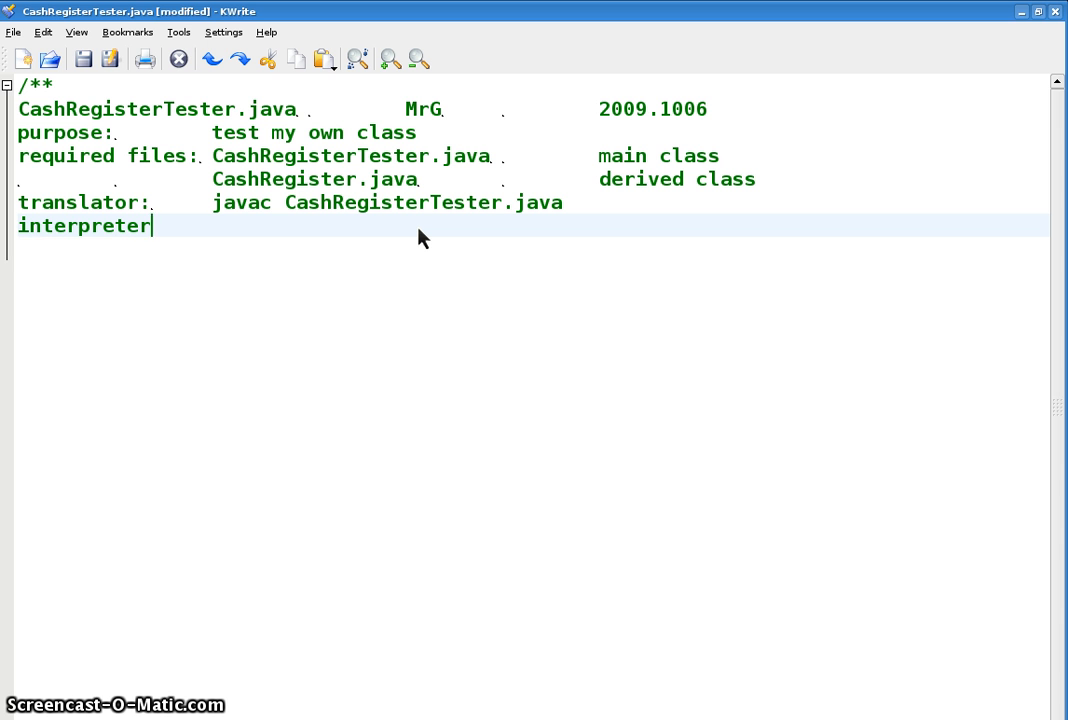
{"action": "type", "text": ":"}
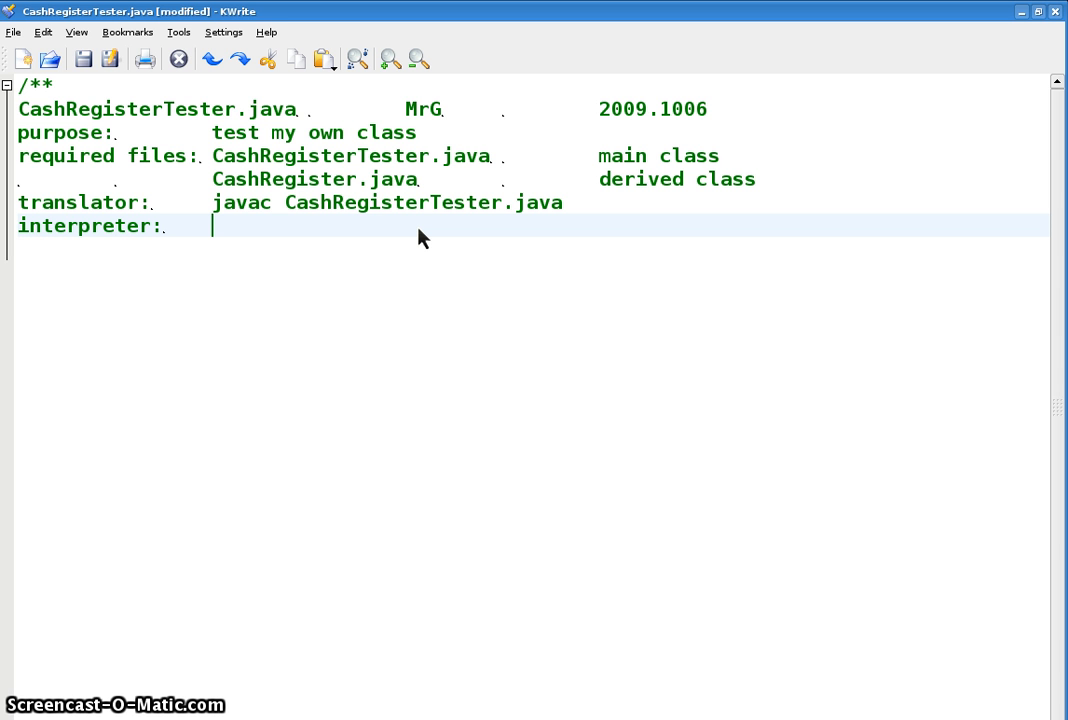
{"action": "type", "text": "la"}
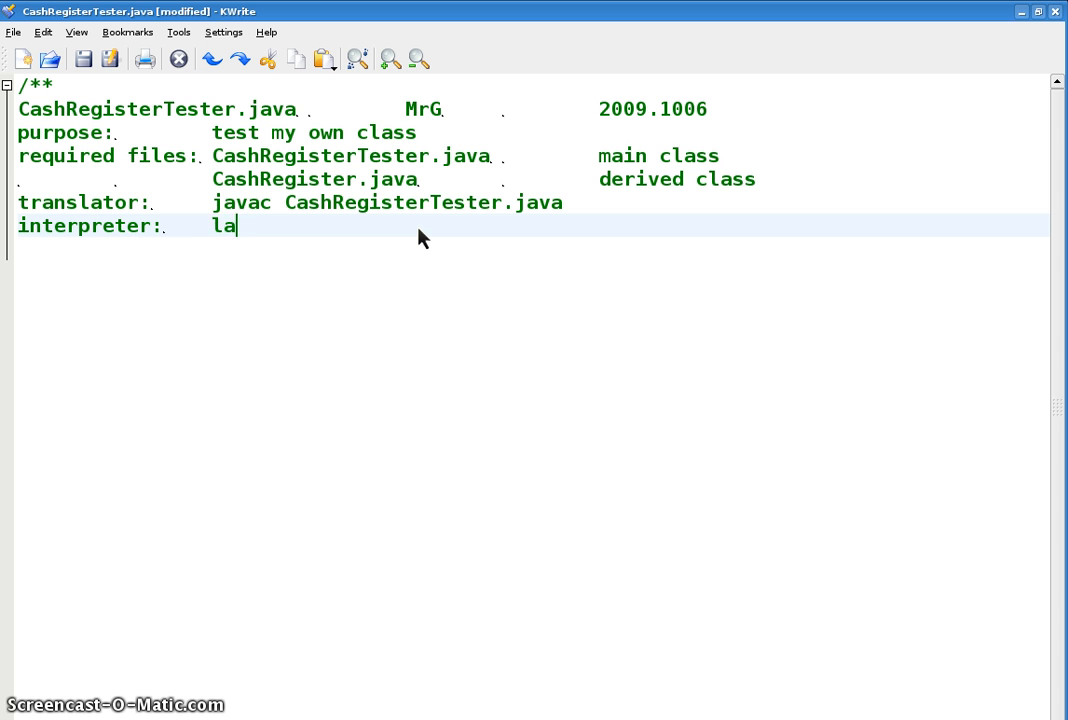
{"action": "type", "text": "va"}
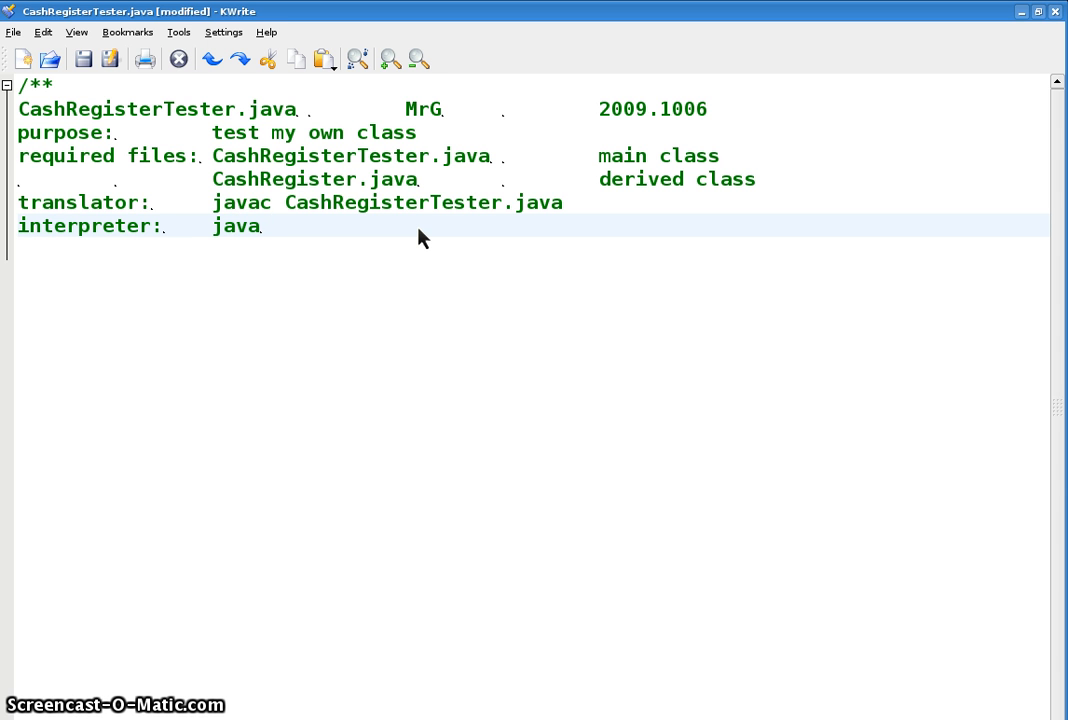
{"action": "type", "text": "CashRegisterTester.java"}
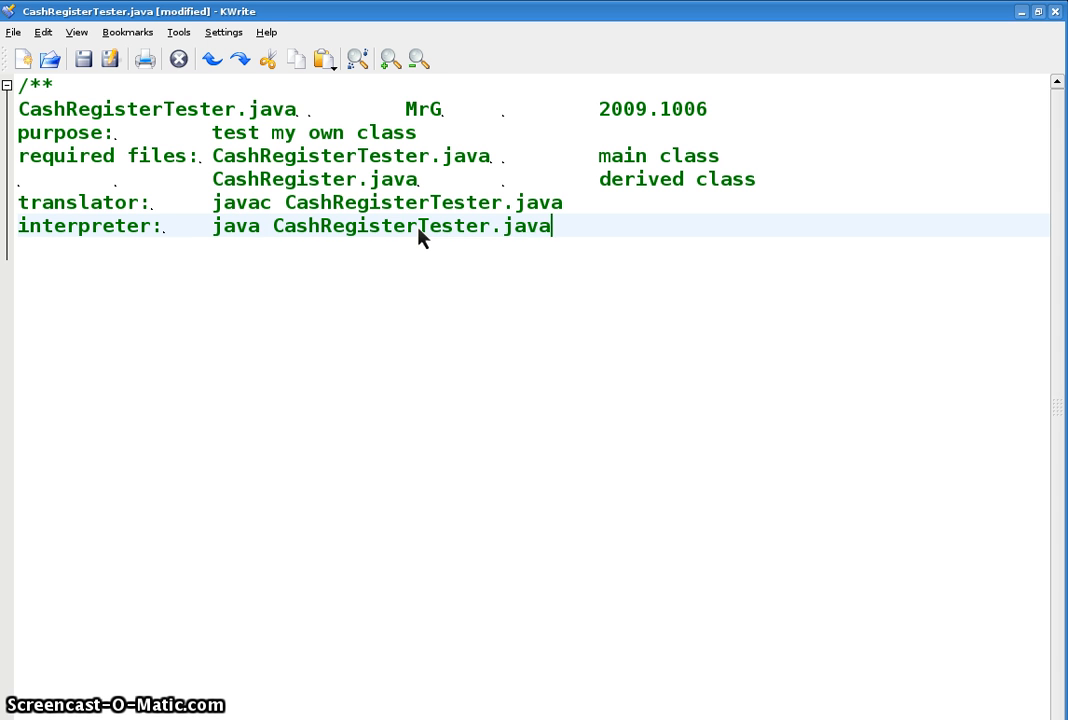
{"action": "key", "text": "BackSpace"}
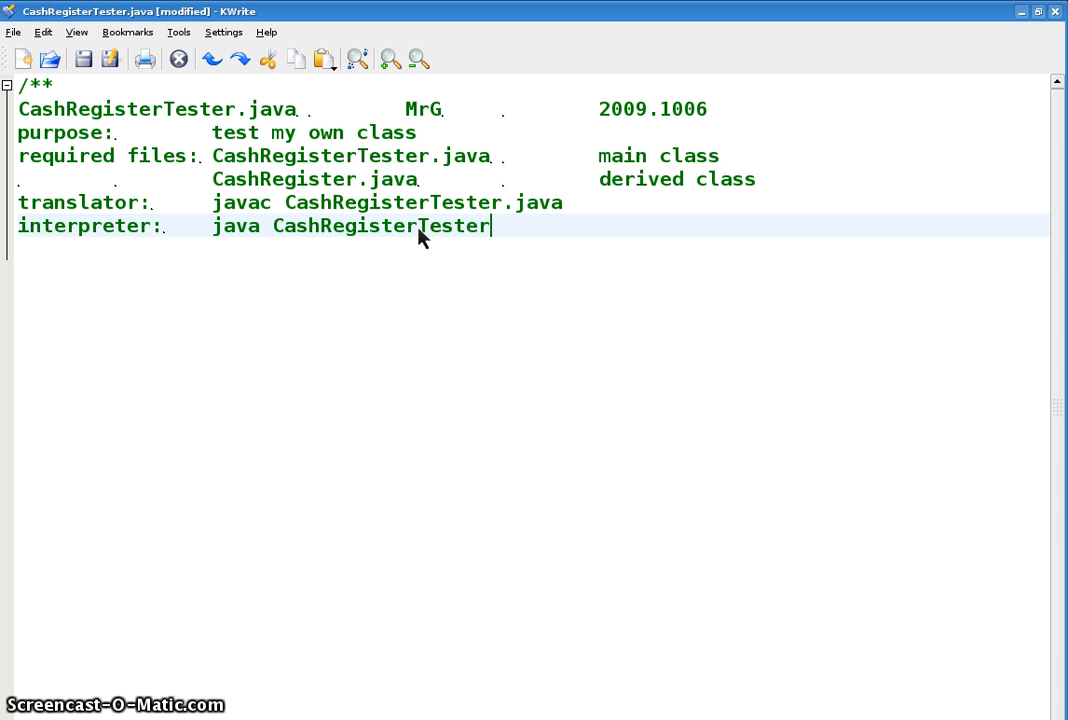
{"action": "mouse_move", "coordinate": [428, 234]}
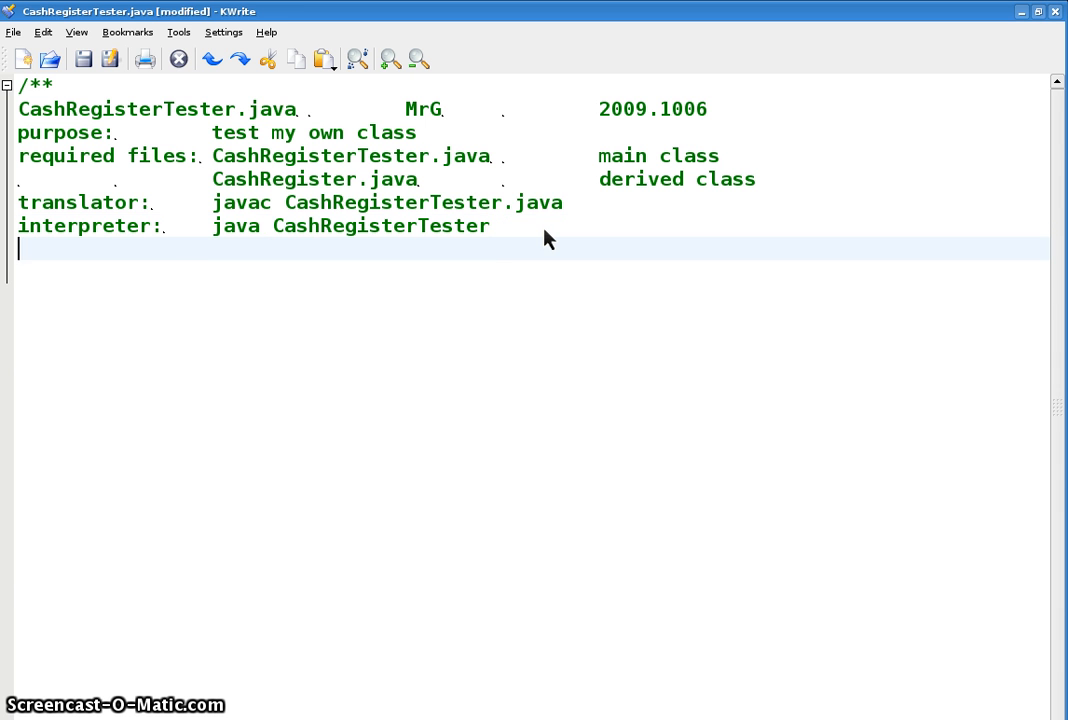
{"action": "type", "text": "*/"}
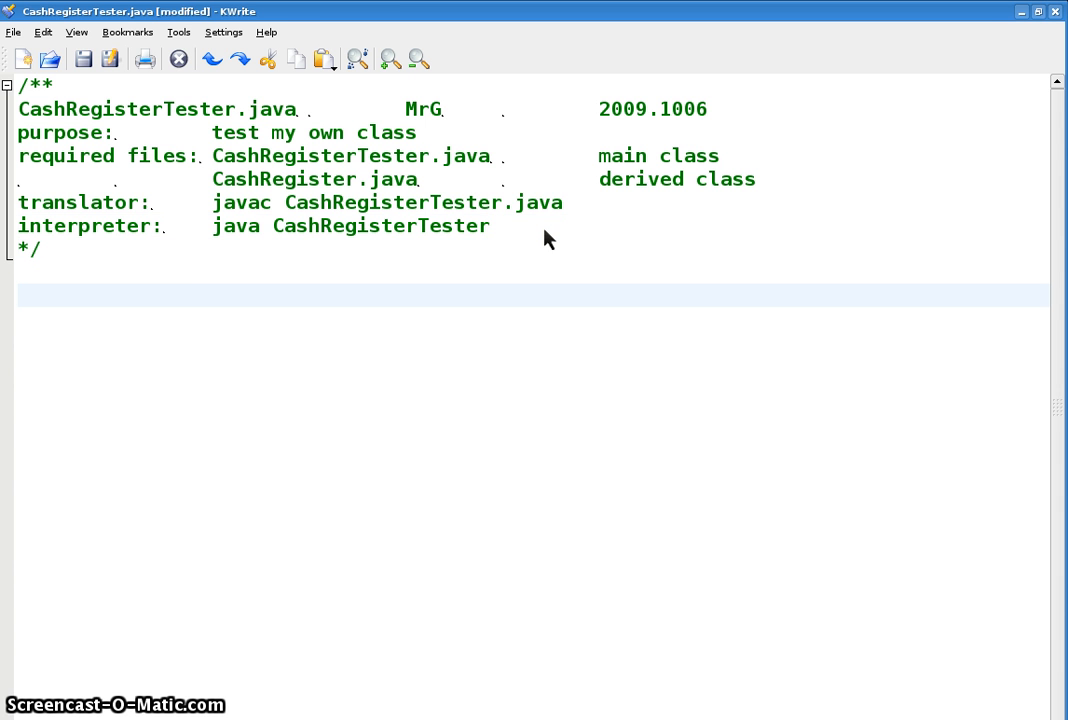
Write a /* main method */ comment below the header.
{"action": "left_click", "coordinate": [18, 294]}
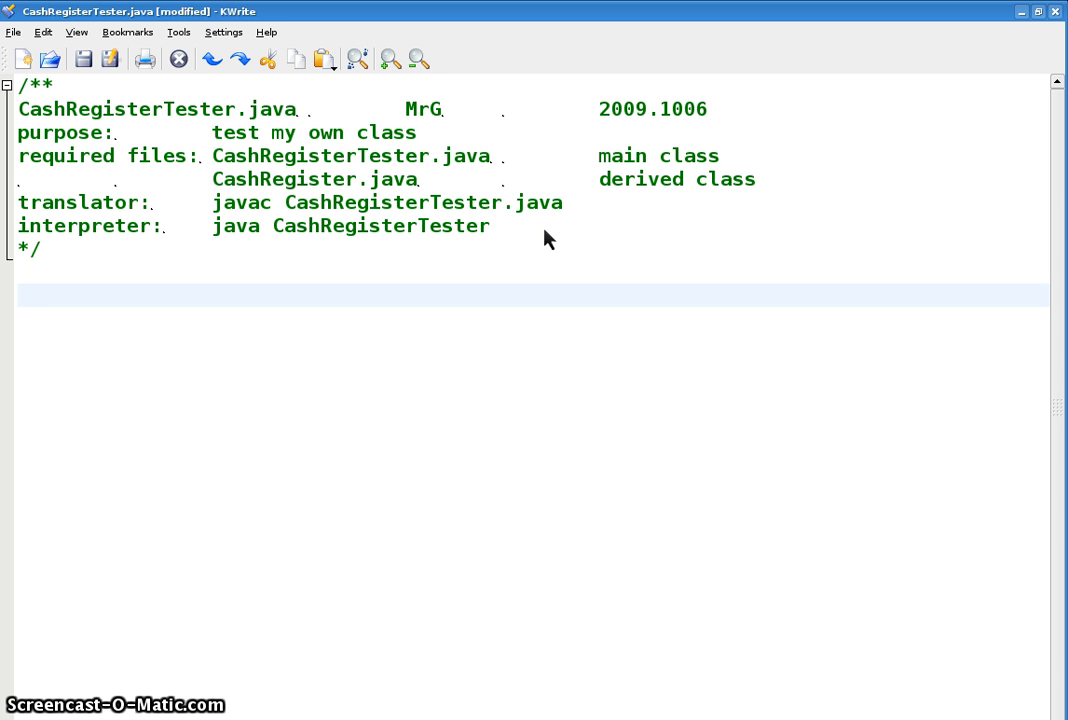
{"action": "type", "text": "/**"}
{"action": "type", "text": "ma"}
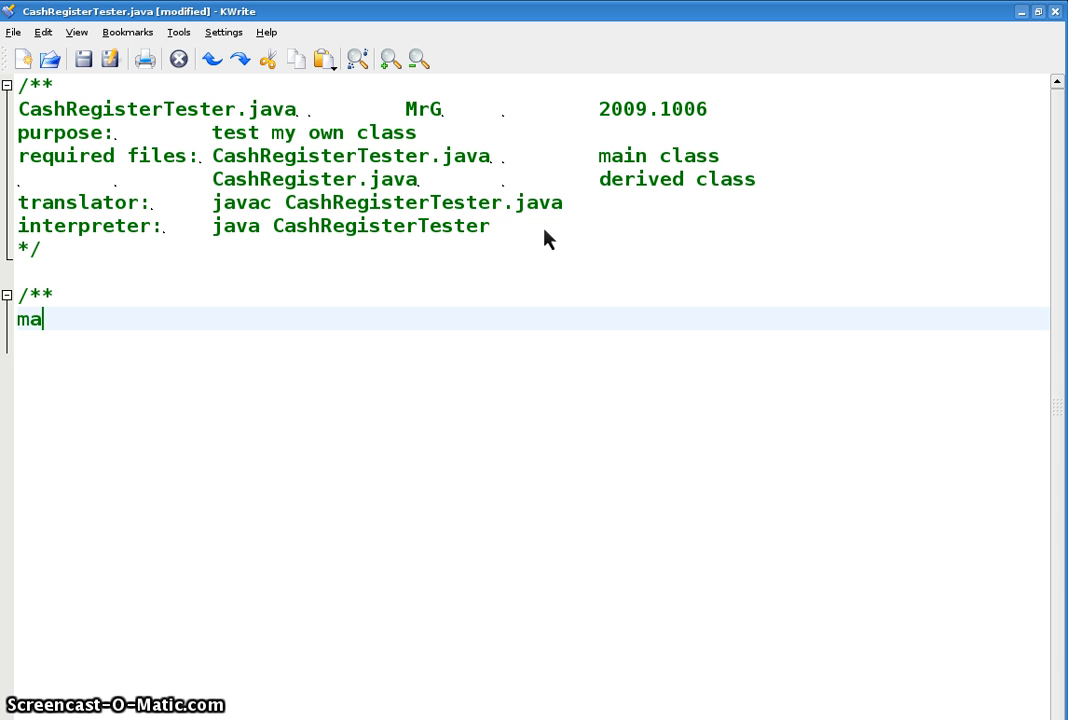
{"action": "type", "text": "in method"}
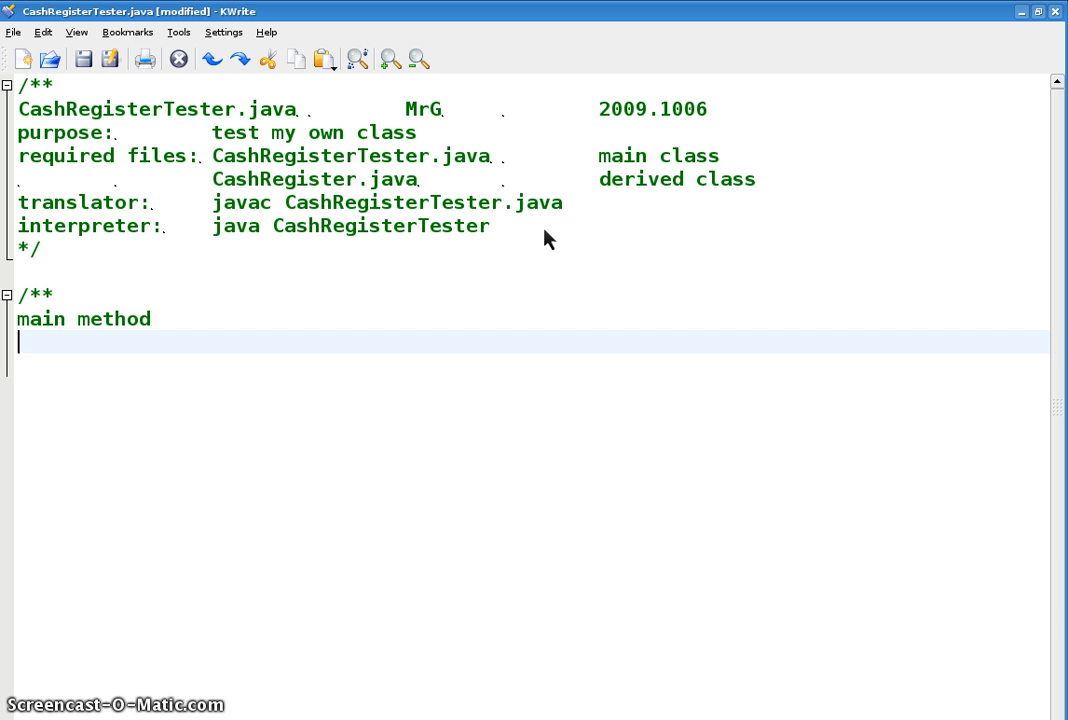
{"action": "type", "text": "*/"}
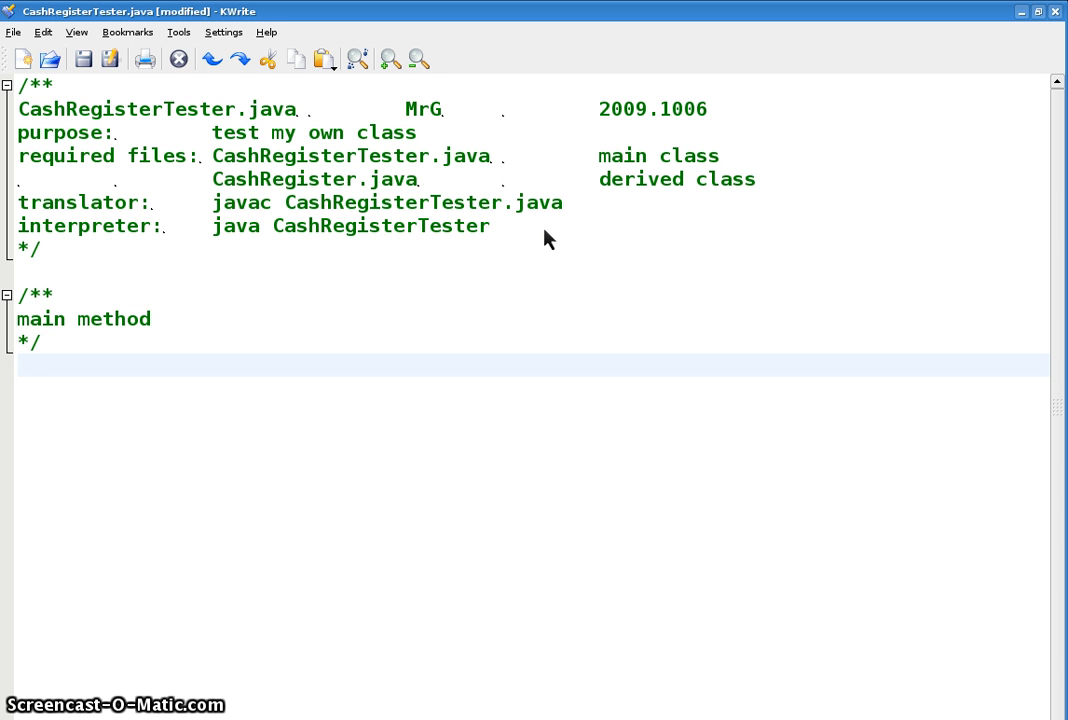
Declare public class CashRegisterTester with its opening brace and public static void main(String[] args).
{"action": "type", "text": "public"}
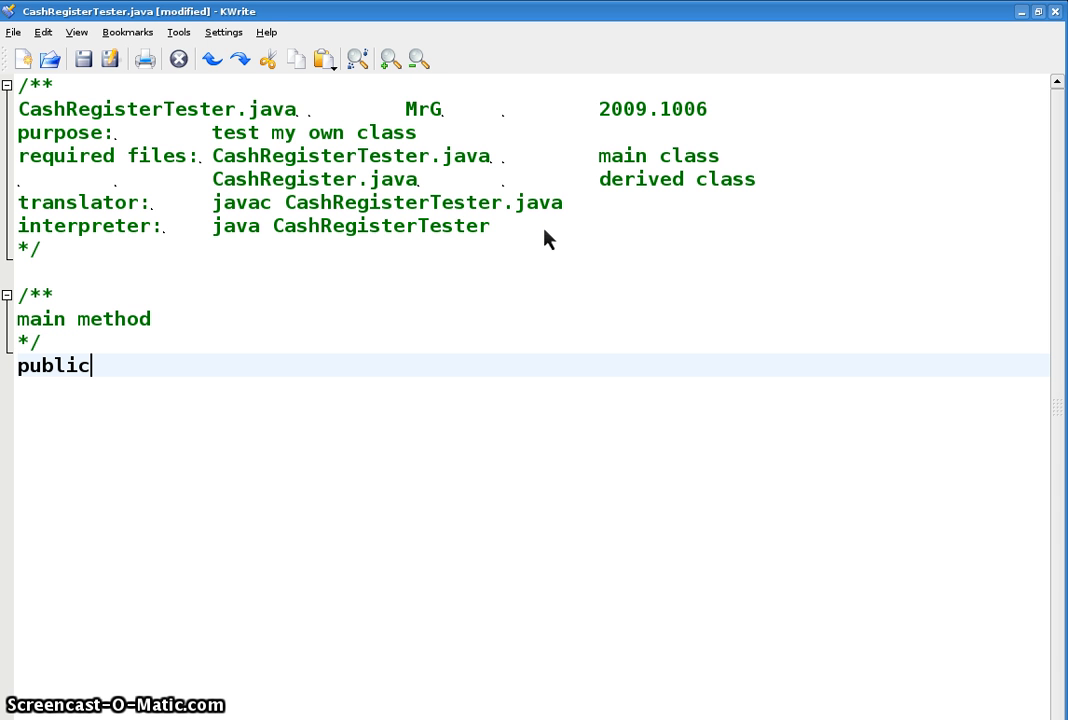
{"action": "type", "text": "class CashRegisterTester.java"}
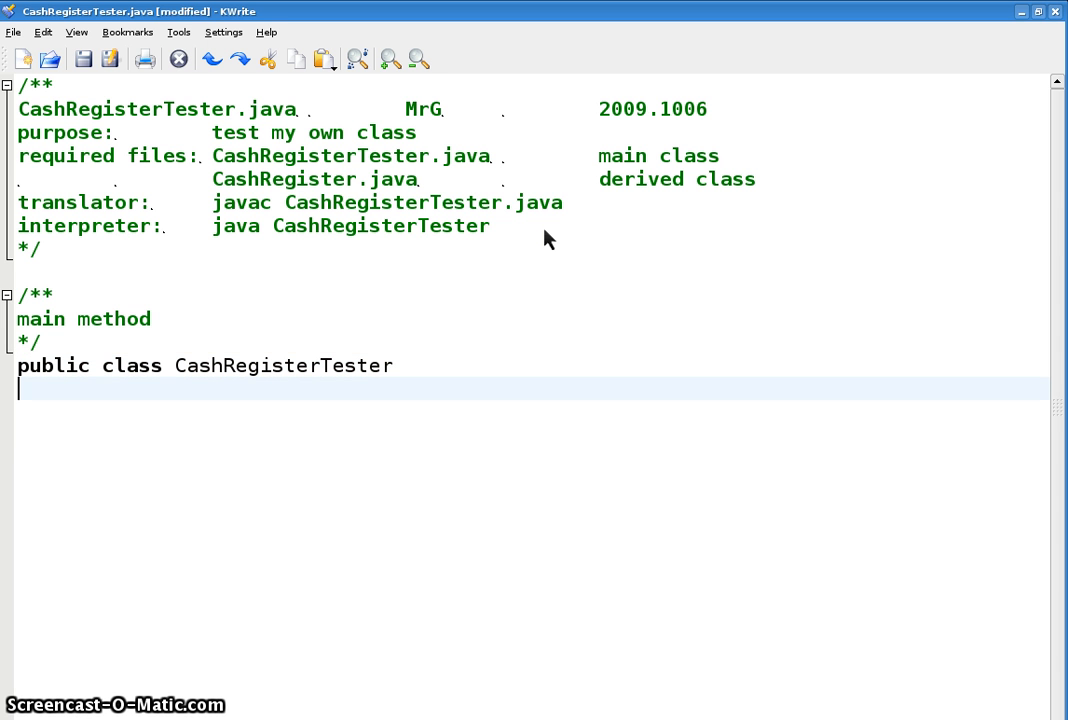
{"action": "type", "text": "{"}
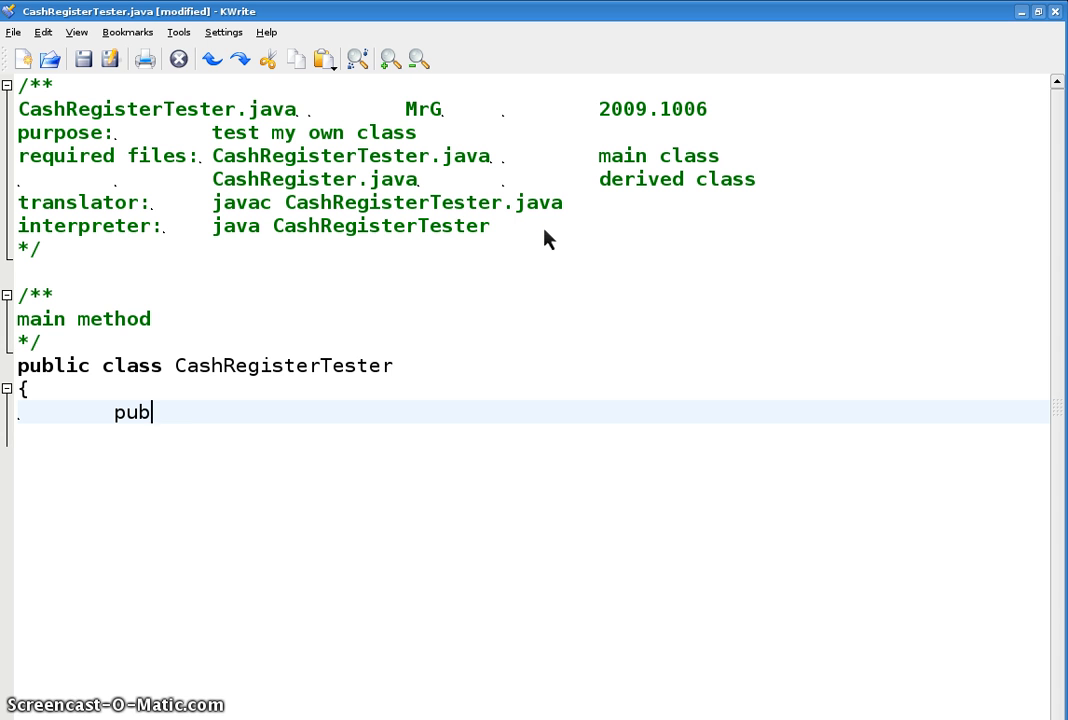
{"action": "type", "text": "lic static v"}
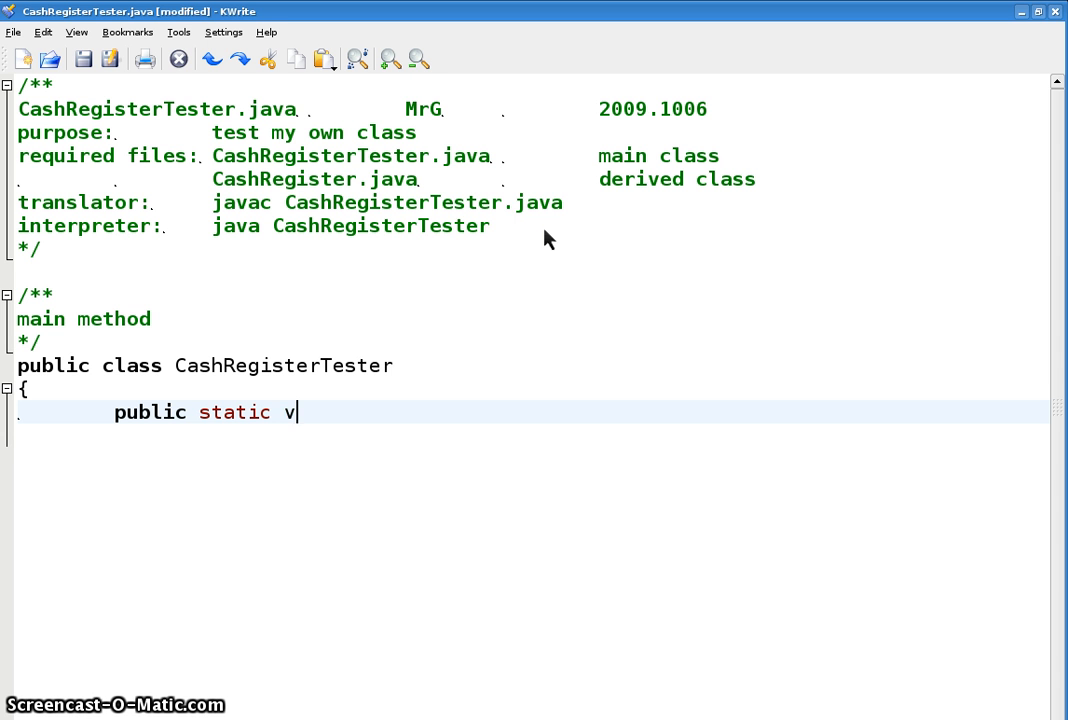
{"action": "type", "text": "oid main("}
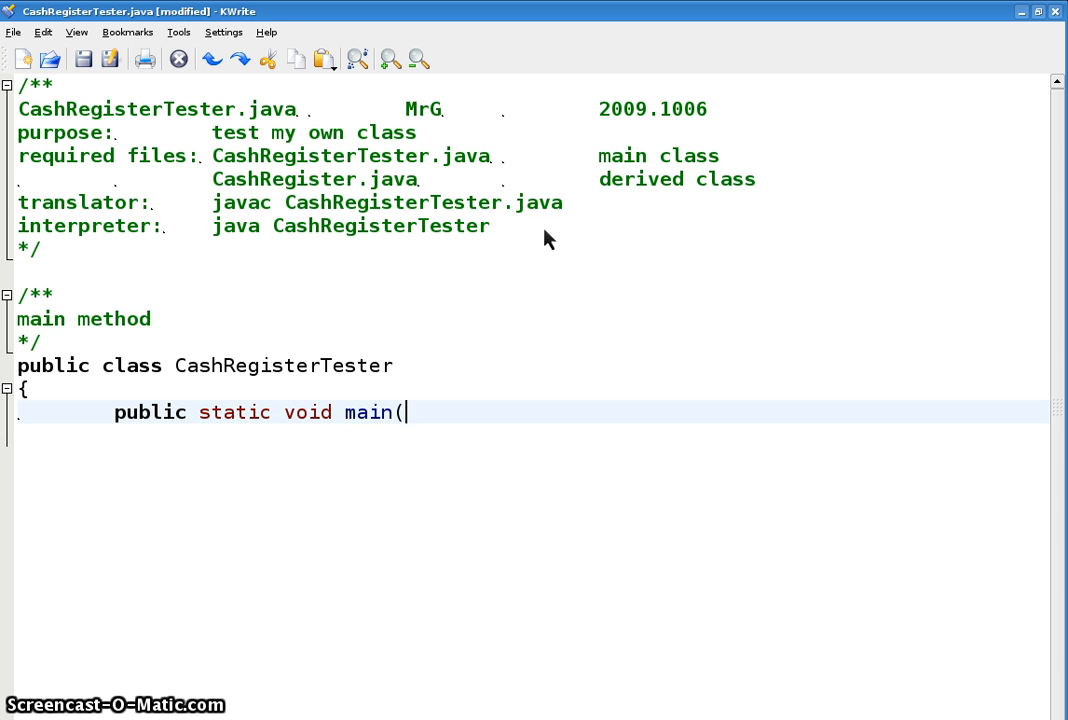
{"action": "type", "text": "String[] args"}
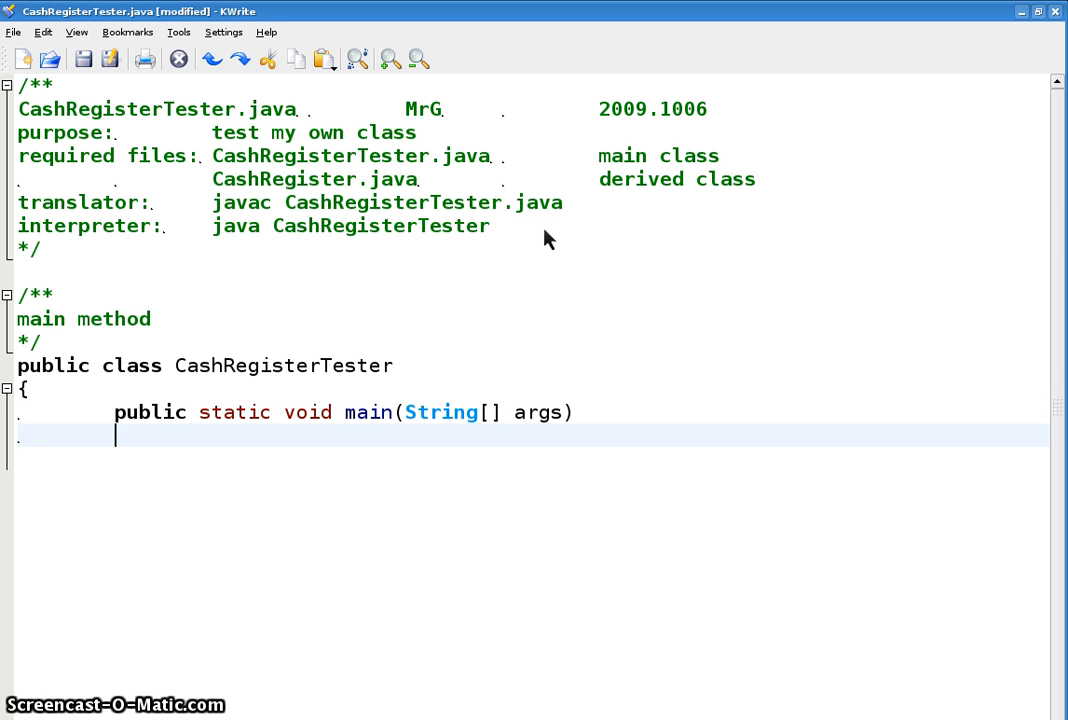
Open main's brace and declare CashRegister bob = new CashRegister();.
{"action": "type", "text": "{"}
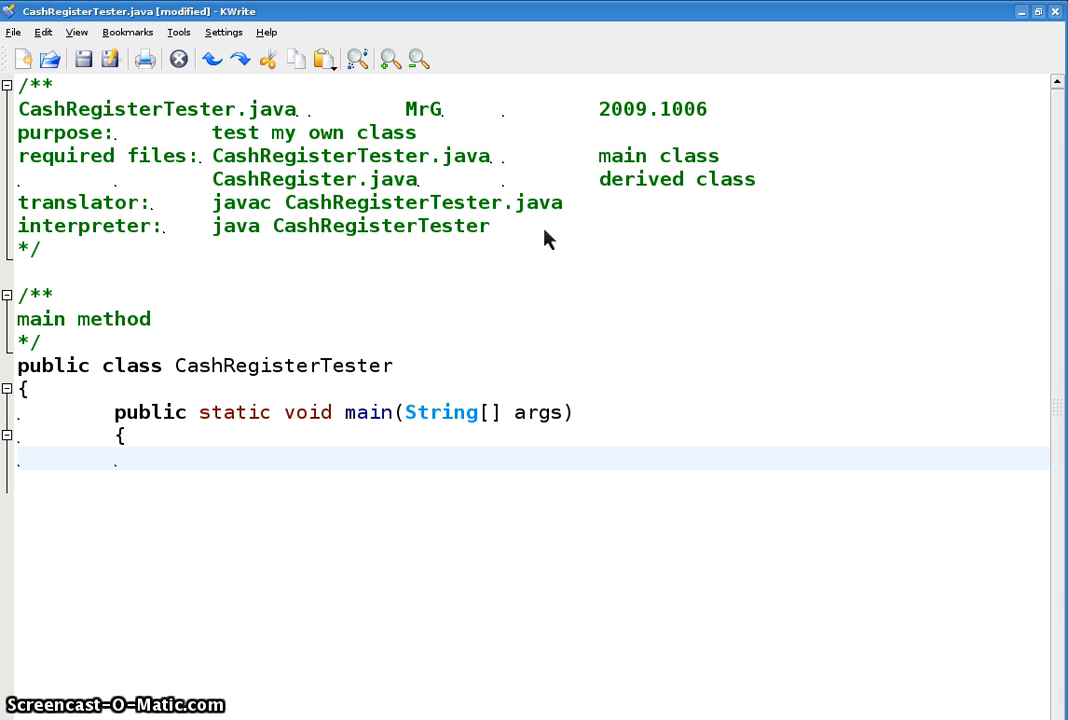
{"action": "type", "text": "Cash"}
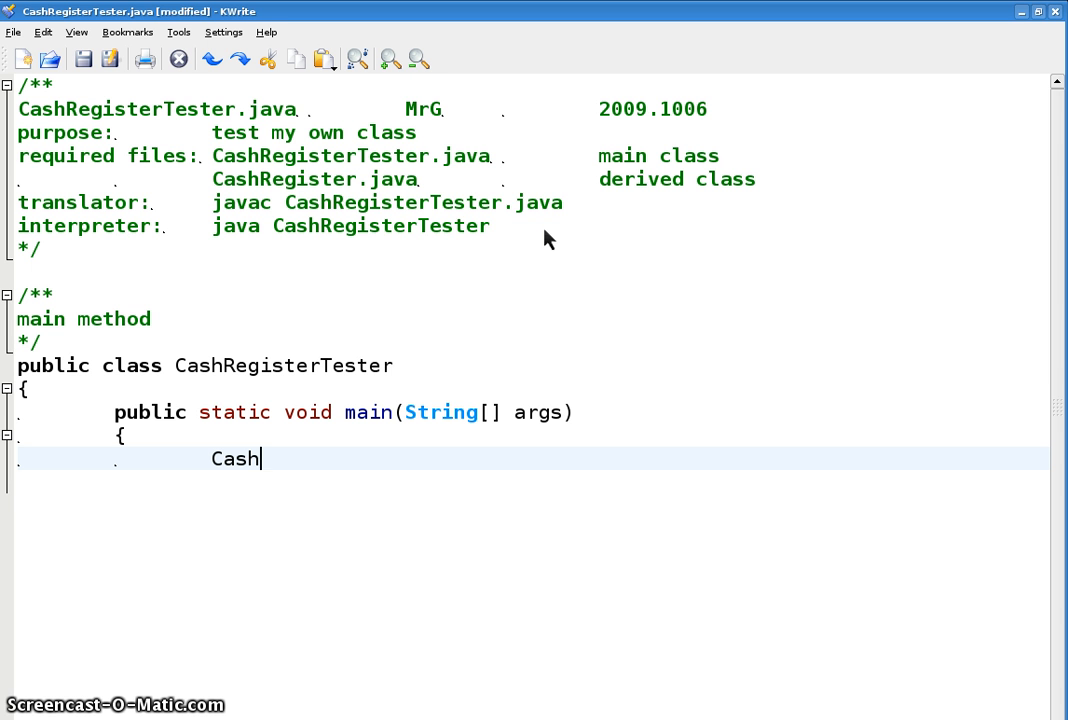
{"action": "type", "text": "Register bob"}
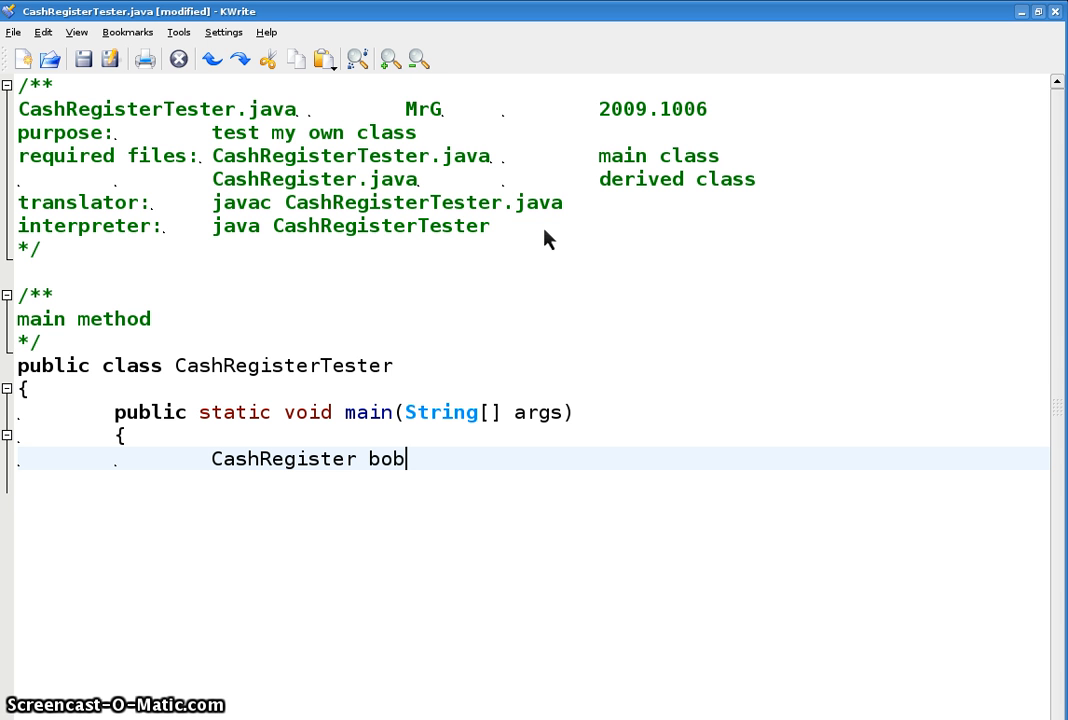
{"action": "type", "text": "."}
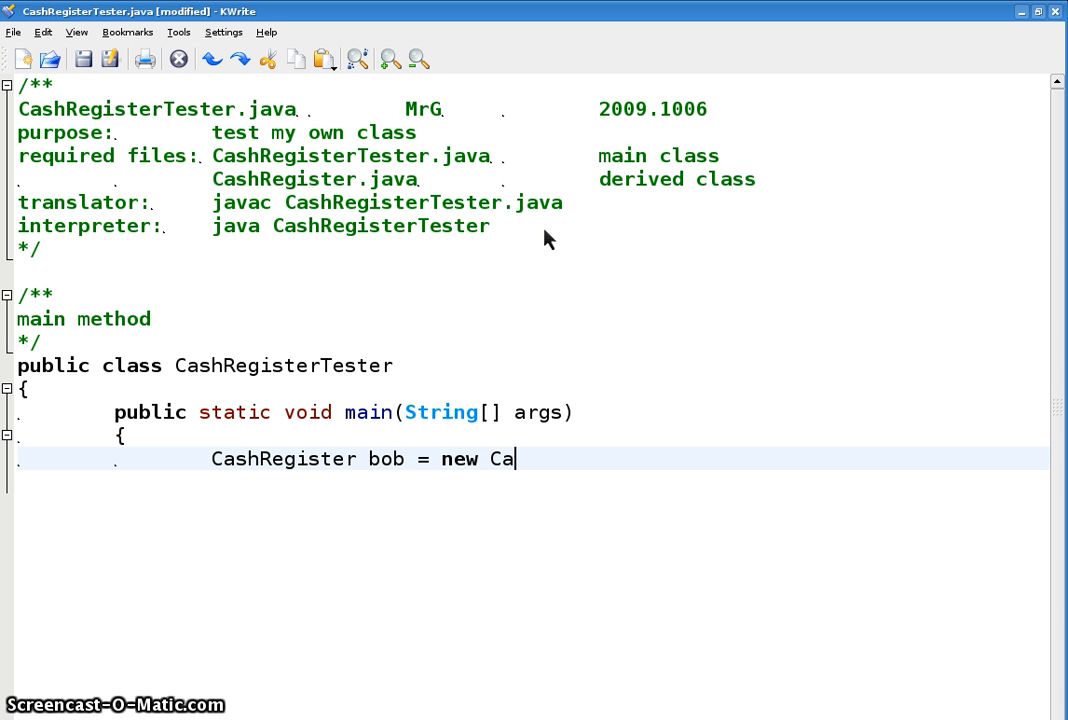
{"action": "type", "text": "shReg"}
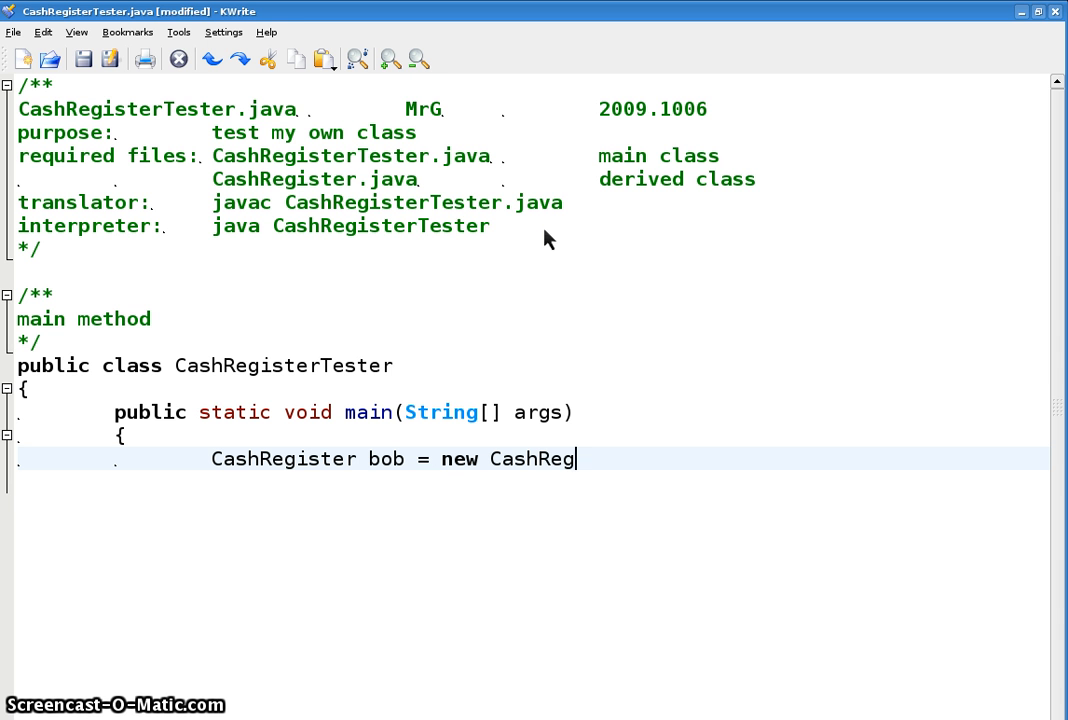
{"action": "type", "text": "ister"}
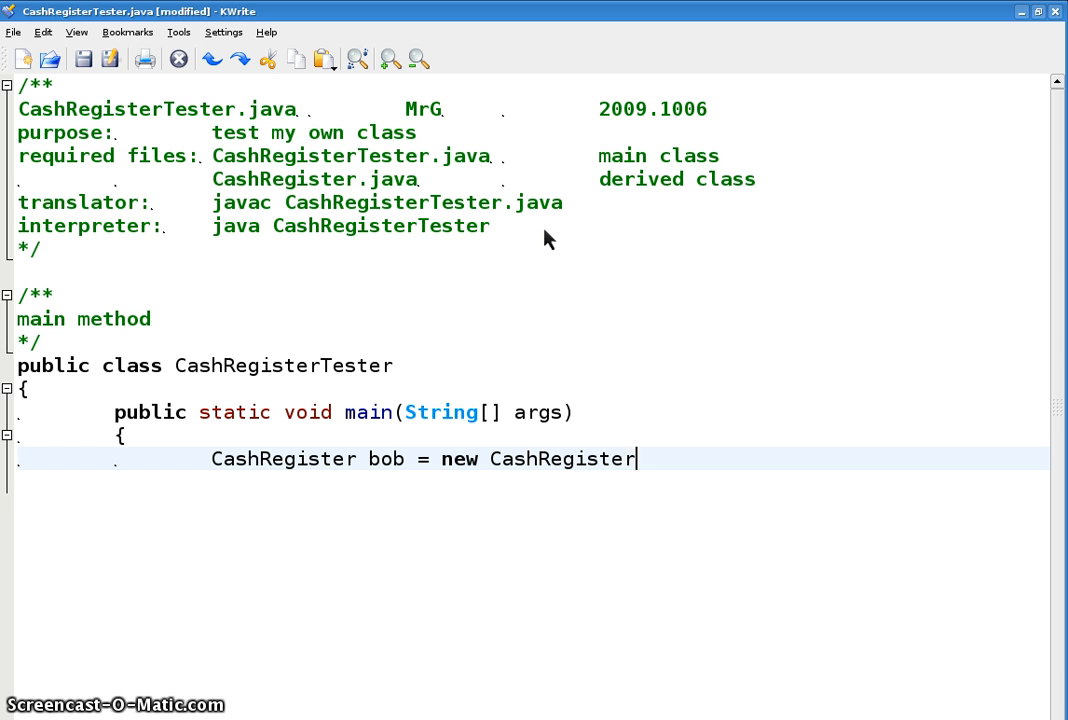
{"action": "type", "text": "();"}
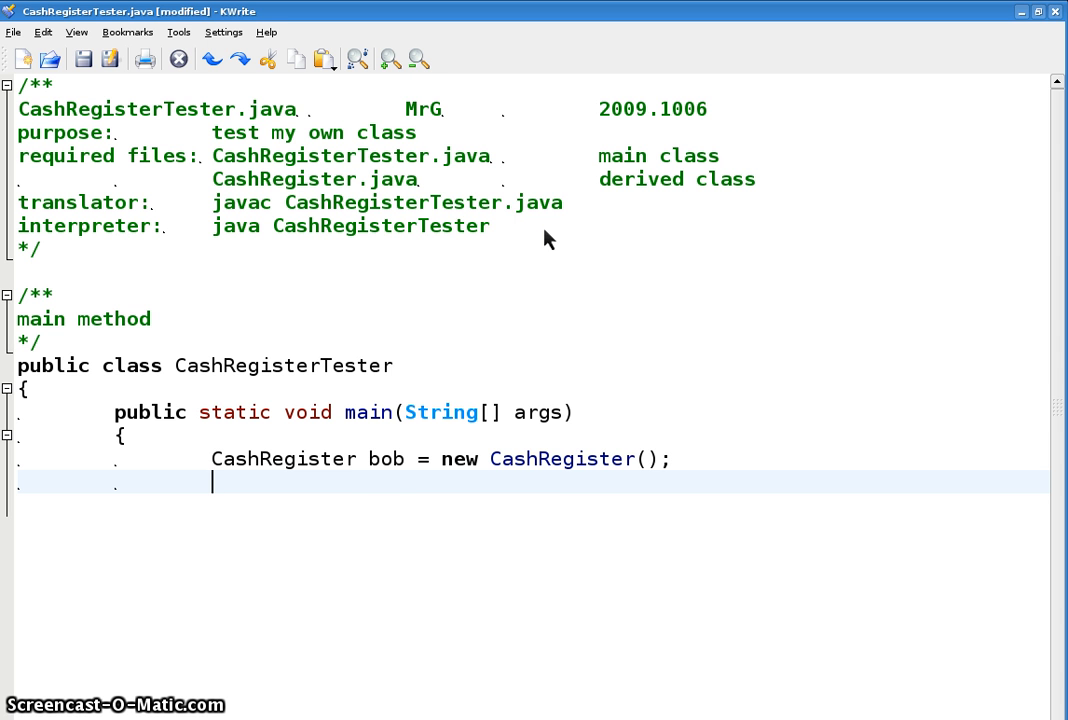
{"action": "mouse_move", "coordinate": [560, 472]}
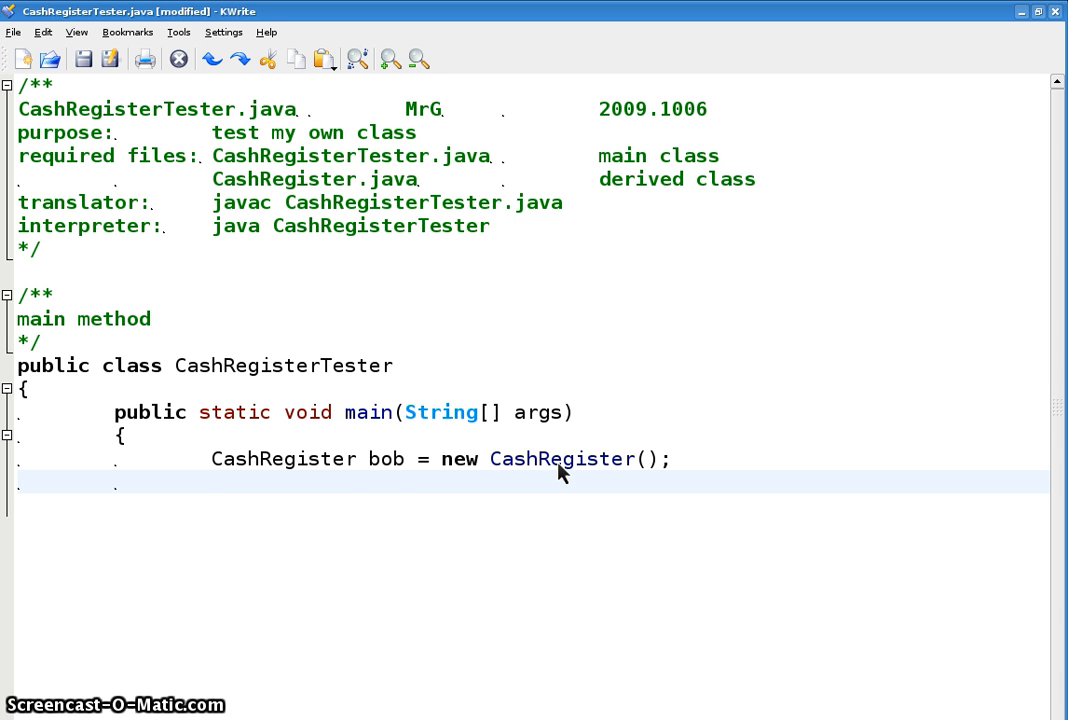
{"action": "double_click", "coordinate": [284, 458]}
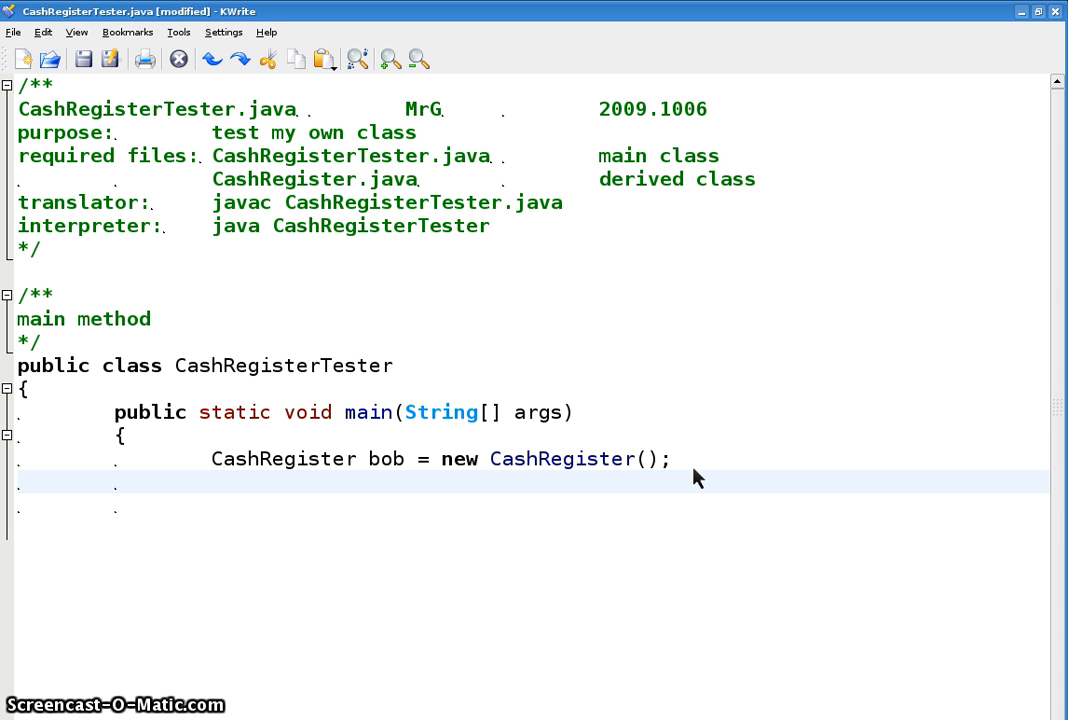
Add bob.recordPurchase(29.50) and bob.recordPurchase(101.99) calls.
{"action": "type", "text": "bob.r"}
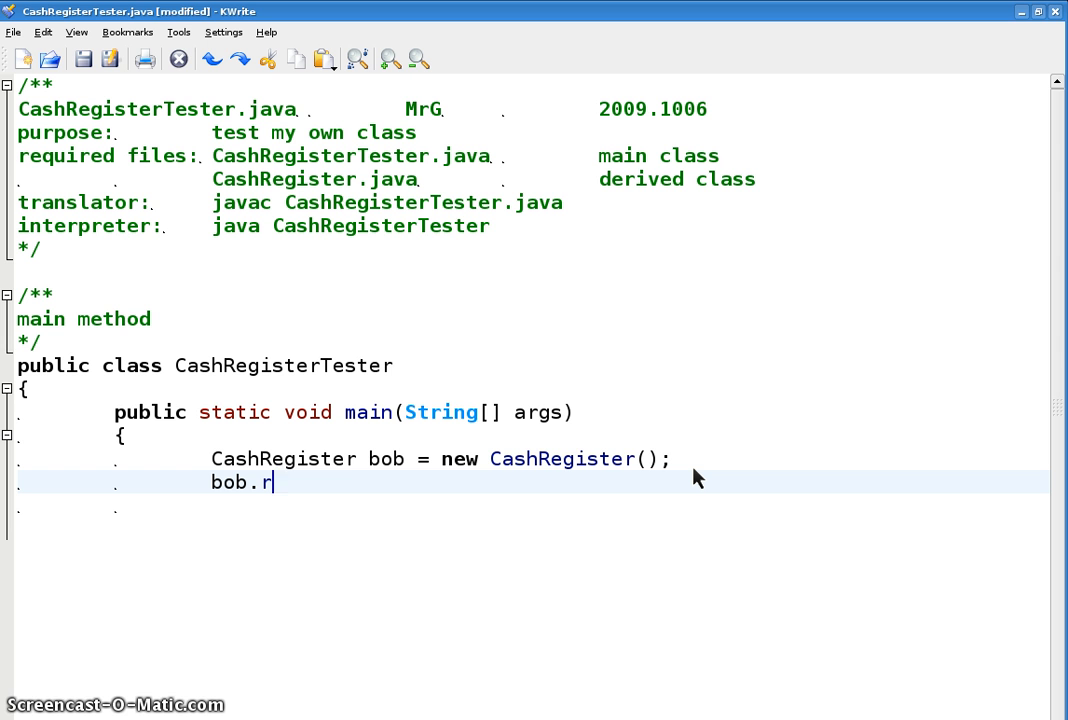
{"action": "type", "text": "ecordPurch"}
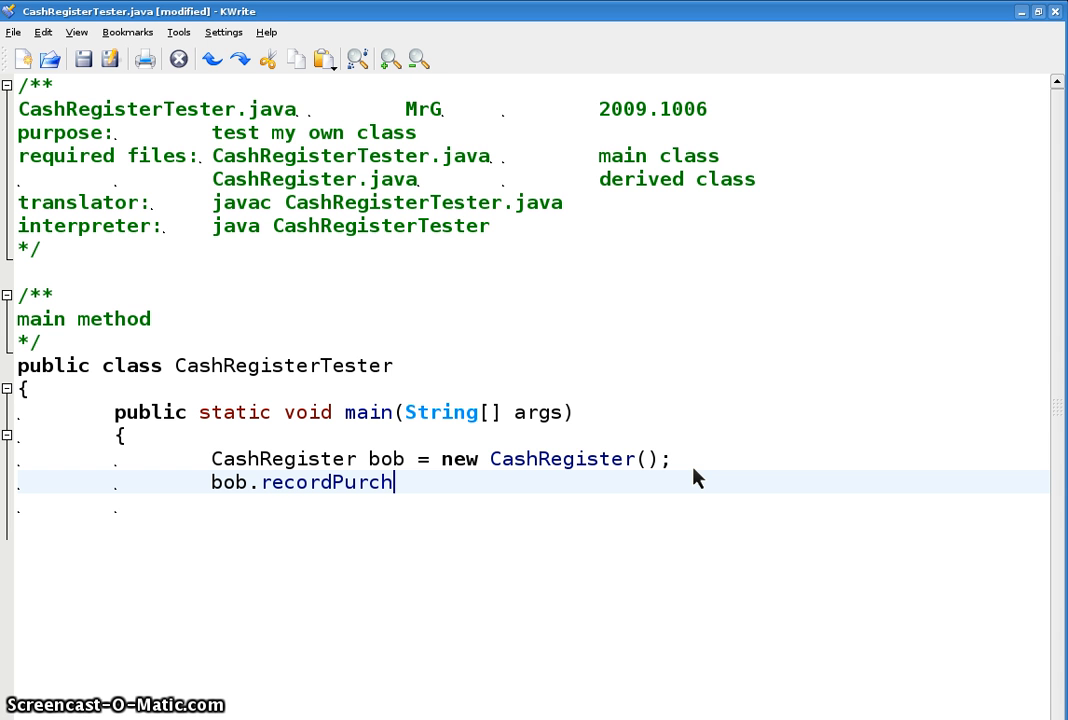
{"action": "type", "text": "ase(29."}
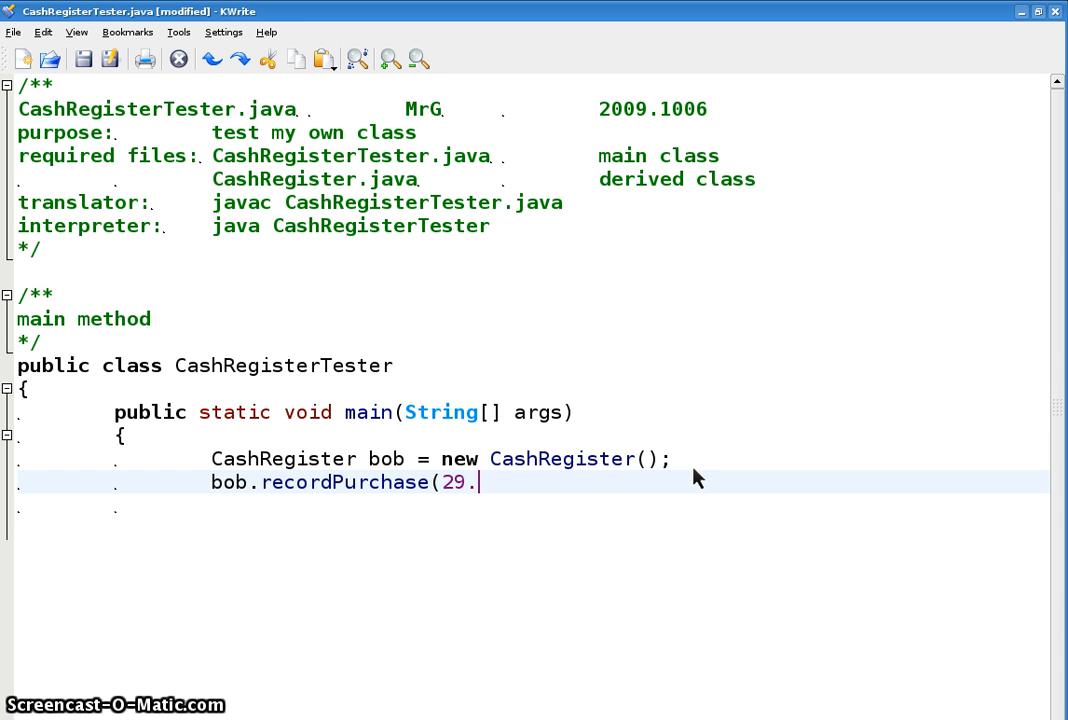
{"action": "type", "text": "50);"}
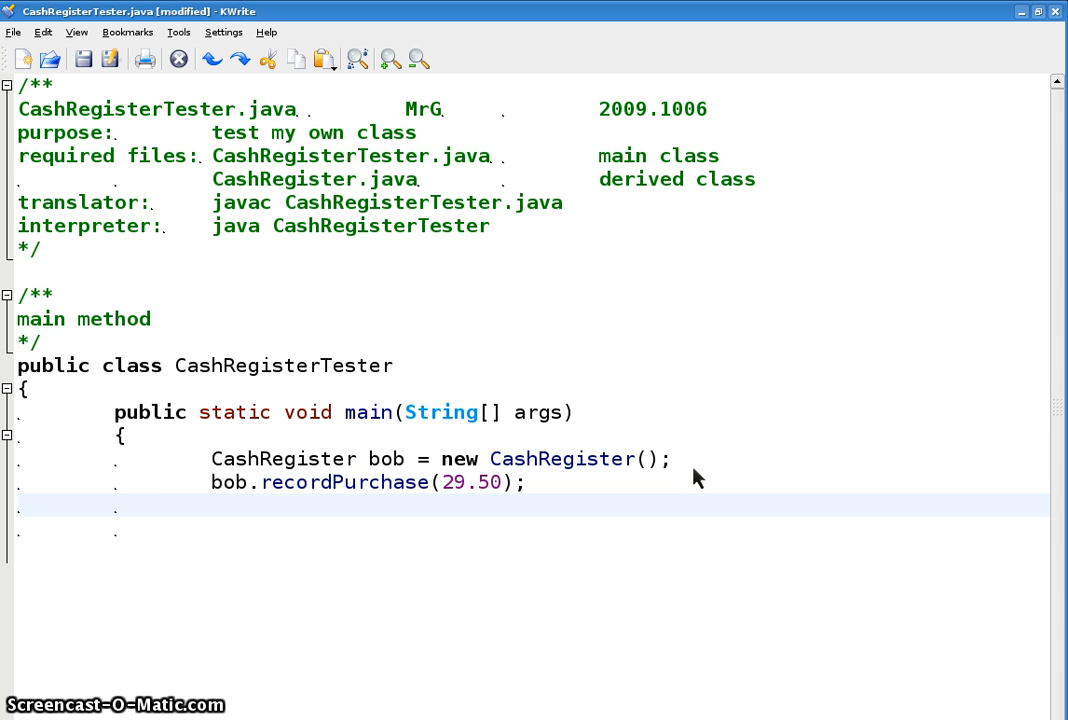
{"action": "type", "text": "bob"}
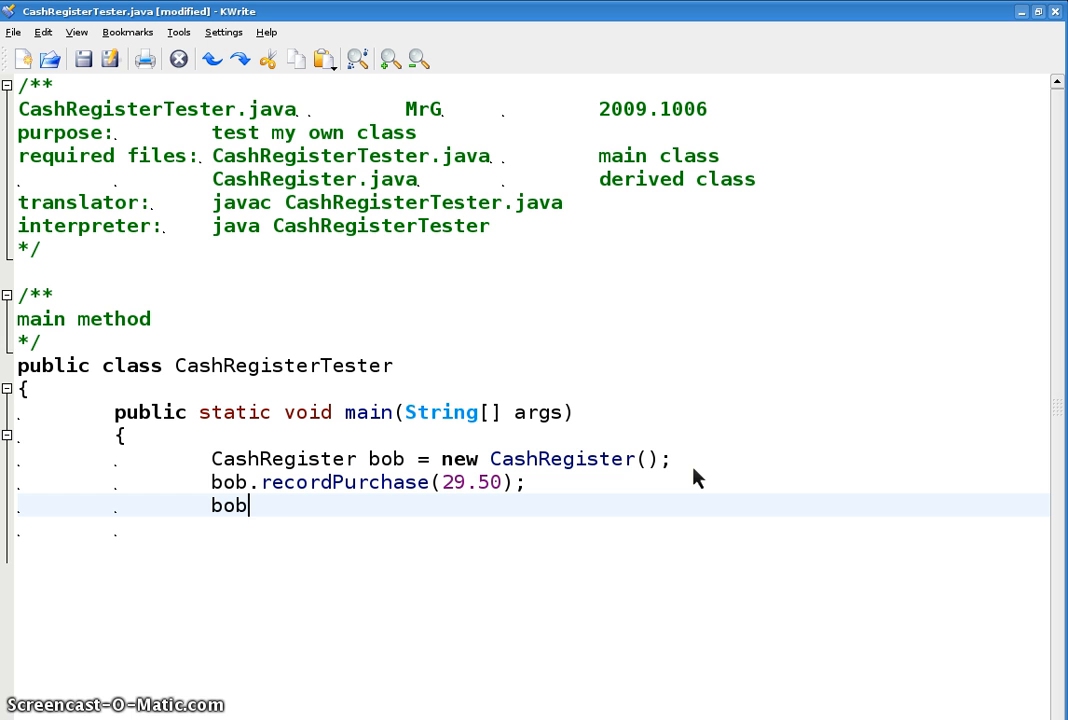
{"action": "type", "text": ".record"}
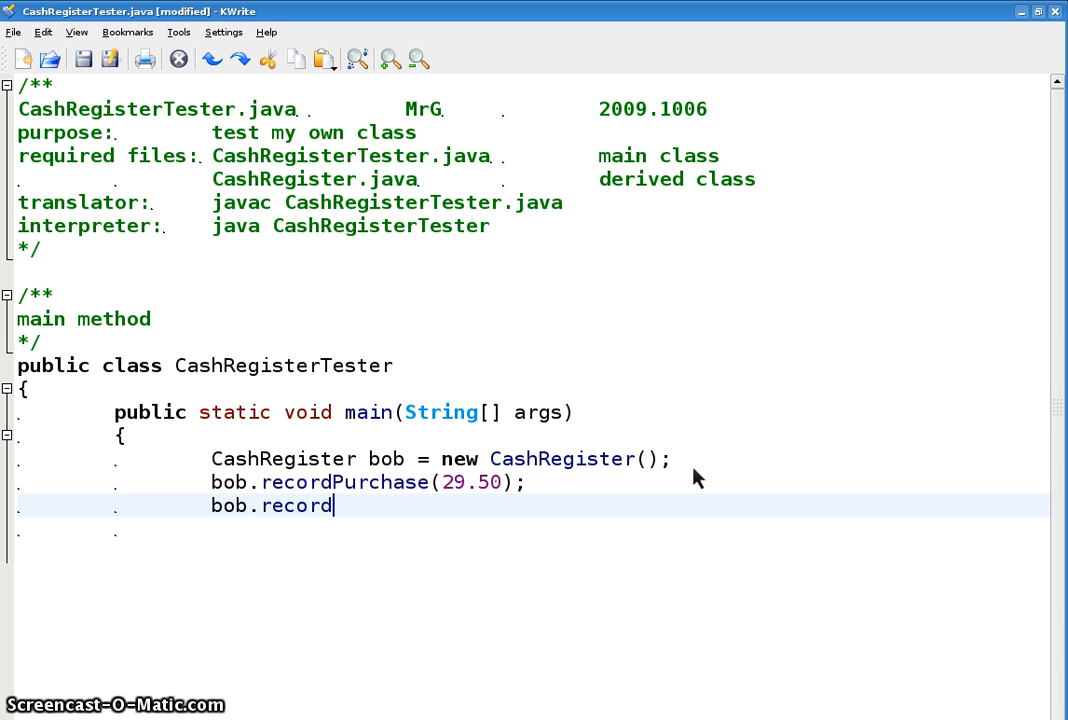
{"action": "type", "text": "Purchase"}
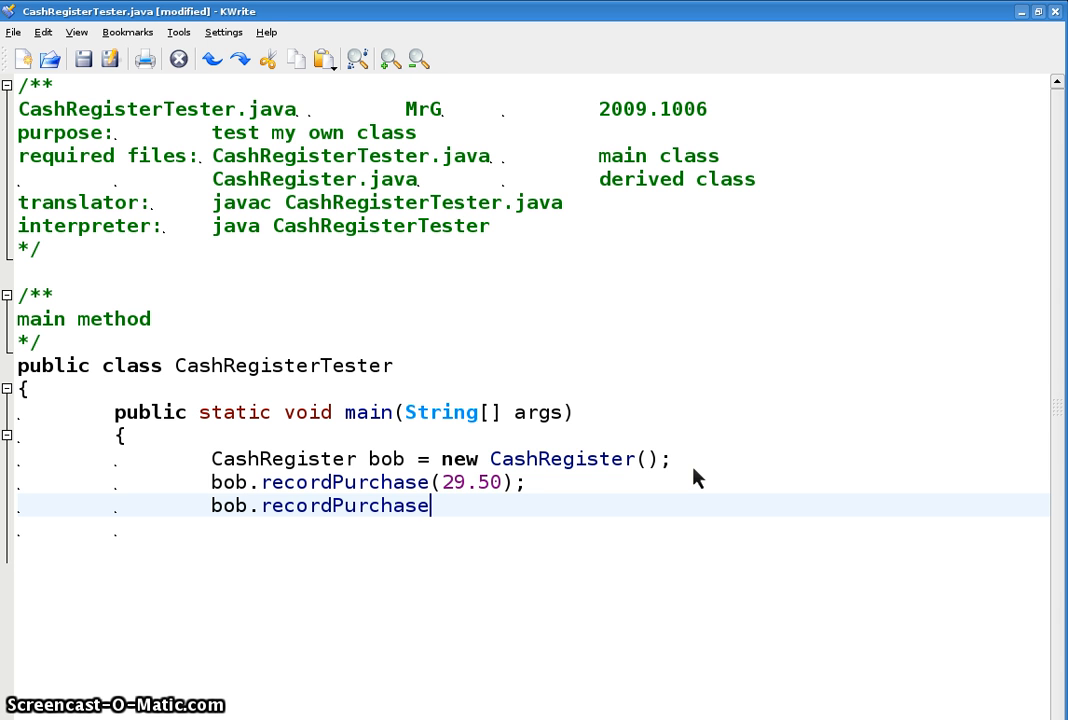
{"action": "type", "text": "("}
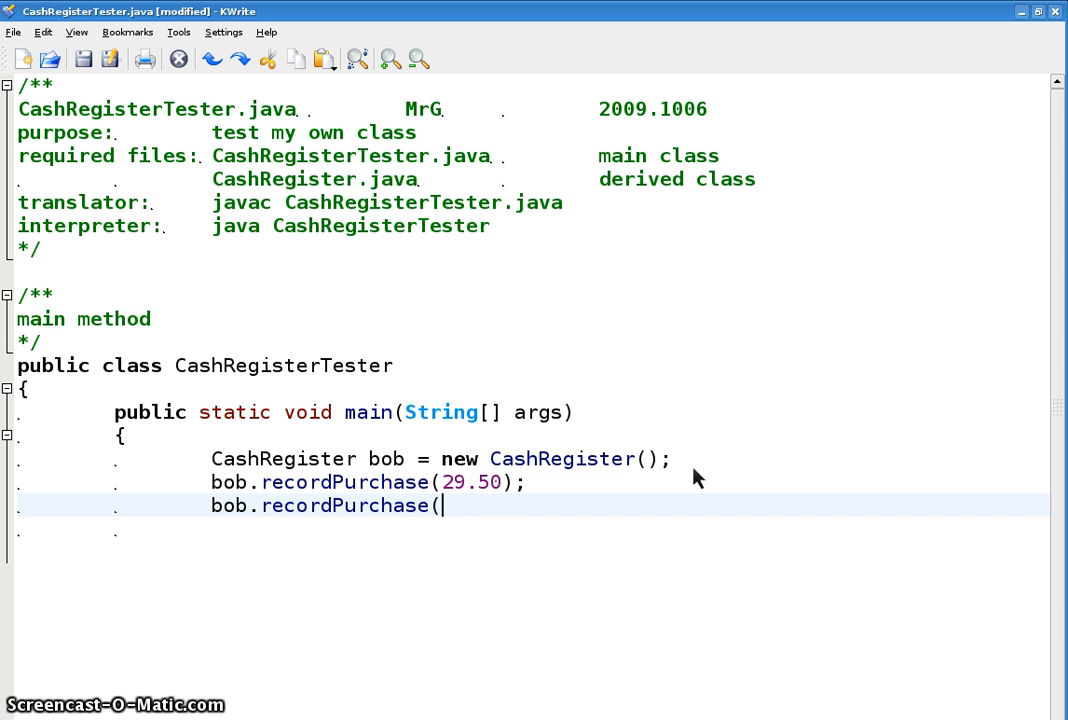
{"action": "type", "text": "101.99);"}
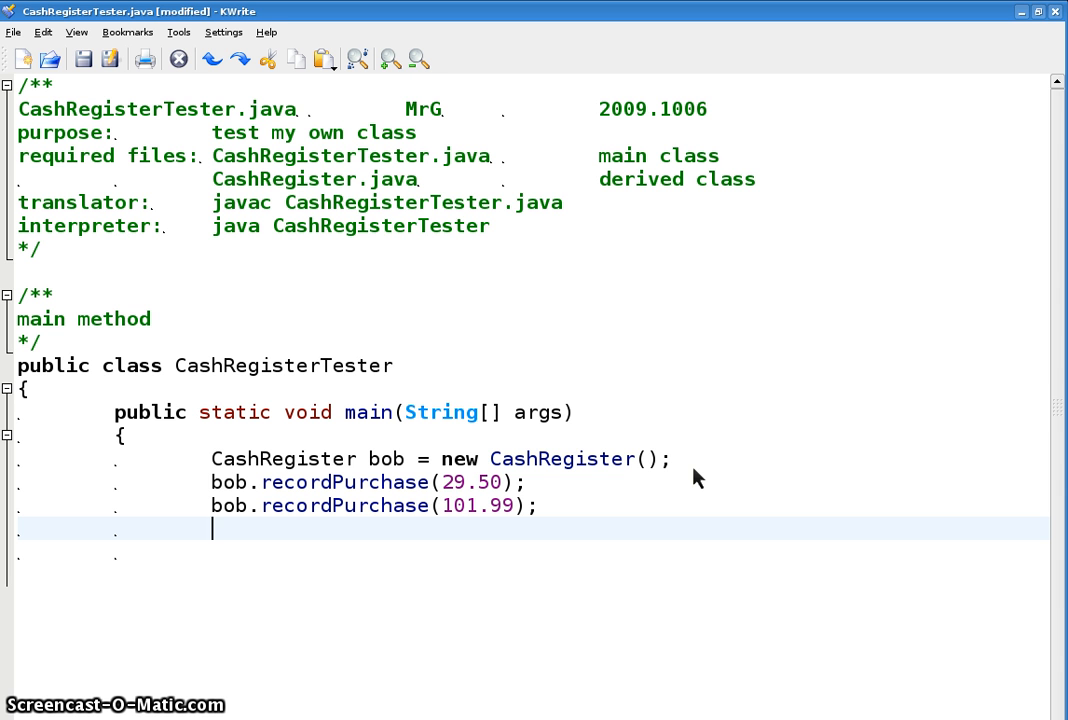
Start System.out.println("total purchase = " + bob. on a new line.
{"action": "type", "text": "System.o"}
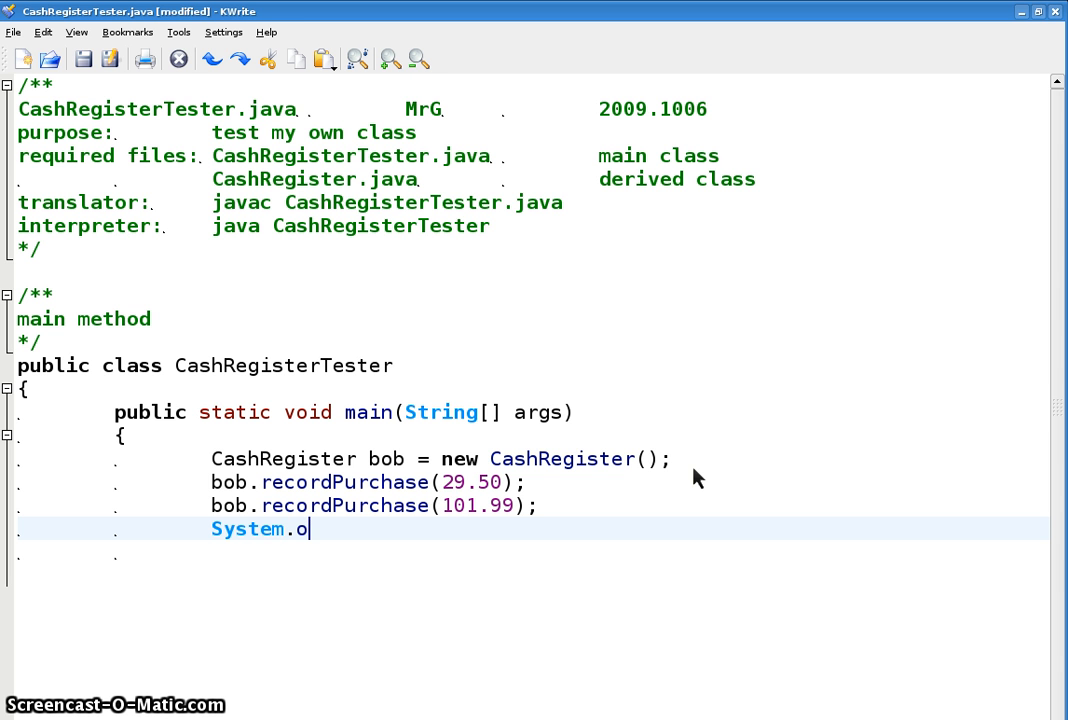
{"action": "type", "text": "ut.println"}
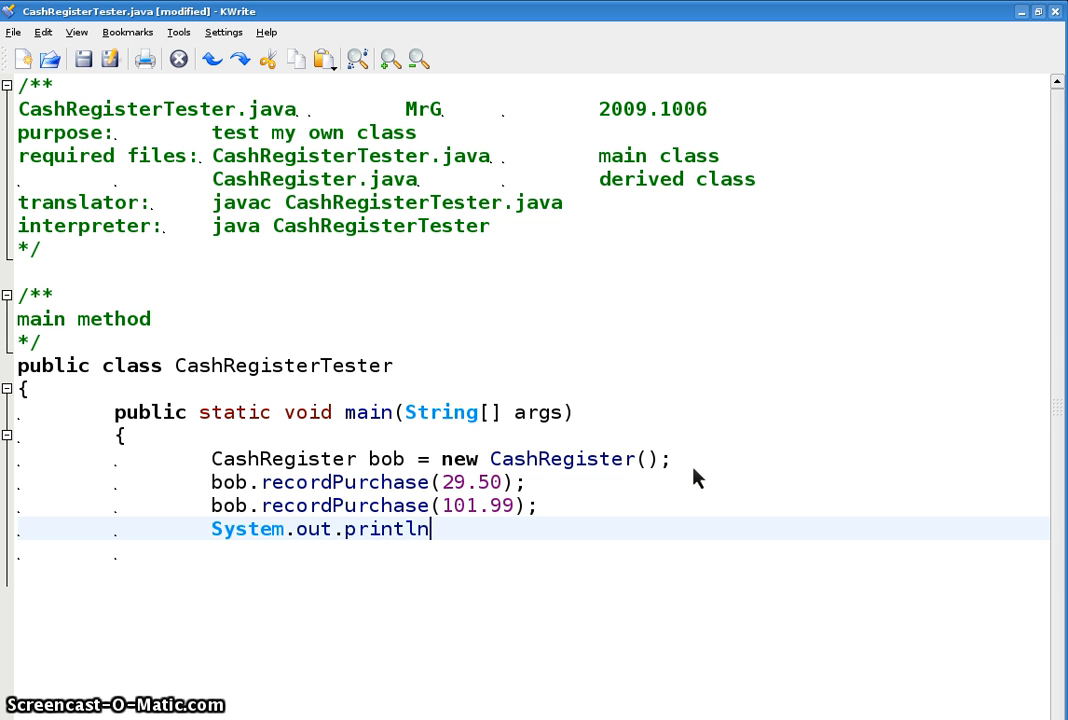
{"action": "type", "text": "(\"t"}
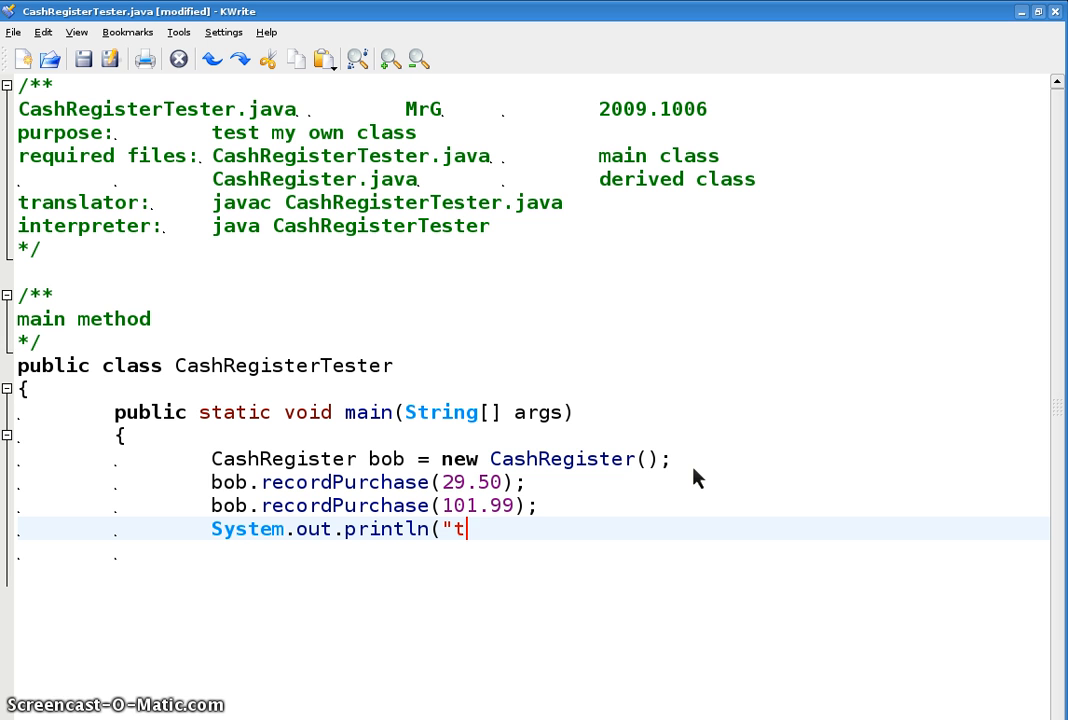
{"action": "type", "text": "otal purc"}
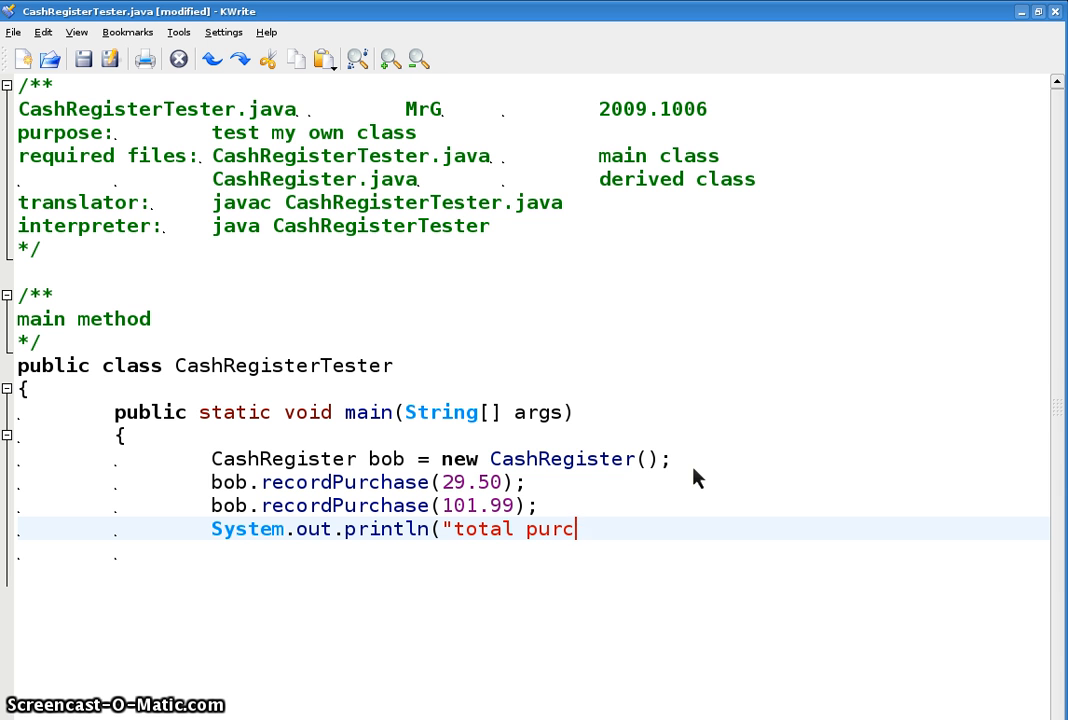
{"action": "type", "text": "hase = \" +"}
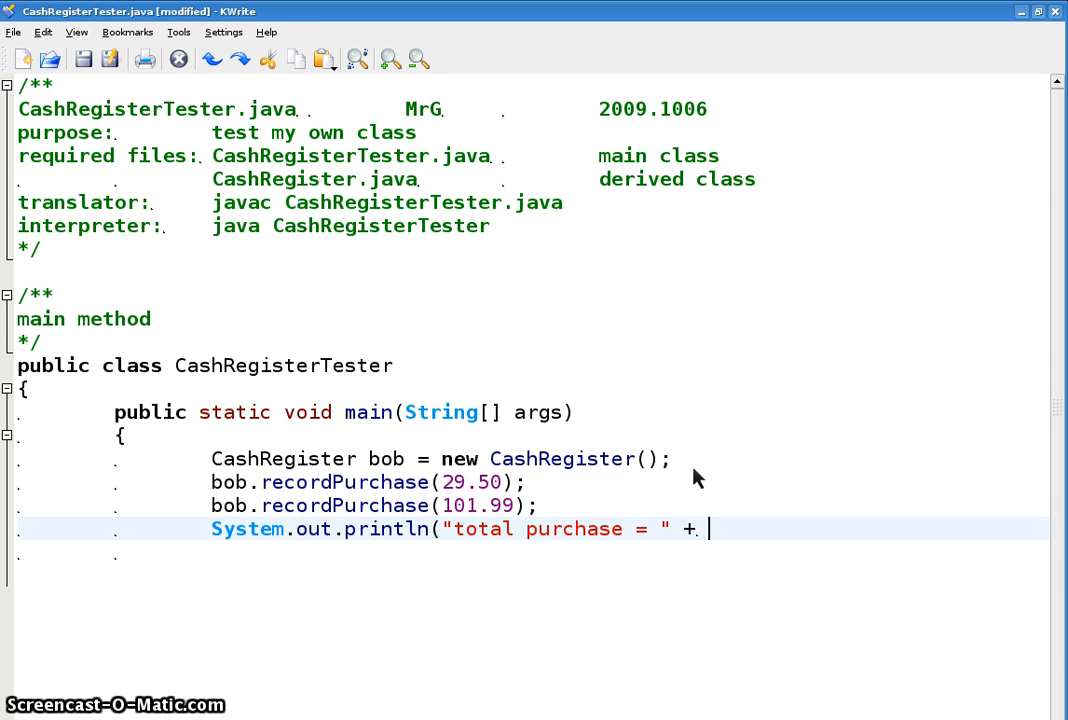
{"action": "type", "text": "bob."}
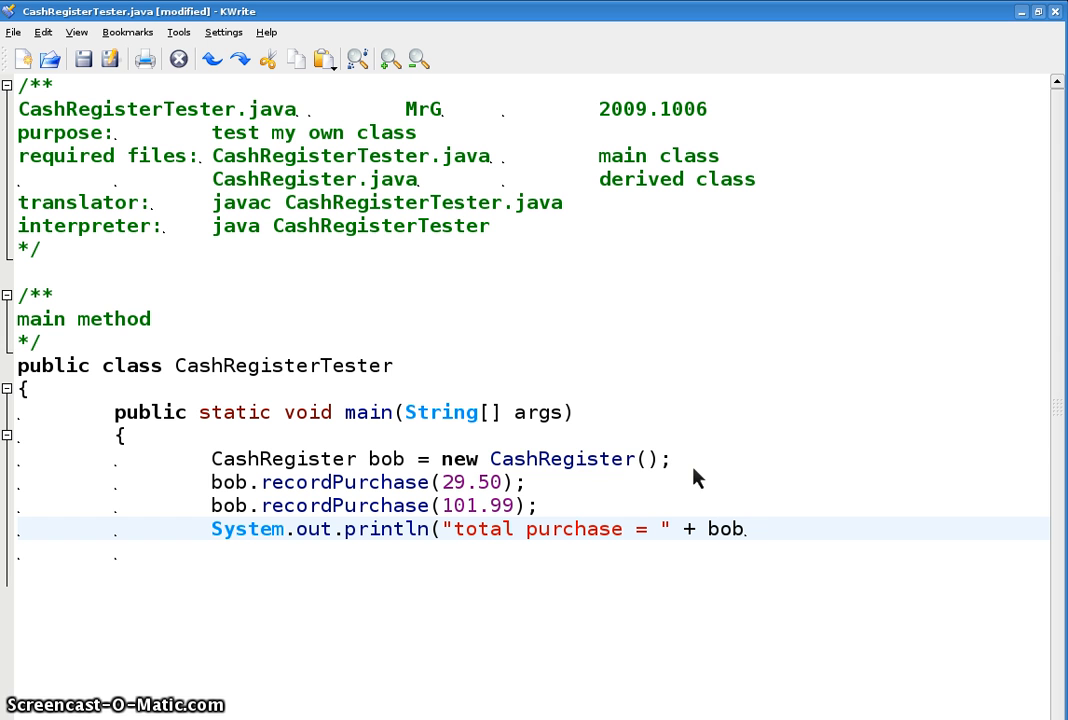
Review the constructor and recordPurchase lines, then finish the println with bob.getPurchase());.
{"action": "double_click", "coordinate": [560, 458]}
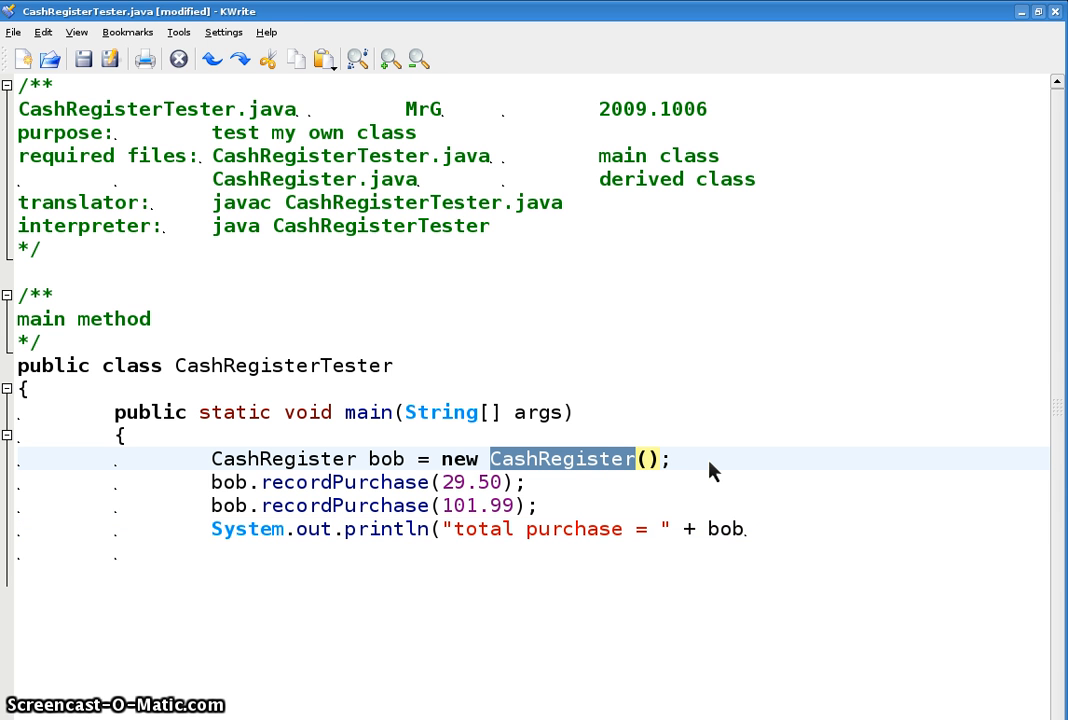
{"action": "mouse_move", "coordinate": [590, 510]}
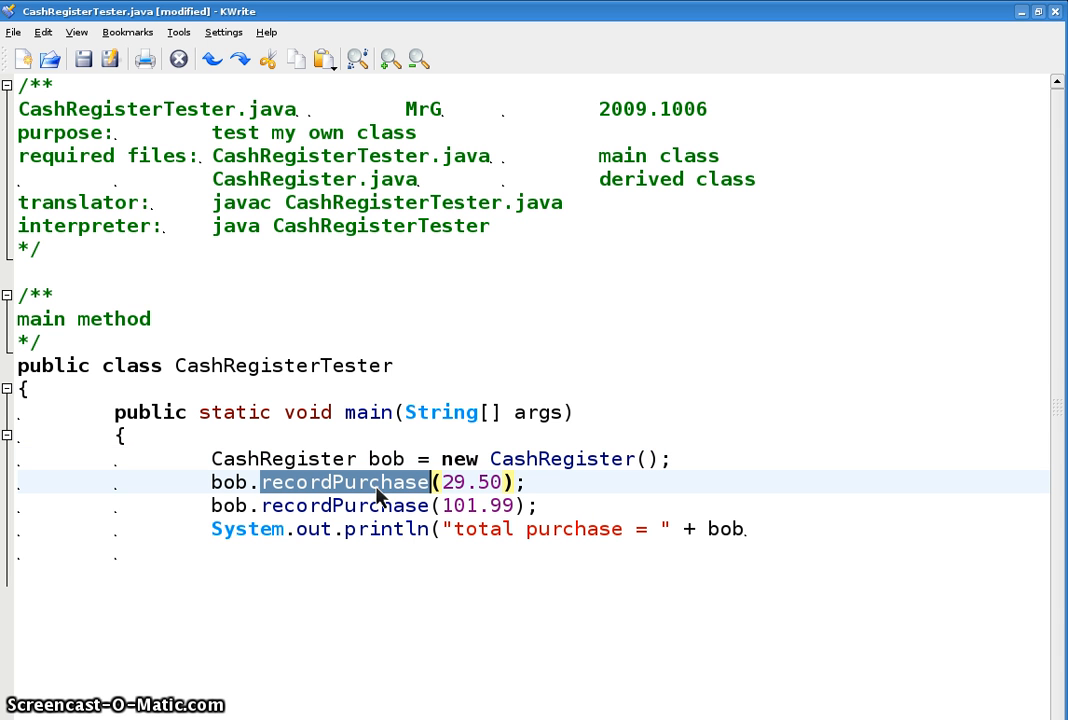
{"action": "mouse_move", "coordinate": [390, 516]}
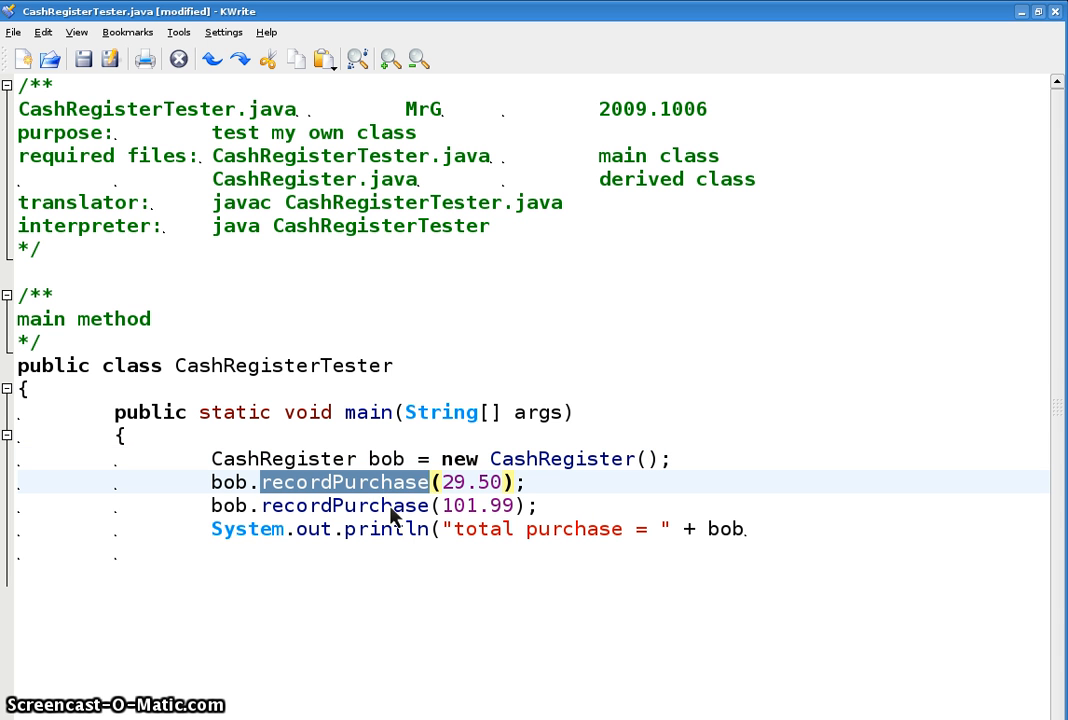
{"action": "left_click", "coordinate": [480, 482]}
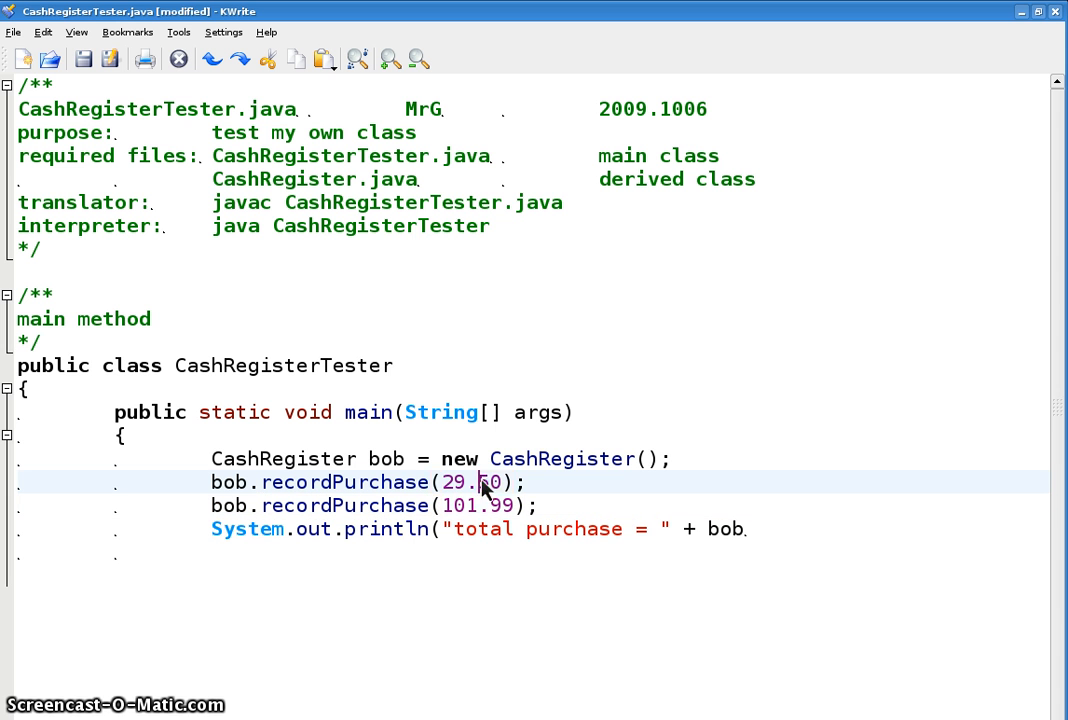
{"action": "double_click", "coordinate": [460, 504]}
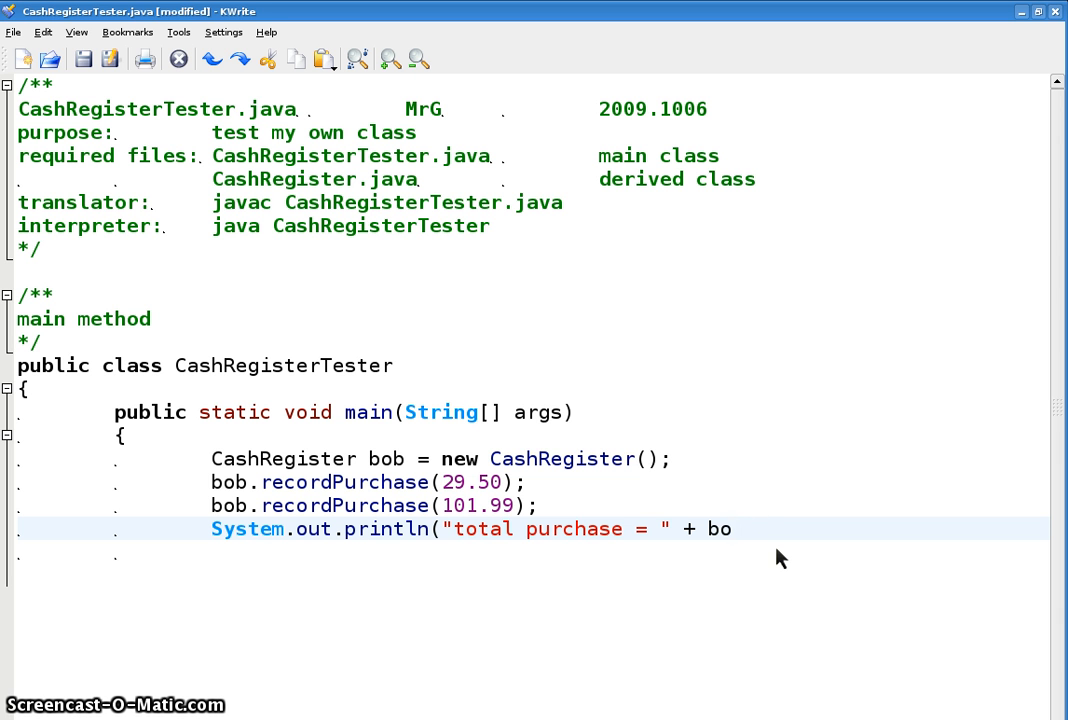
{"action": "type", "text": "b.get"}
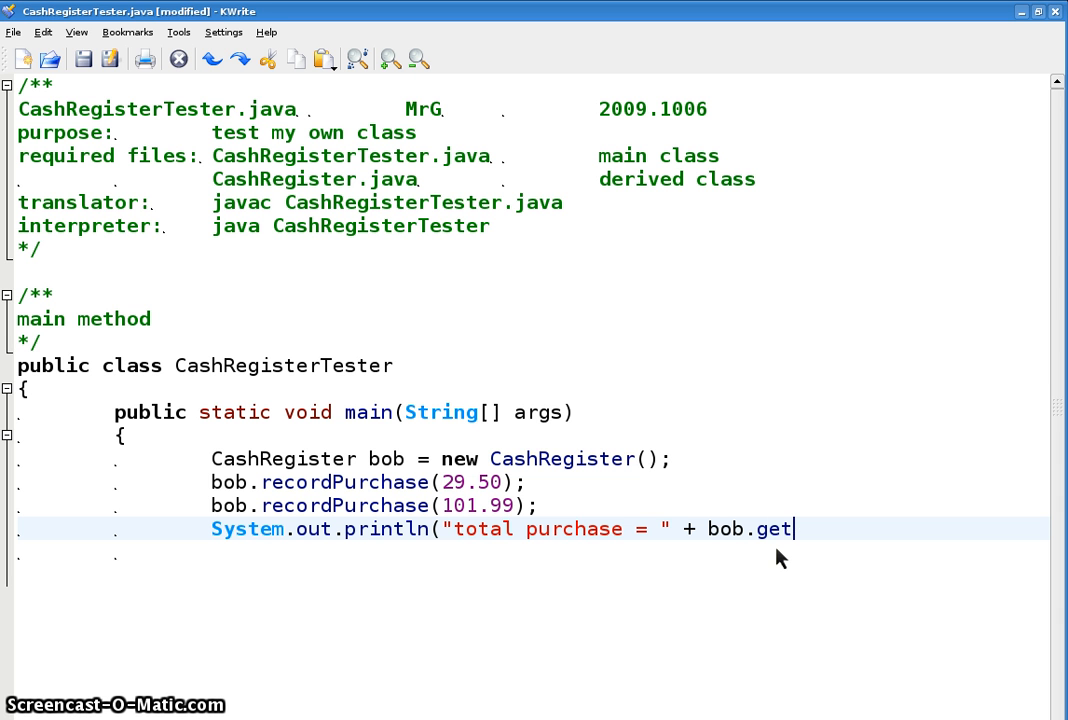
{"action": "type", "text": "Pur"}
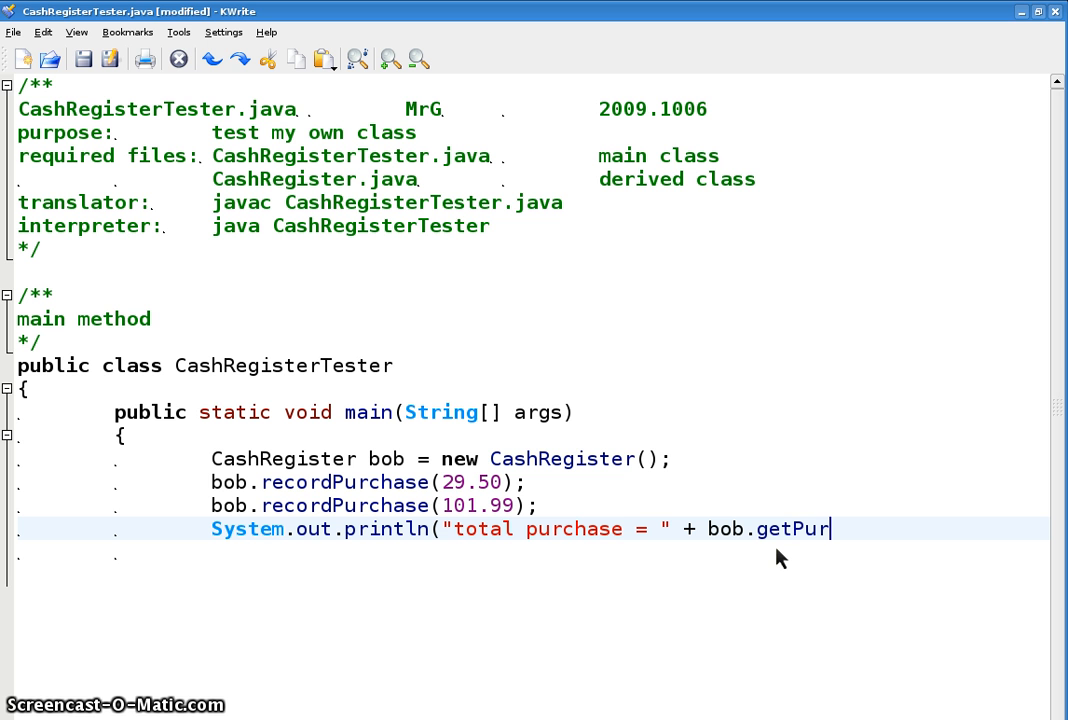
{"action": "type", "text": "chase("}
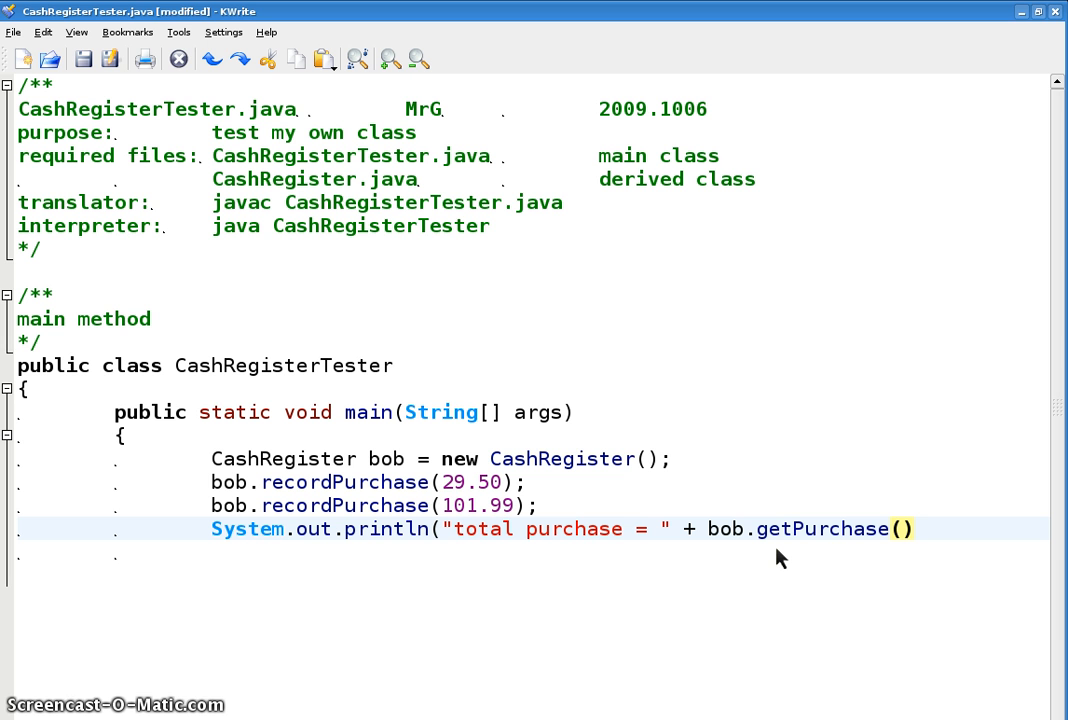
{"action": "type", "text": ");"}
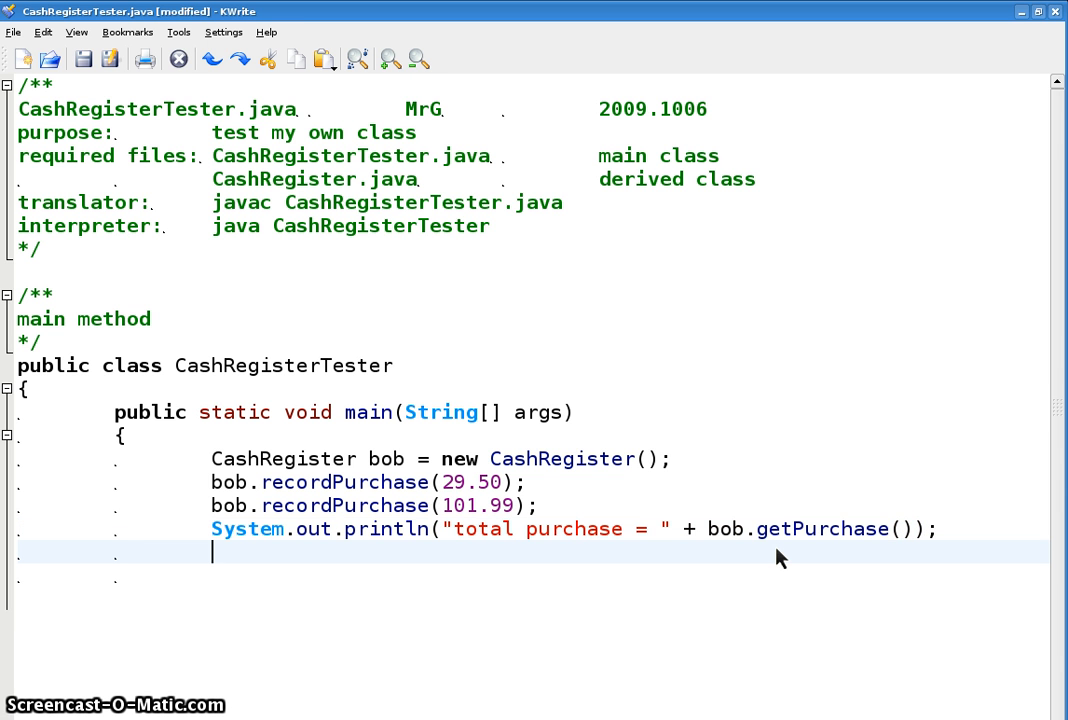
Add the call bob.enterPayment(200);.
{"action": "type", "text": "bob"}
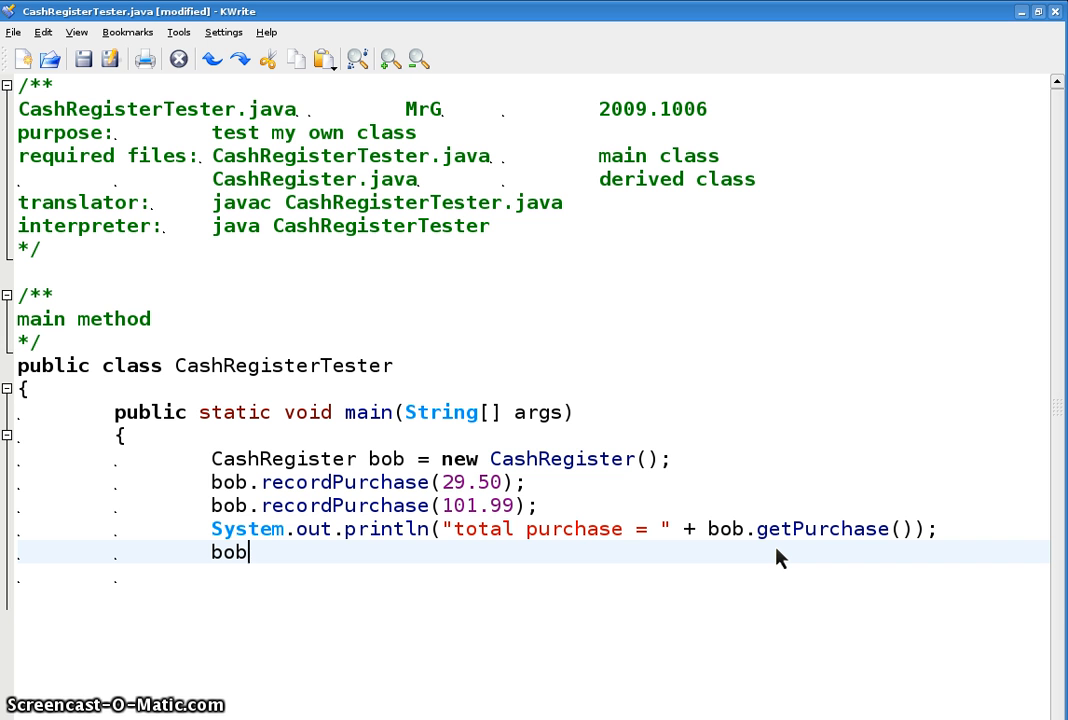
{"action": "type", "text": ".enter"}
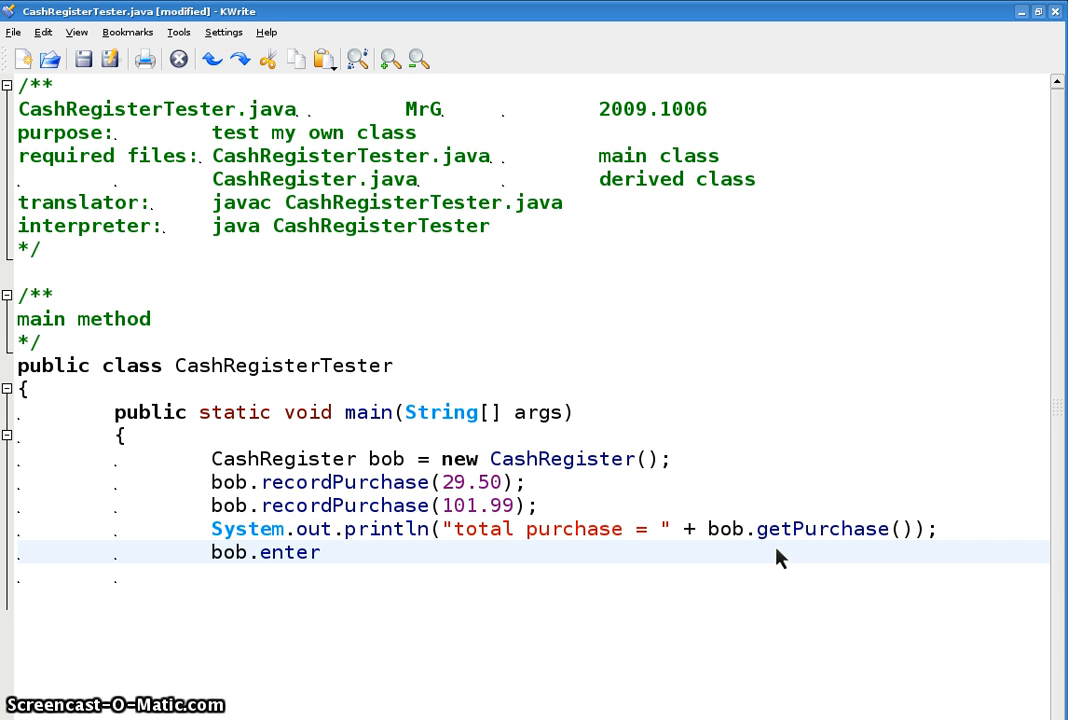
{"action": "type", "text": "Payment"}
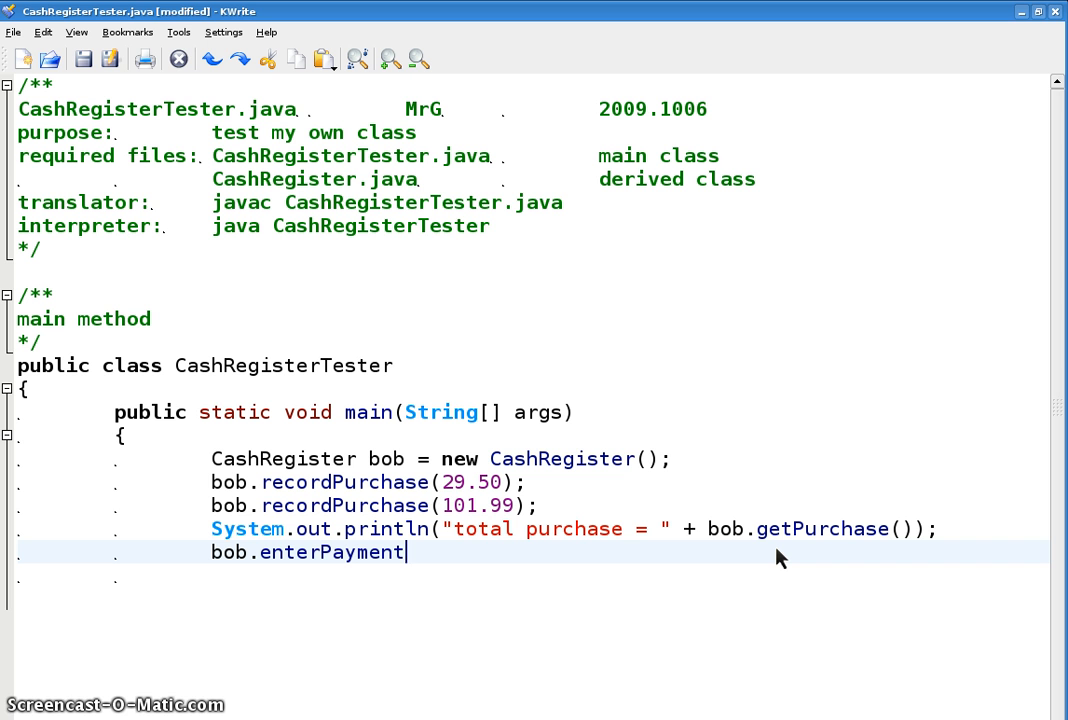
{"action": "type", "text": "(200);"}
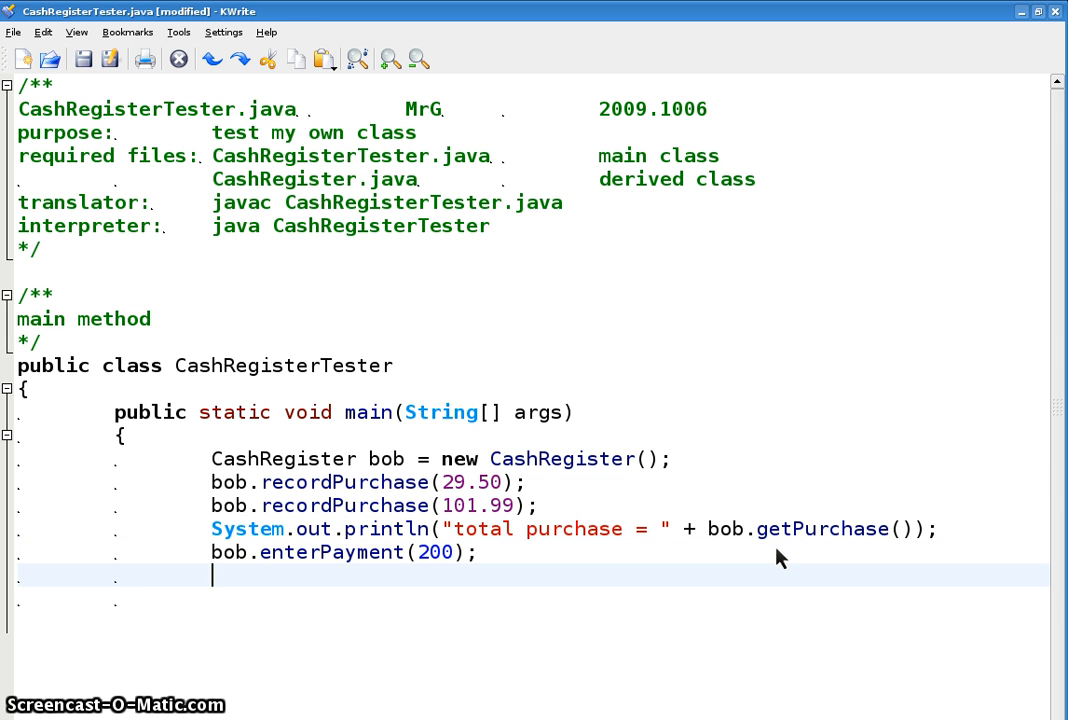
{"action": "mouse_move", "coordinate": [30, 548]}
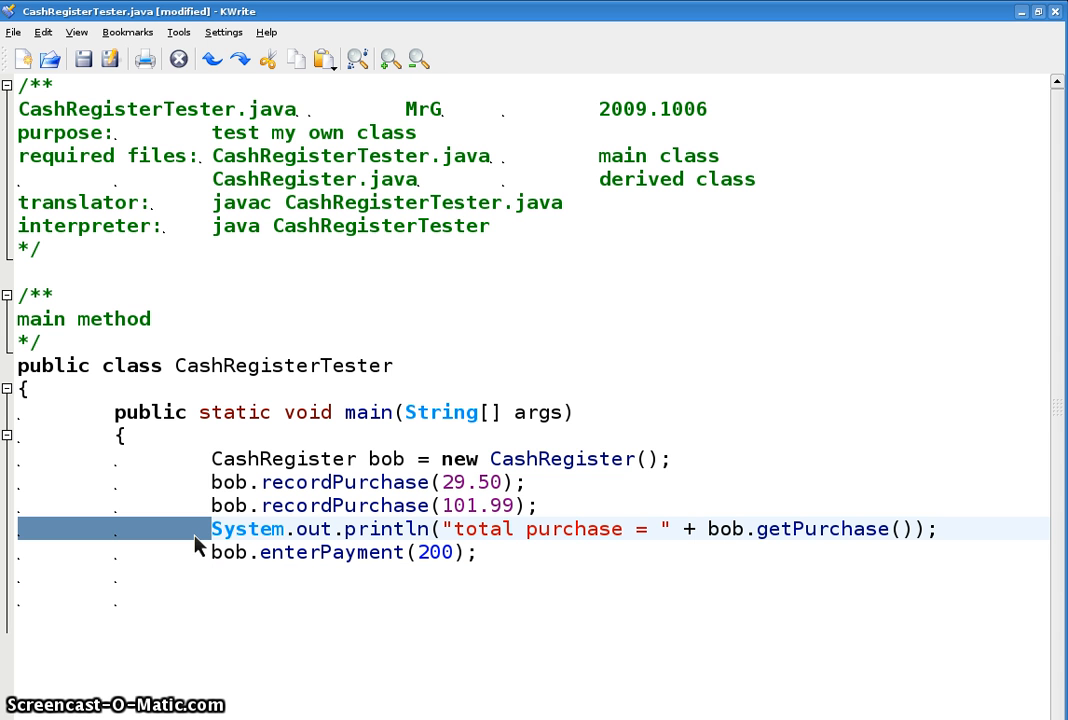
Duplicate the println line to print bob.getChange() and close main and the class with braces.
{"action": "left_click_drag", "start_coordinate": [212, 528], "coordinate": [478, 552]}
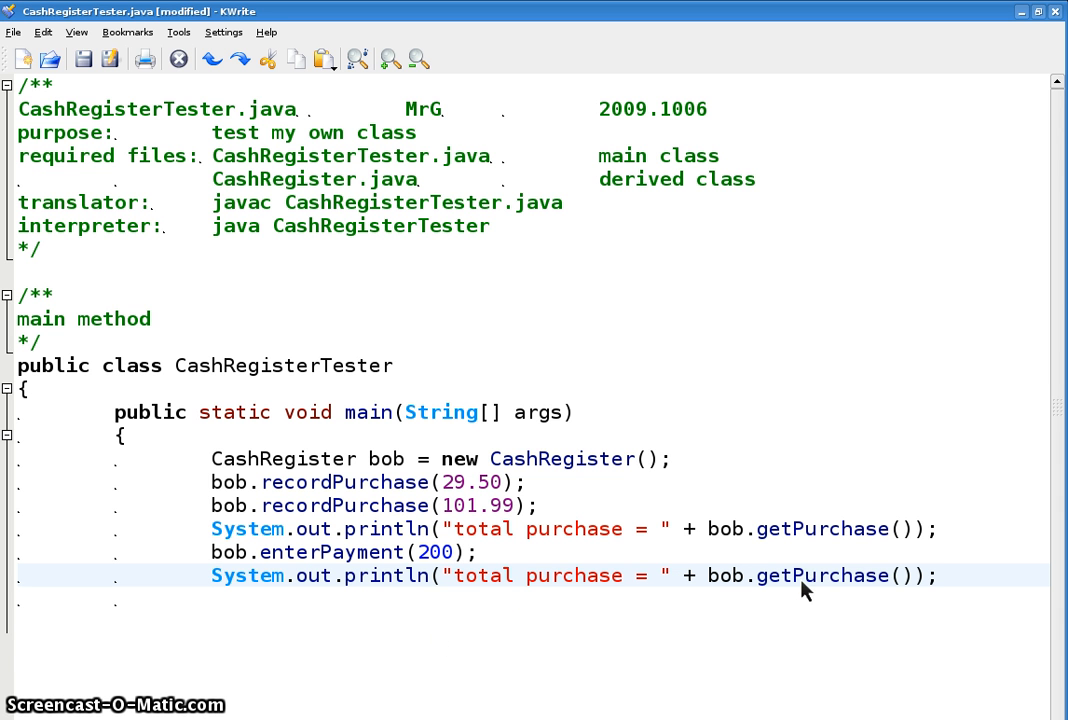
{"action": "double_click", "coordinate": [840, 576]}
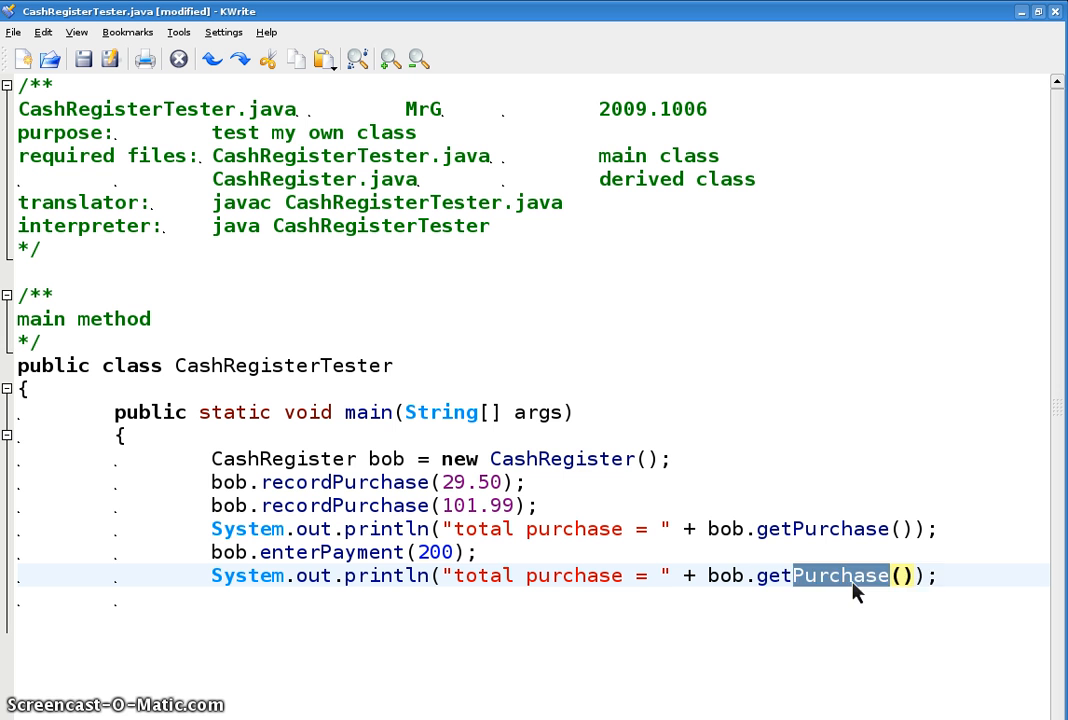
{"action": "type", "text": "Change"}
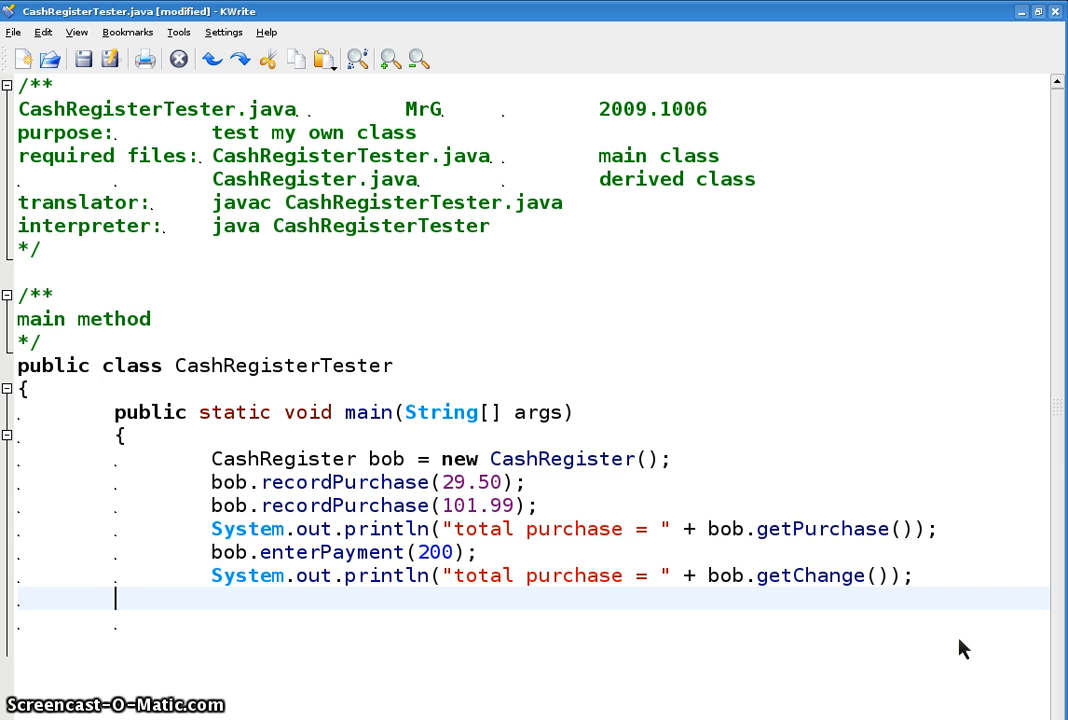
{"action": "type", "text": "}"}
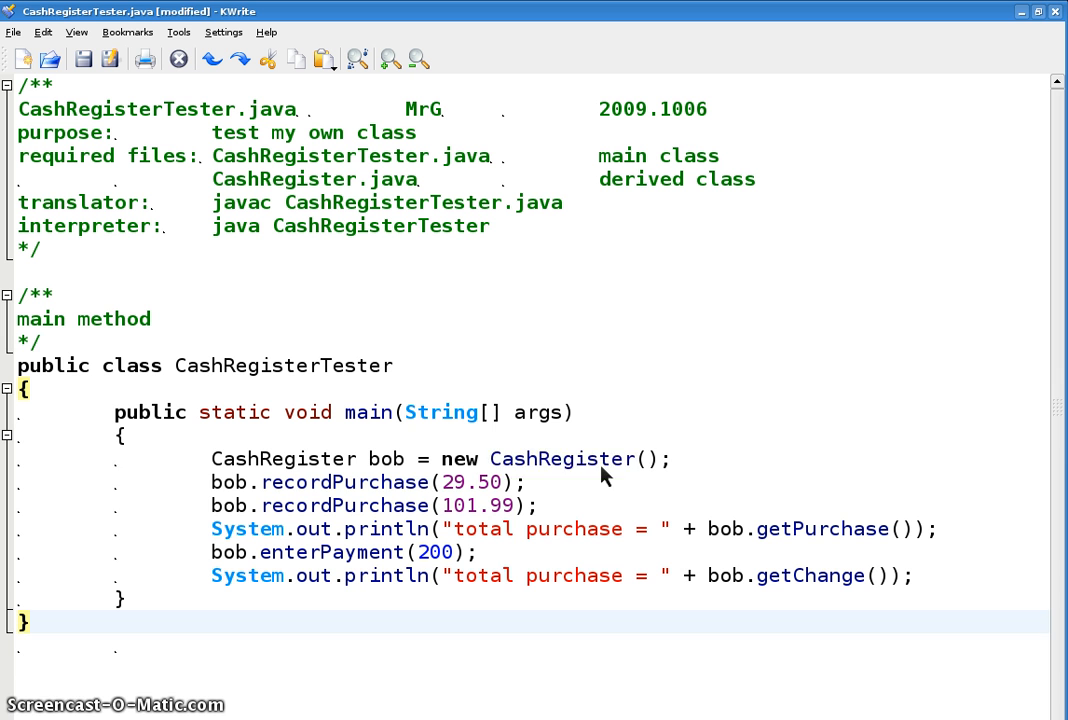
{"action": "double_click", "coordinate": [344, 482]}
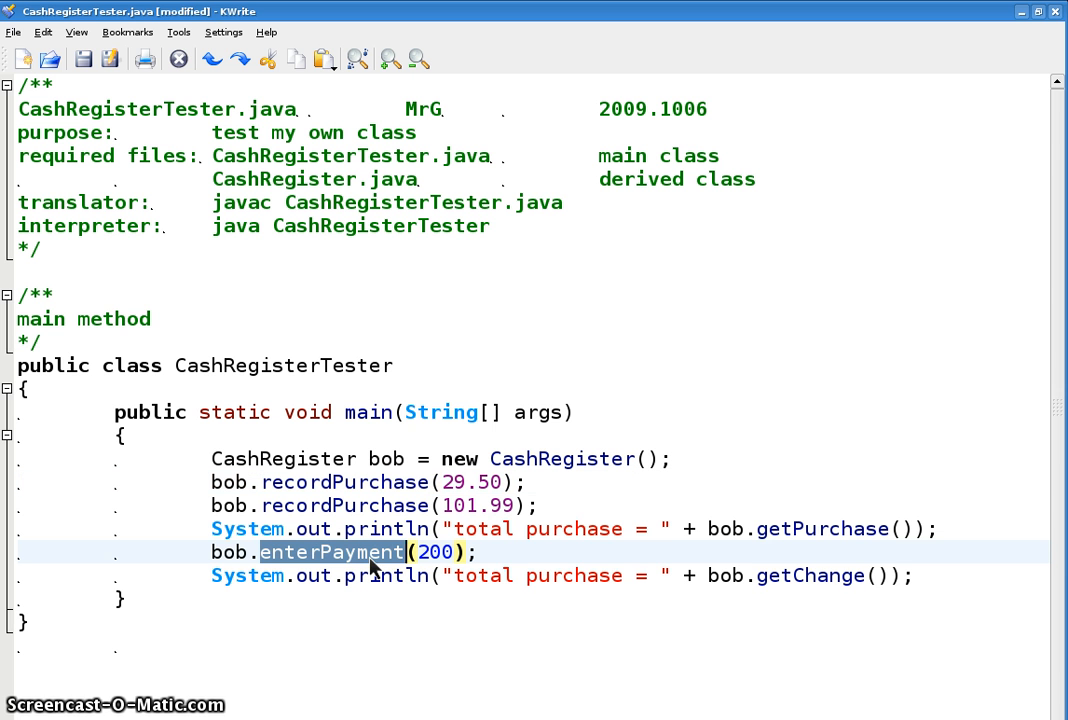
{"action": "double_click", "coordinate": [810, 576]}
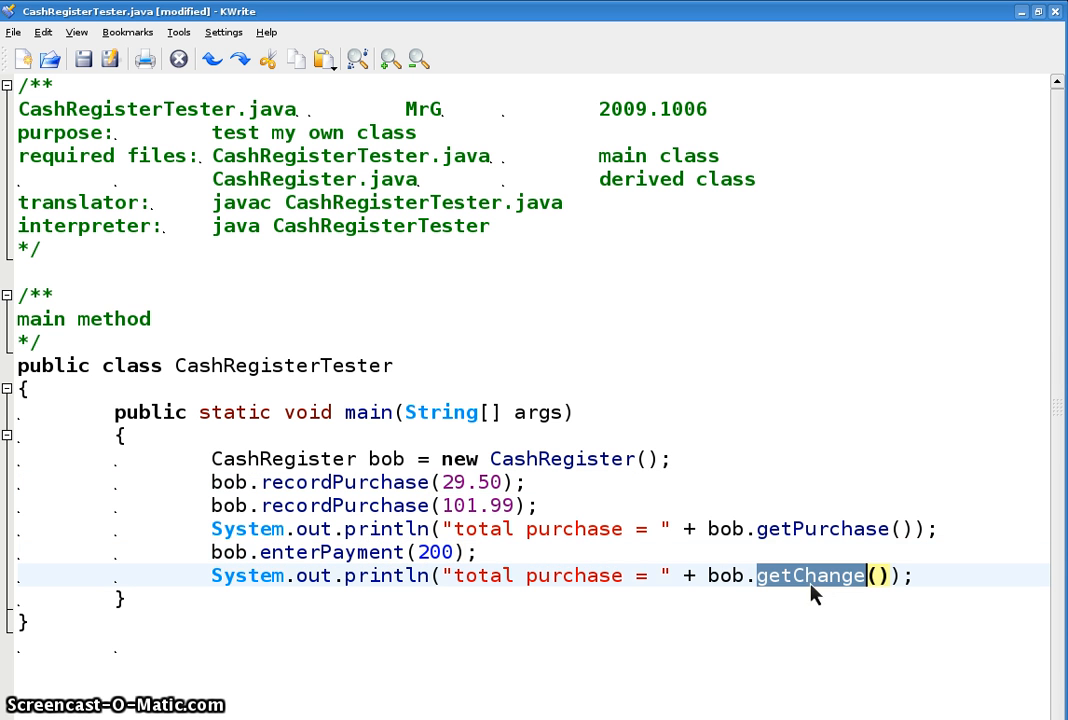
{"action": "double_click", "coordinate": [820, 528]}
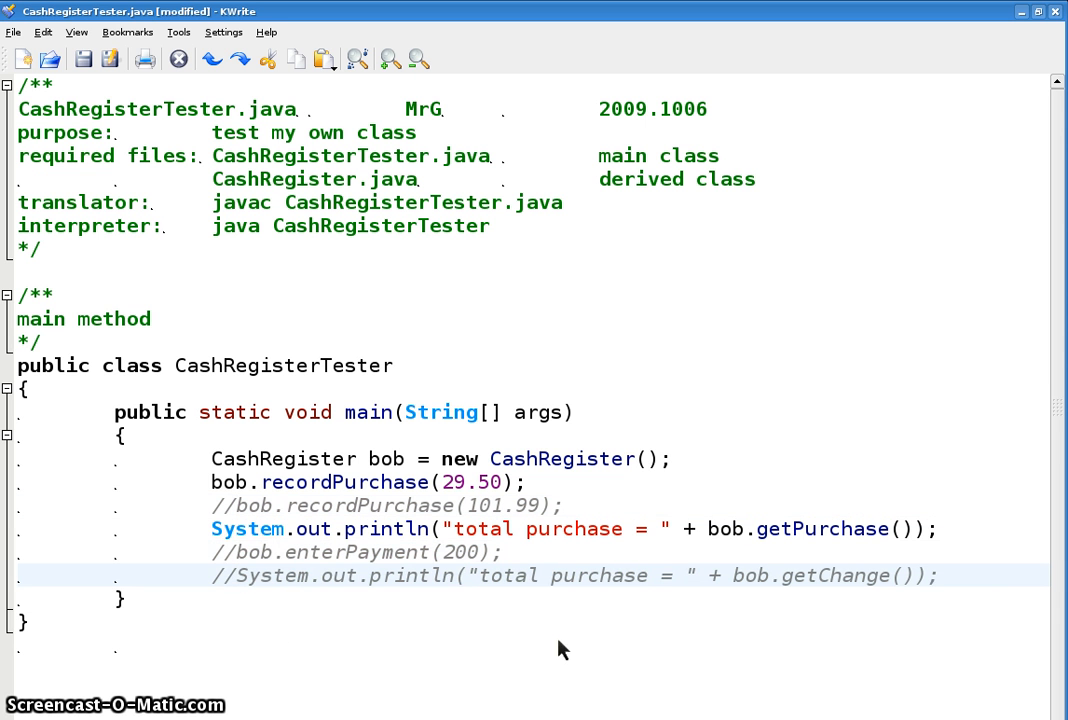
Comment out the remaining recordPurchase(29.50) line with //, leaving the constructor and total printout active.
{"action": "double_click", "coordinate": [560, 458]}
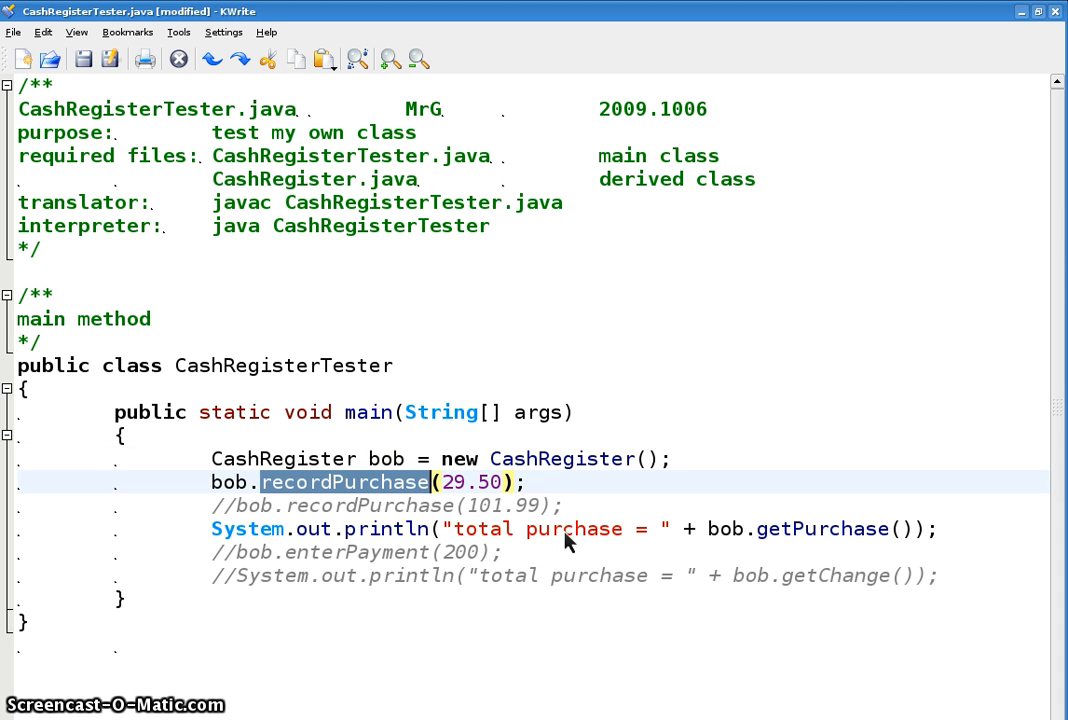
{"action": "double_click", "coordinate": [820, 528]}
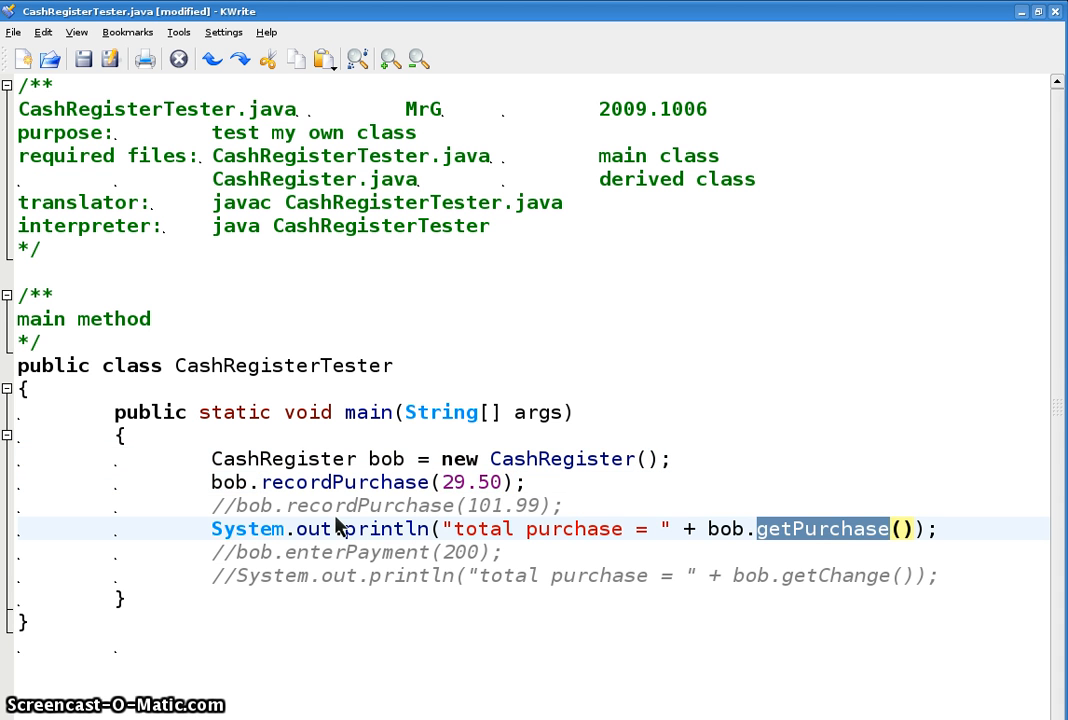
{"action": "type", "text": "//"}
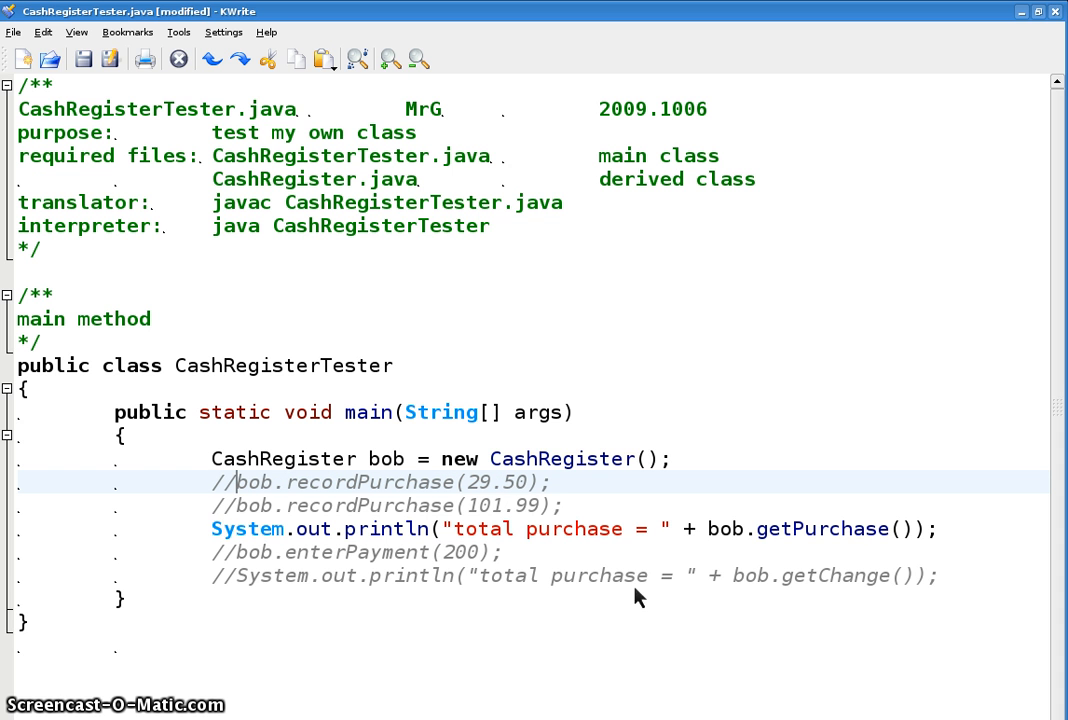
{"action": "mouse_move", "coordinate": [756, 564]}
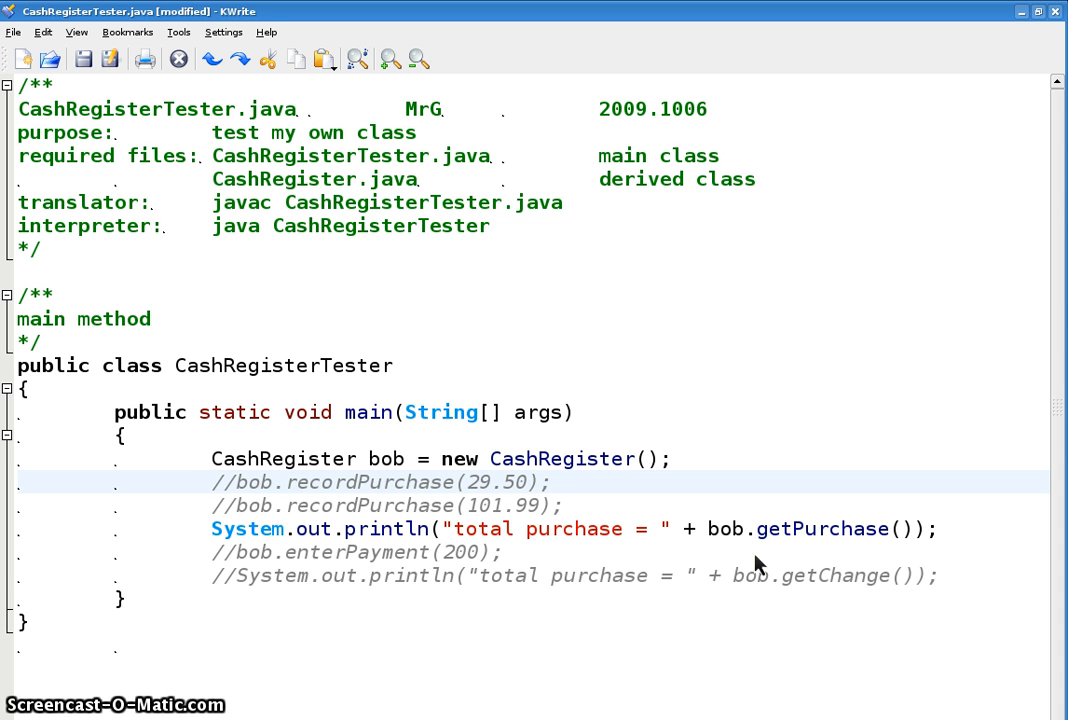